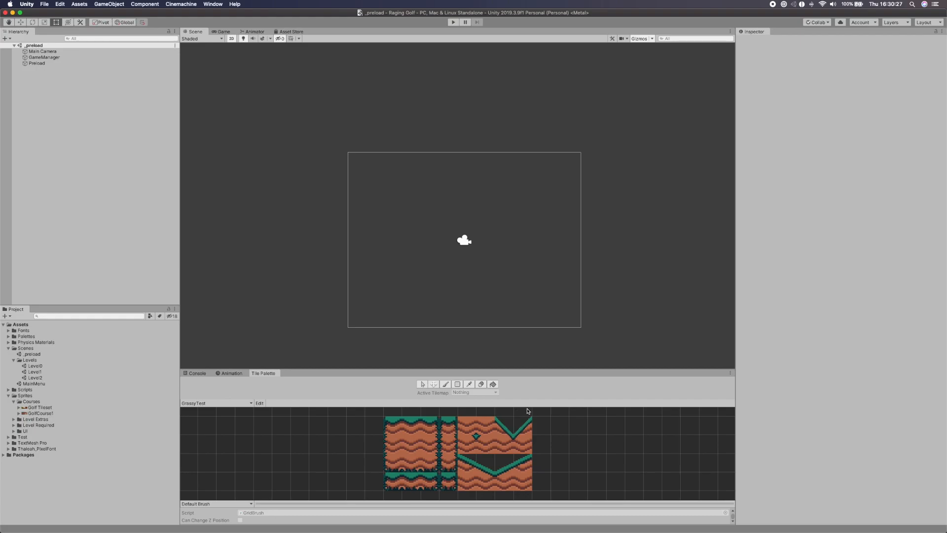
mouse_move(524, 411)
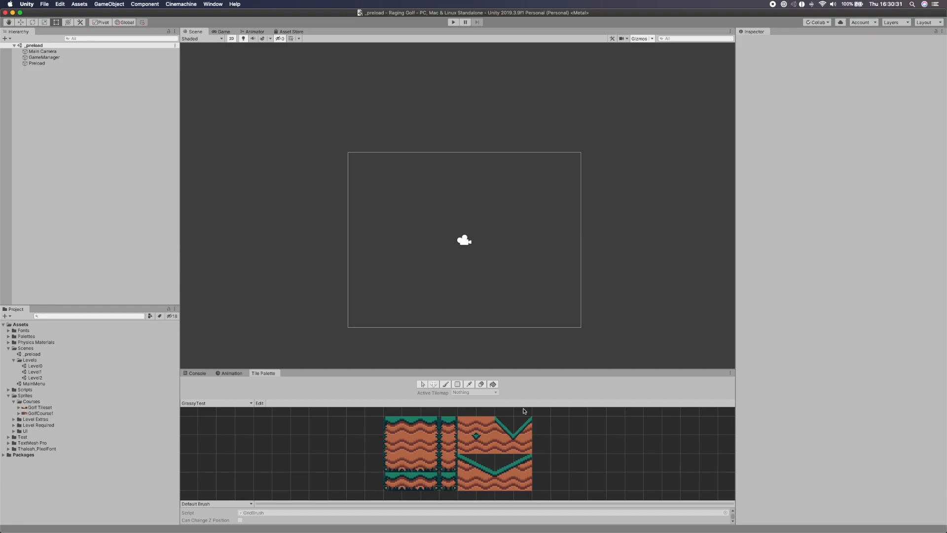
mouse_move(197, 240)
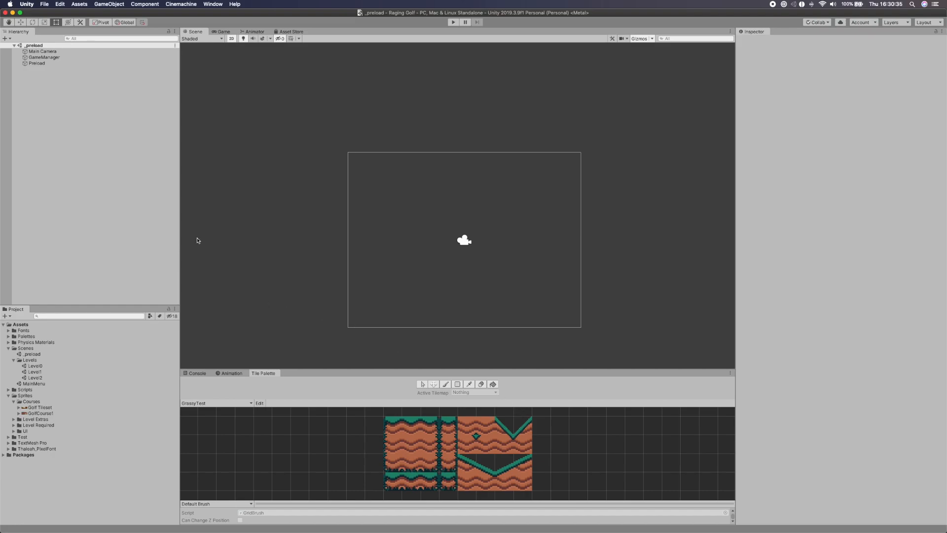
Run Raging Golf in Play mode, start from the main menu, advance two levels, then stop
click(454, 22)
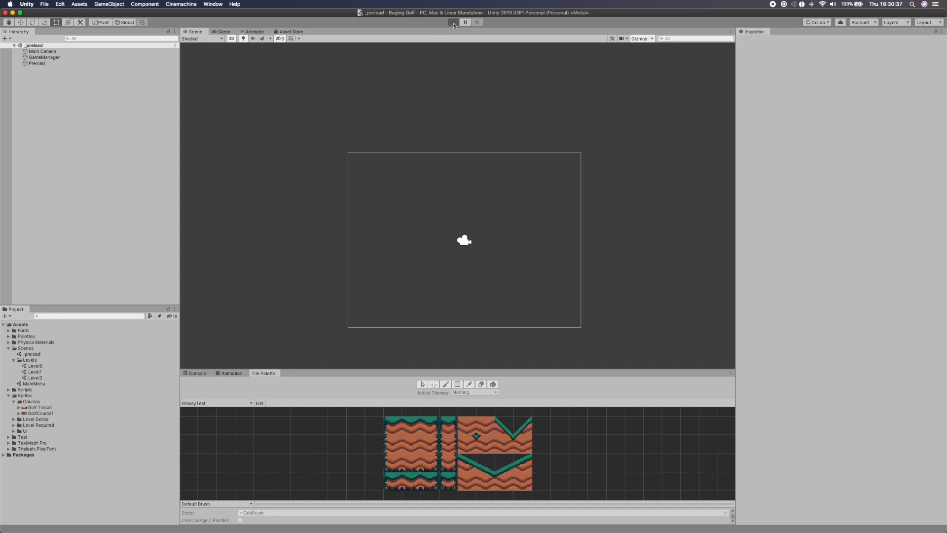
click(454, 22)
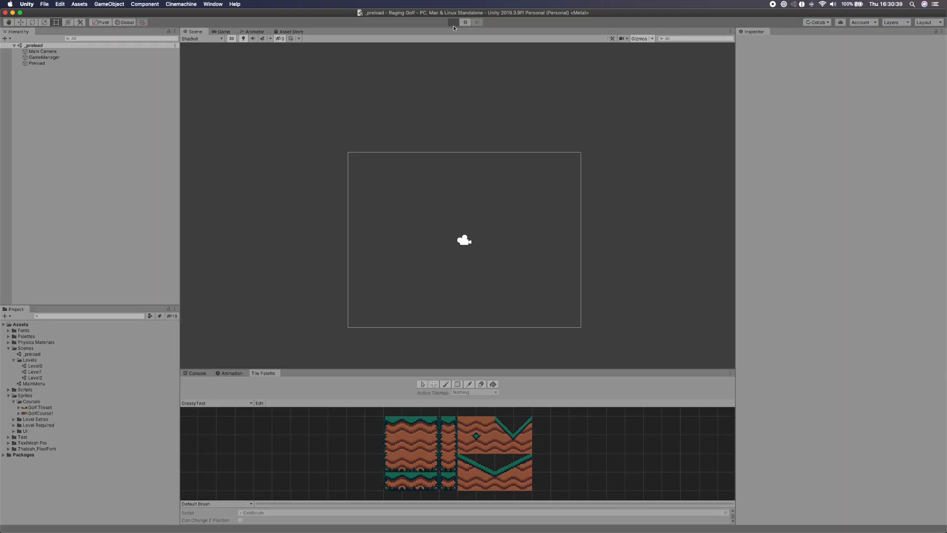
click(452, 22)
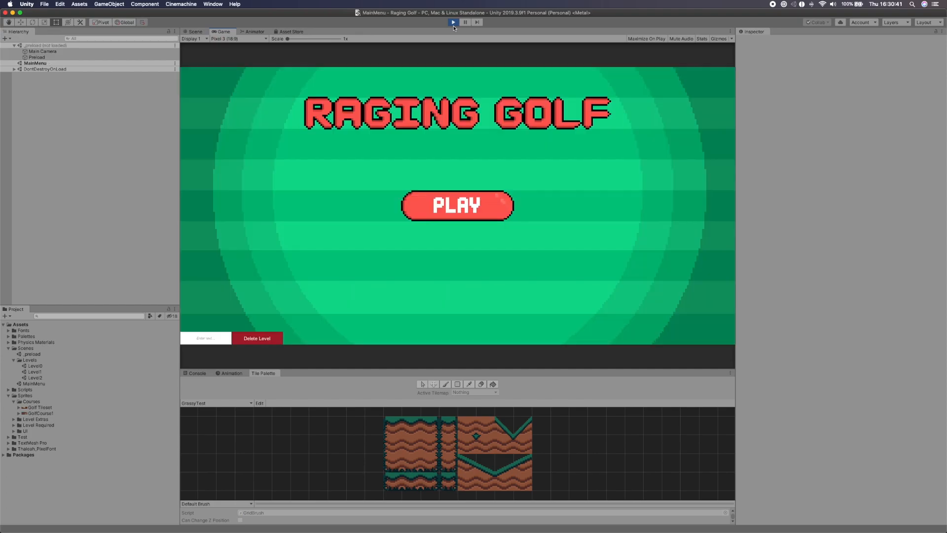
click(456, 205)
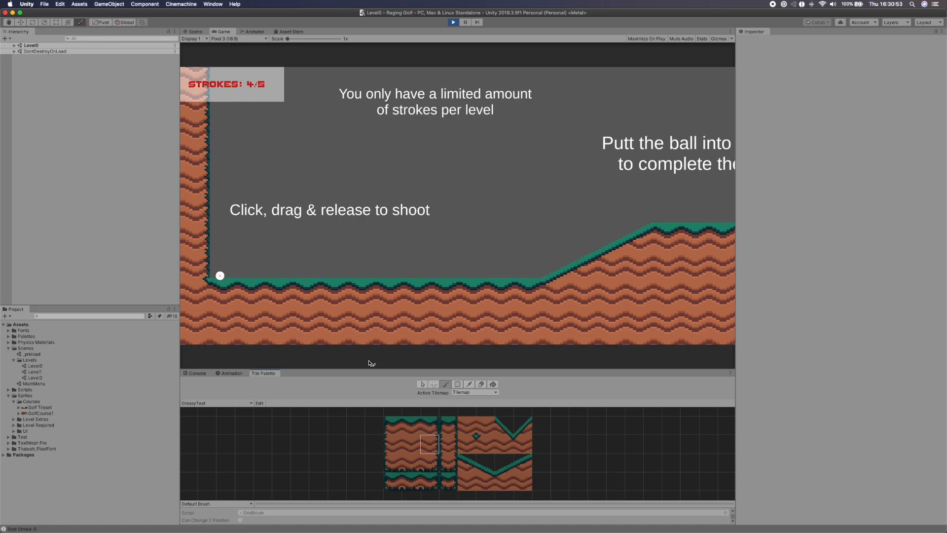
mouse_move(461, 66)
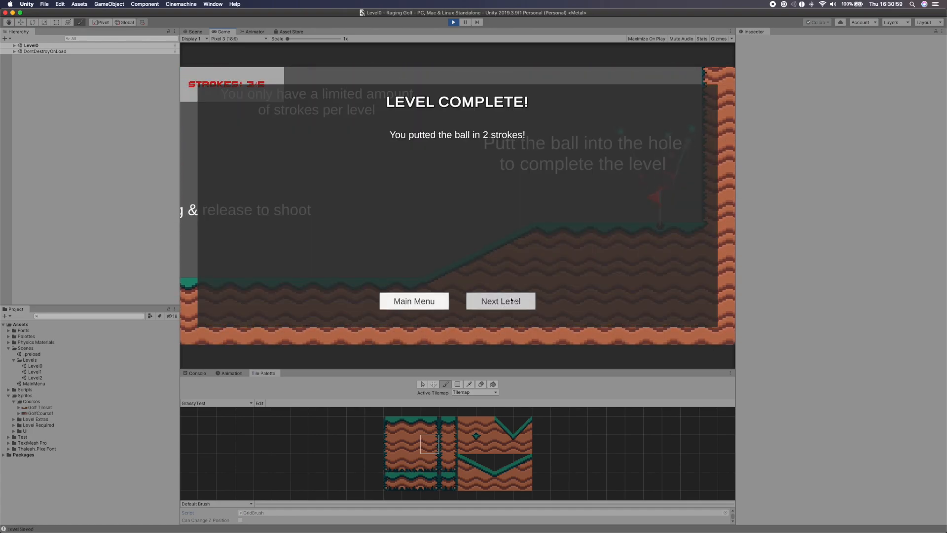
click(500, 301)
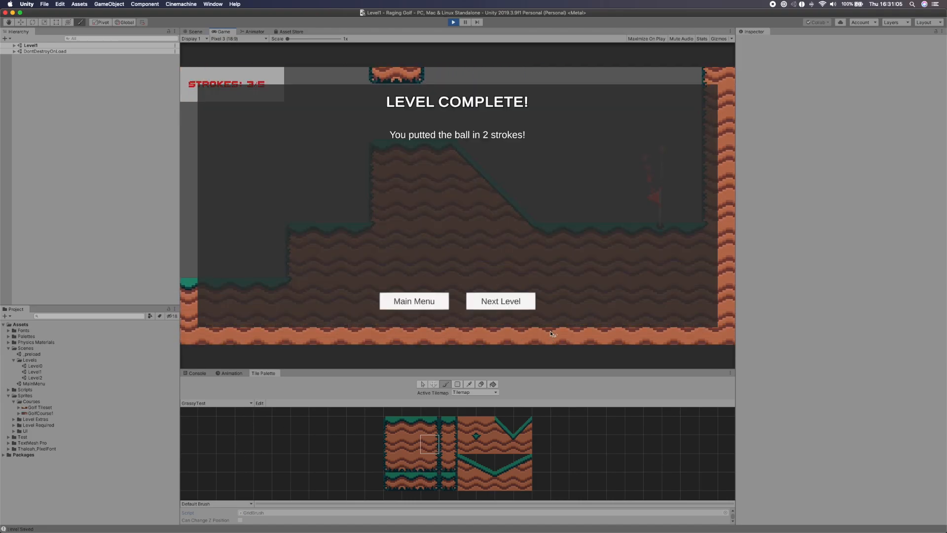
click(500, 301)
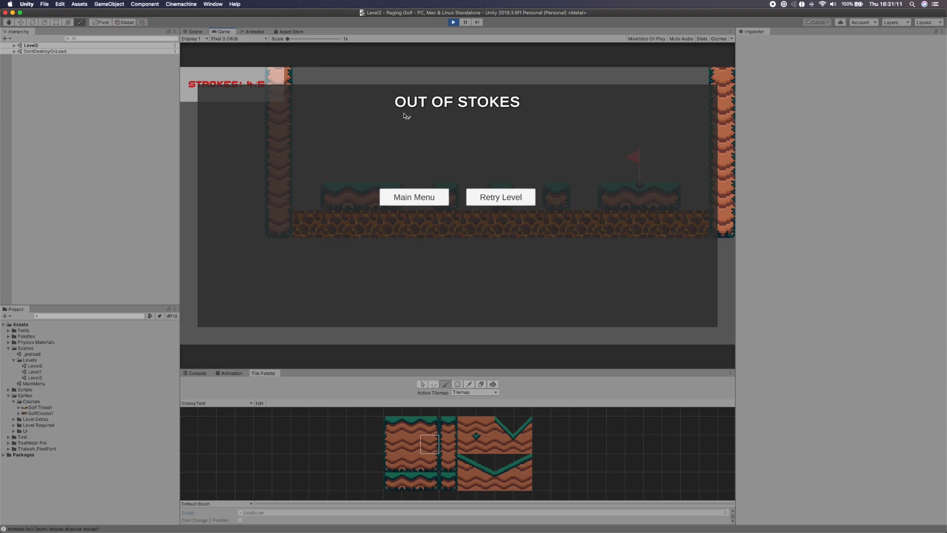
mouse_move(463, 143)
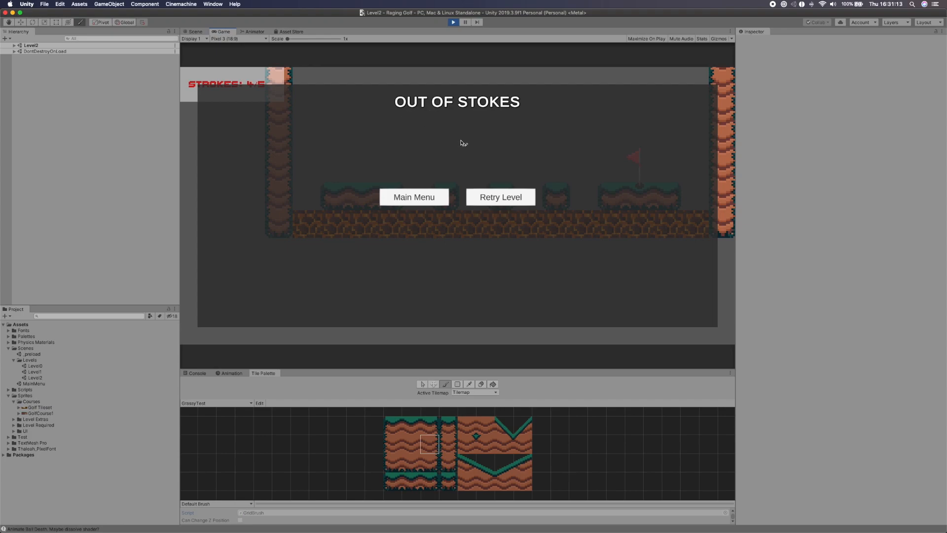
mouse_move(415, 125)
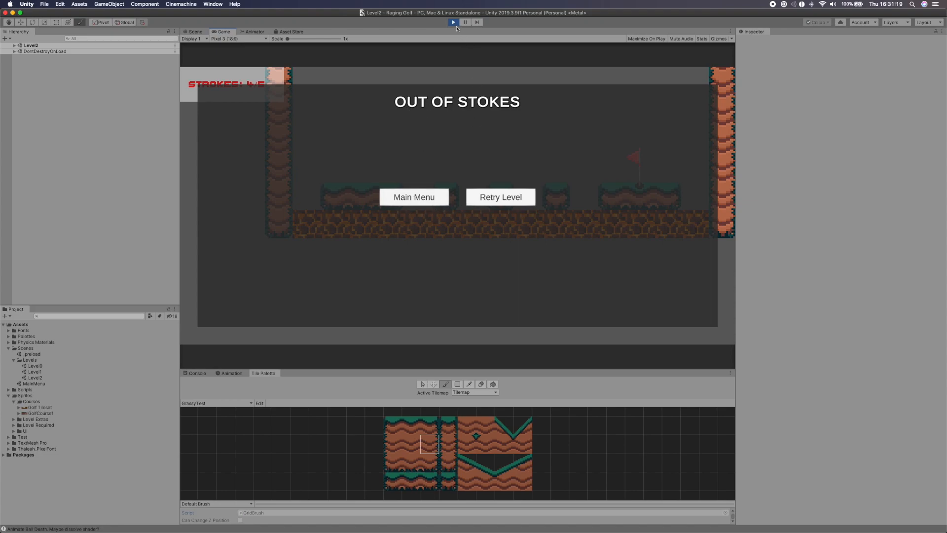
mouse_move(387, 237)
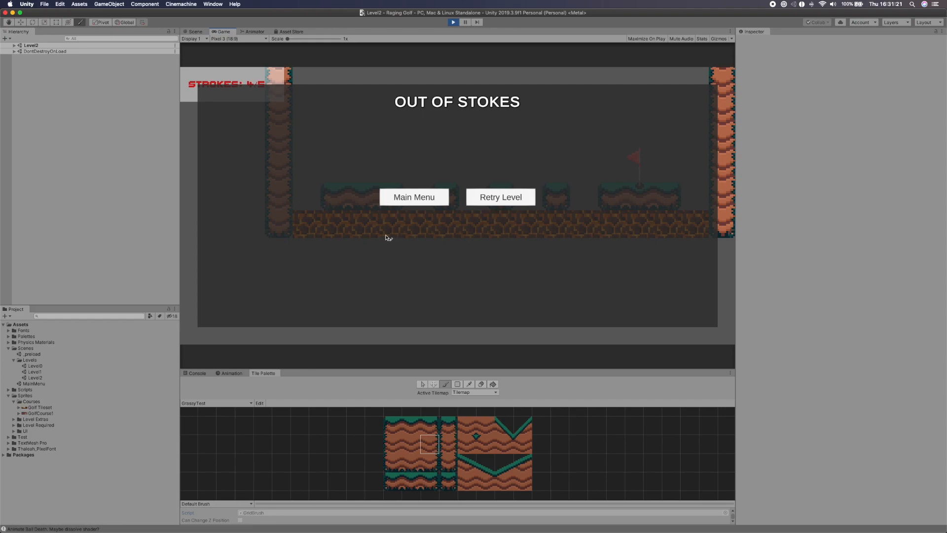
mouse_move(325, 230)
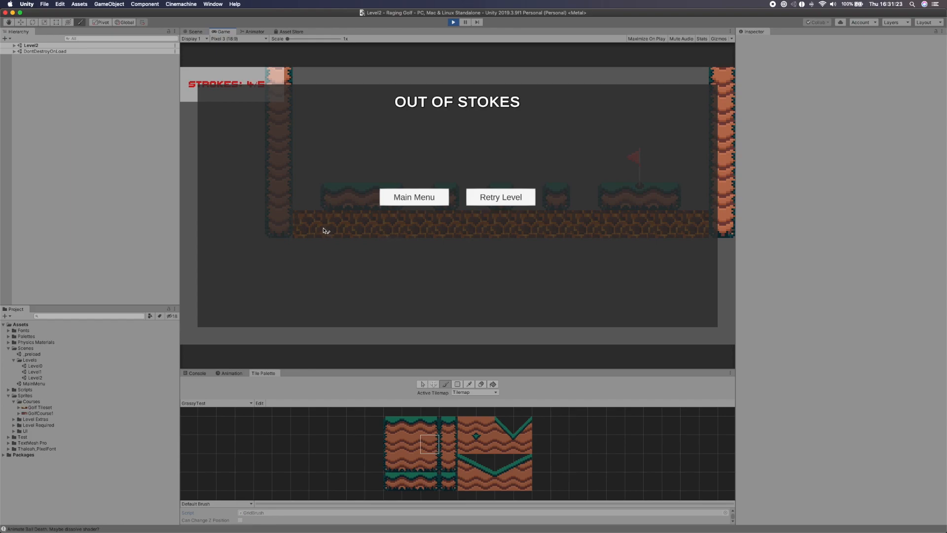
mouse_move(423, 182)
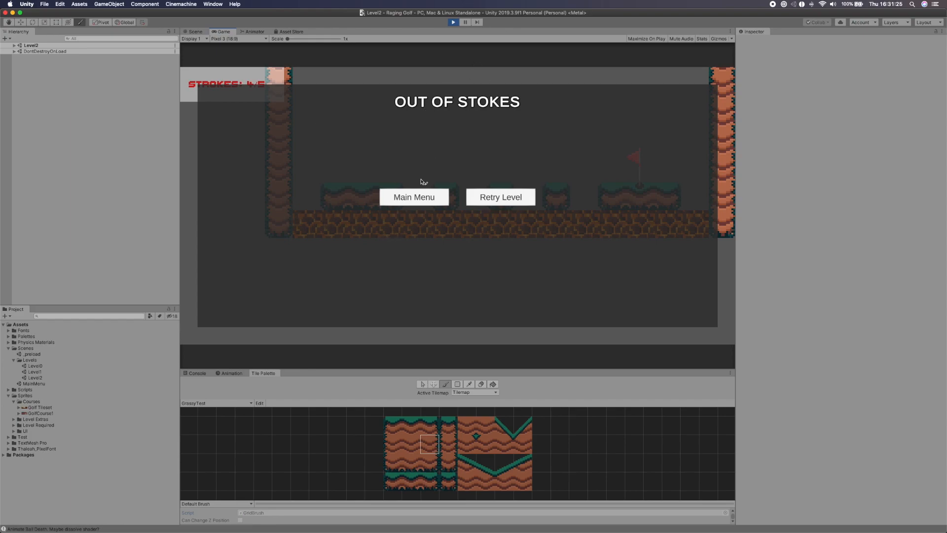
mouse_move(444, 89)
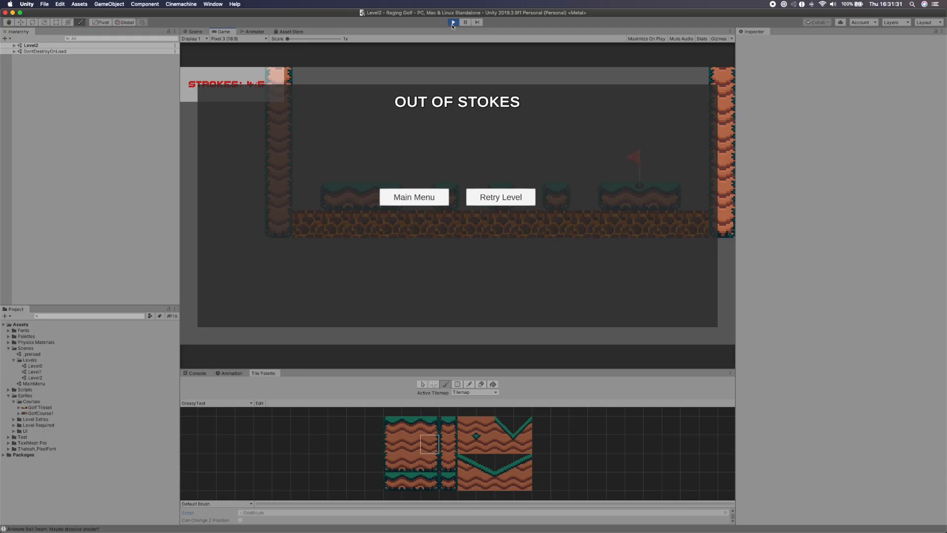
click(453, 23)
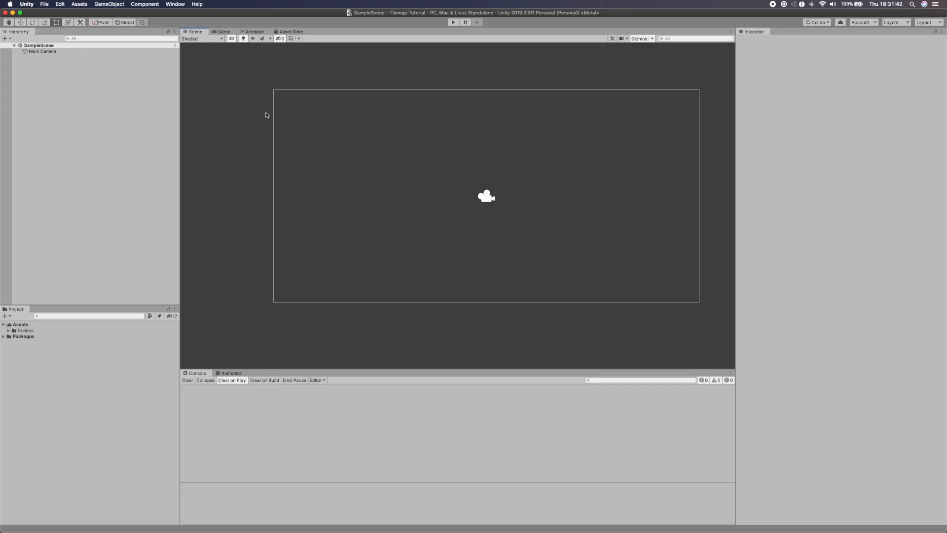
mouse_move(521, 156)
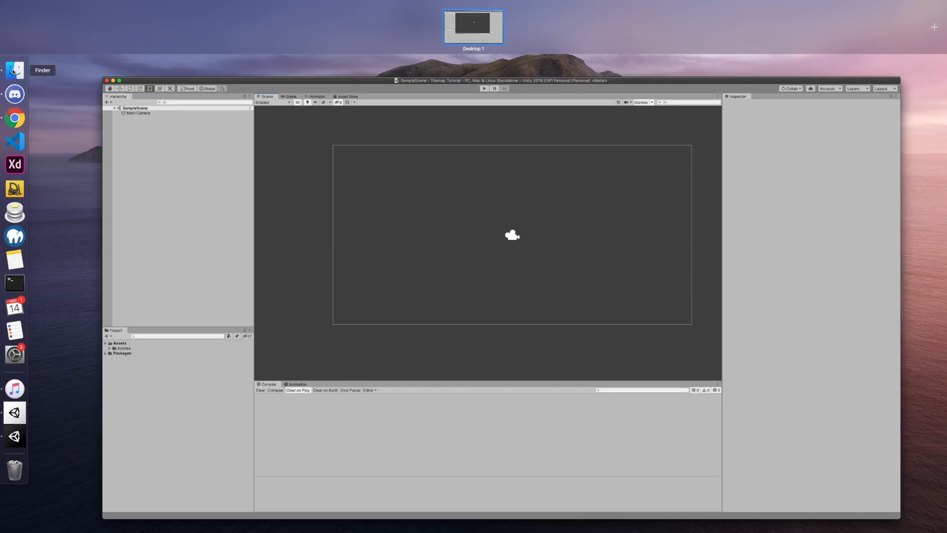
Browse Finder to the Games > Game Assets > Raging Golf folder
click(13, 71)
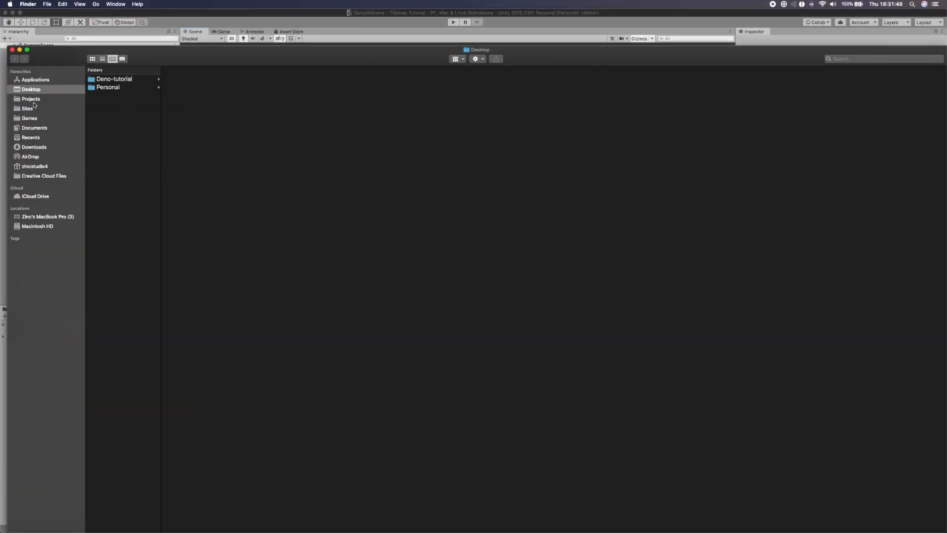
click(29, 117)
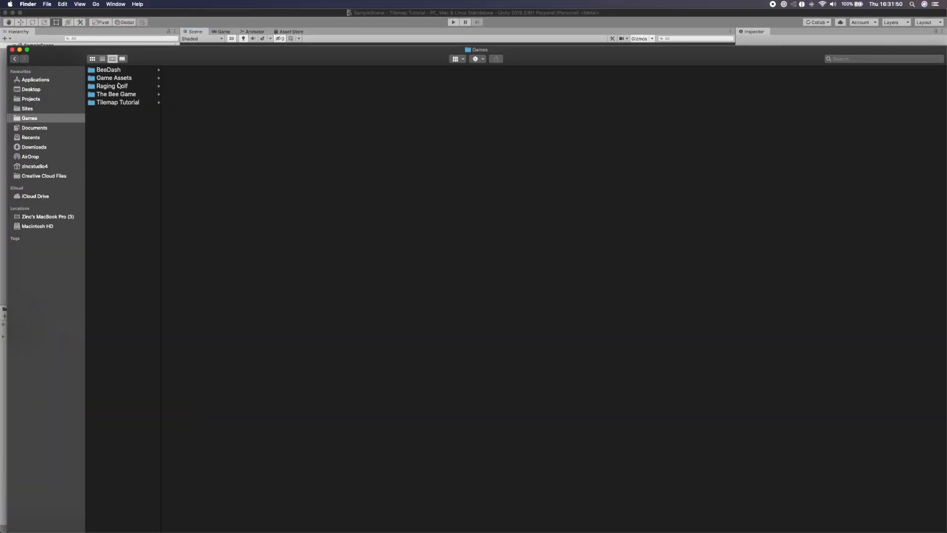
click(114, 77)
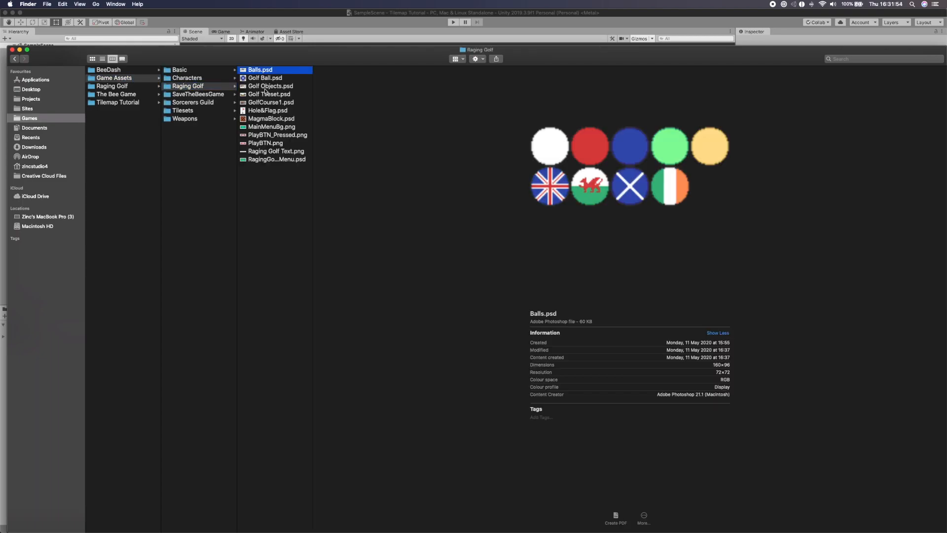
Preview GolfCourse1.psd and select it with Balls.psd for import into Assets
click(270, 102)
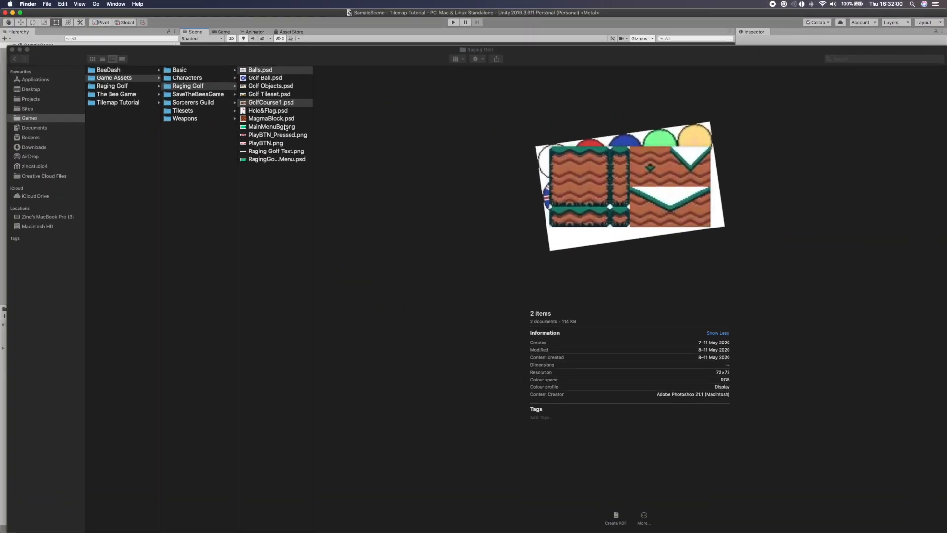
click(270, 101)
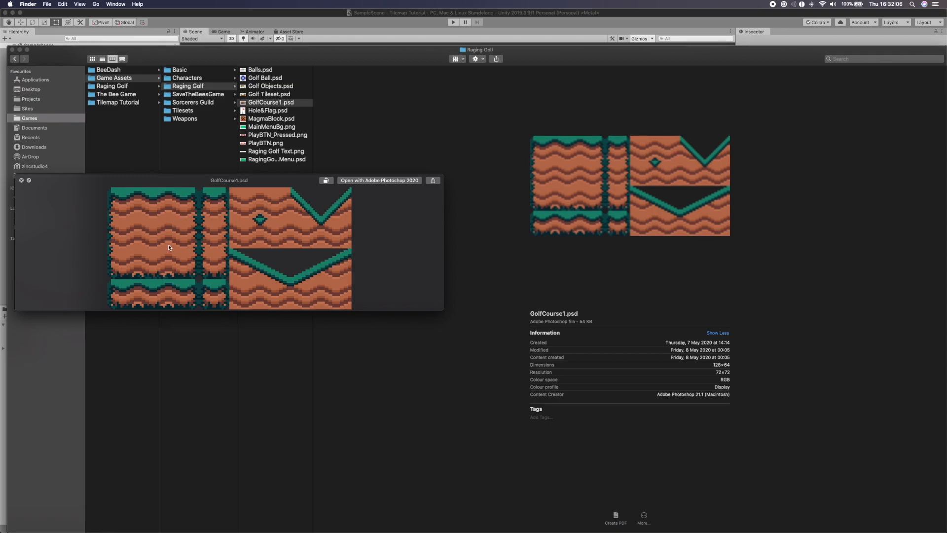
click(271, 101)
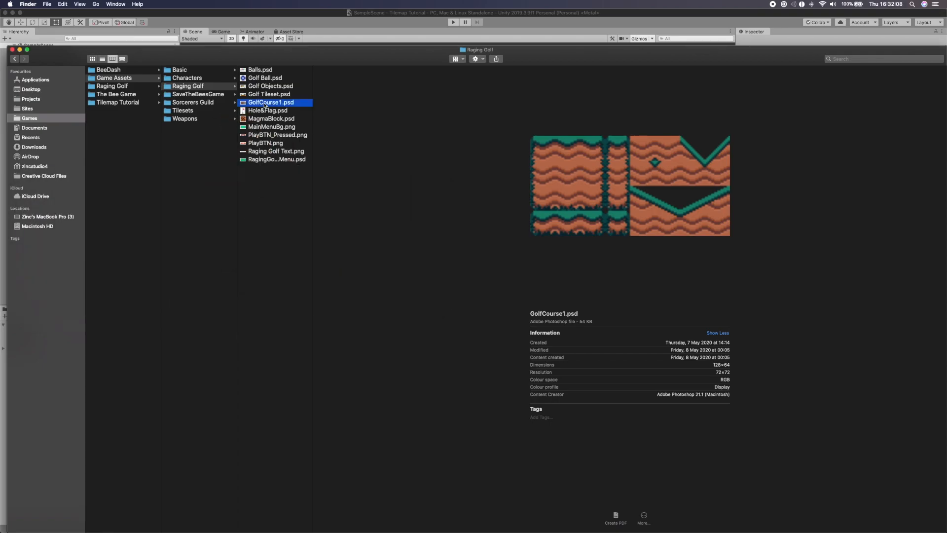
click(259, 70)
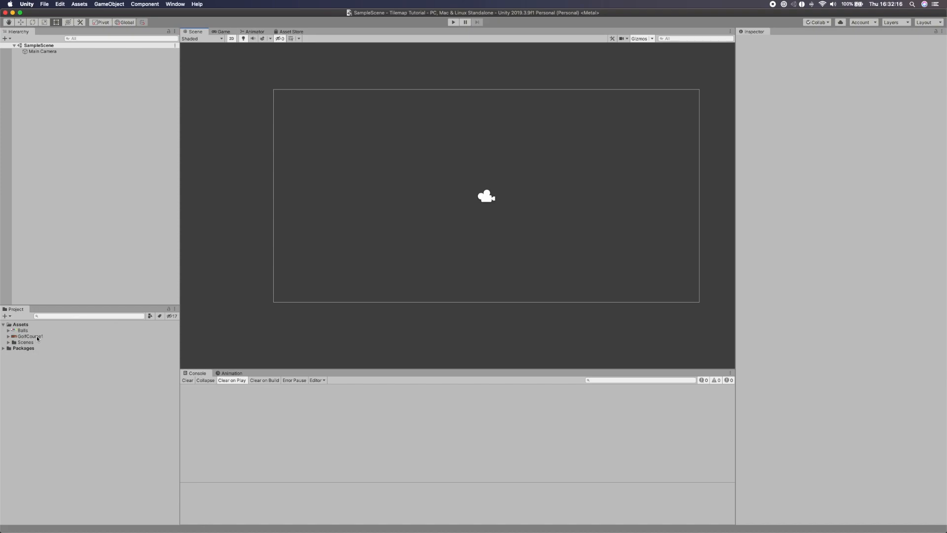
Set GolfCourse1 to 16 pixels per unit, Point filter mode and no compression
click(31, 336)
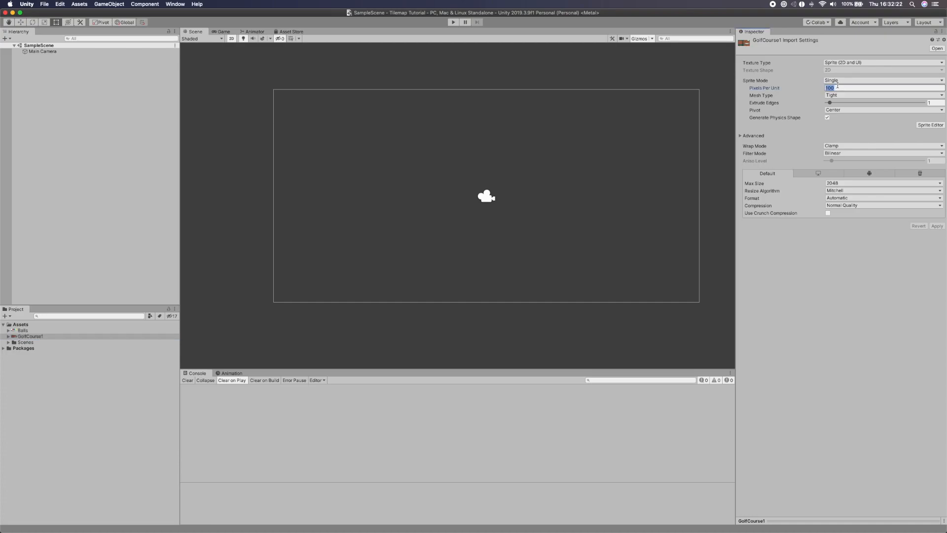
click(882, 80)
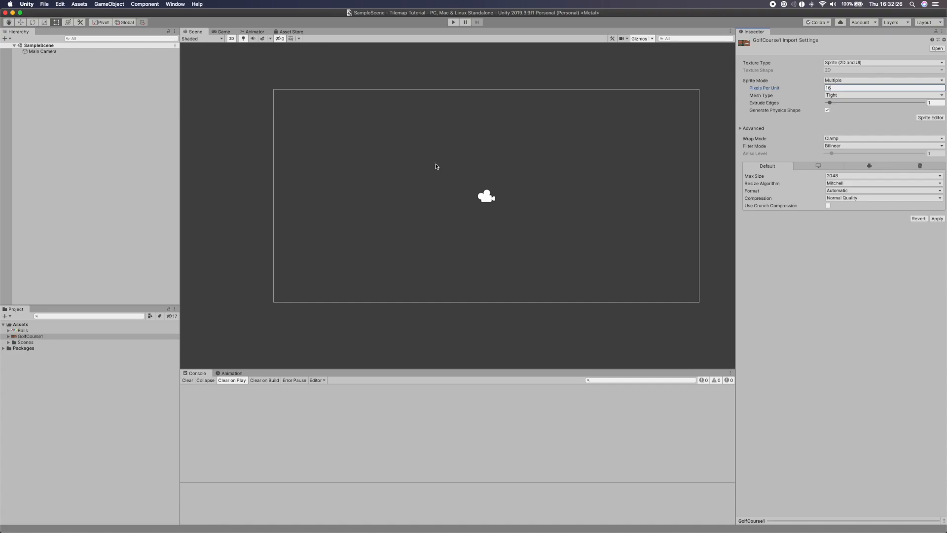
mouse_move(825, 114)
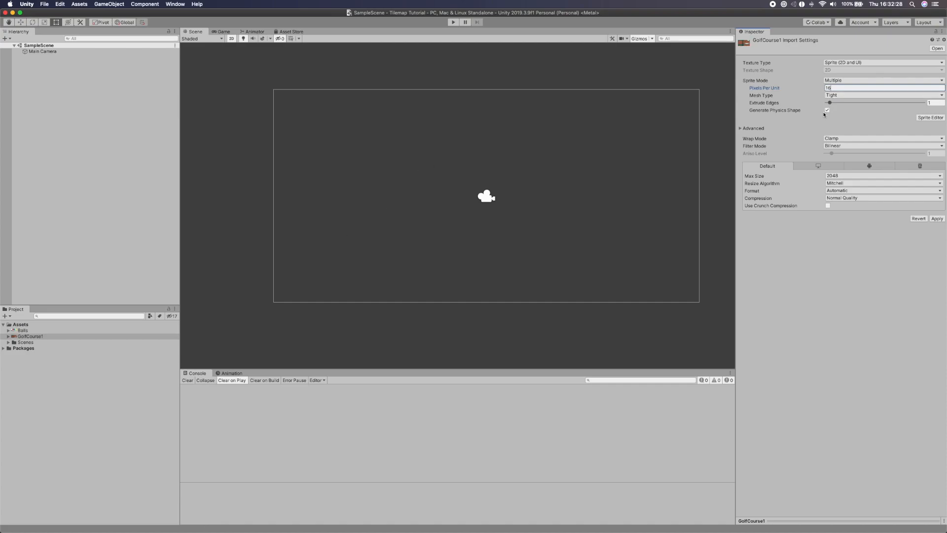
click(882, 146)
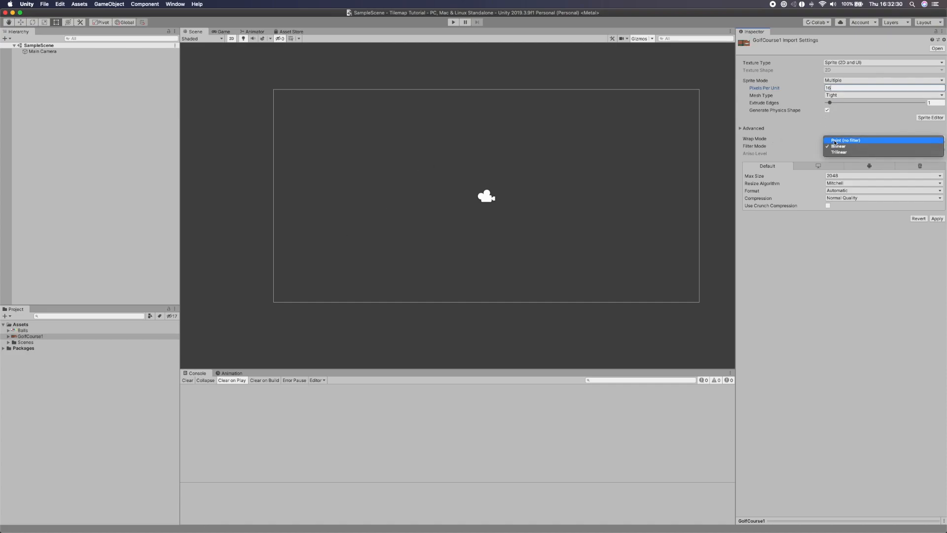
click(844, 140)
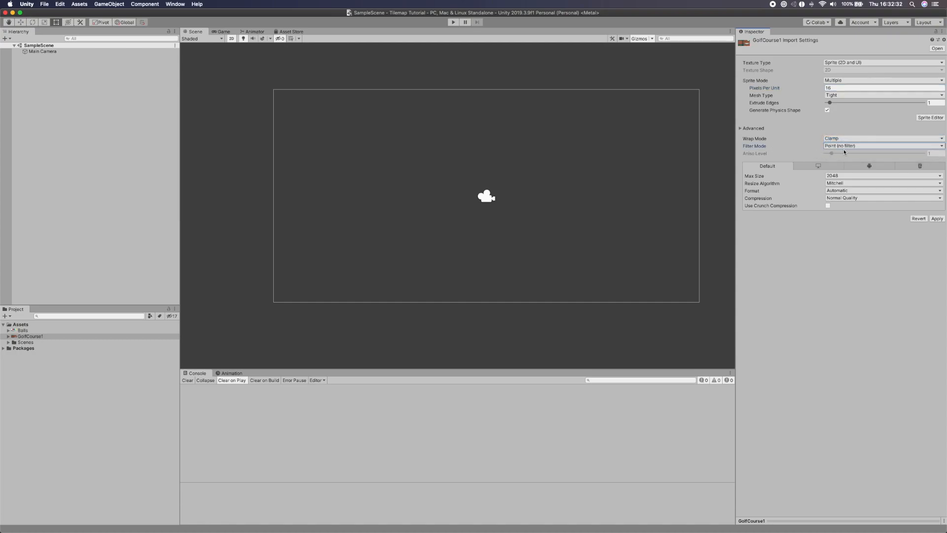
click(882, 197)
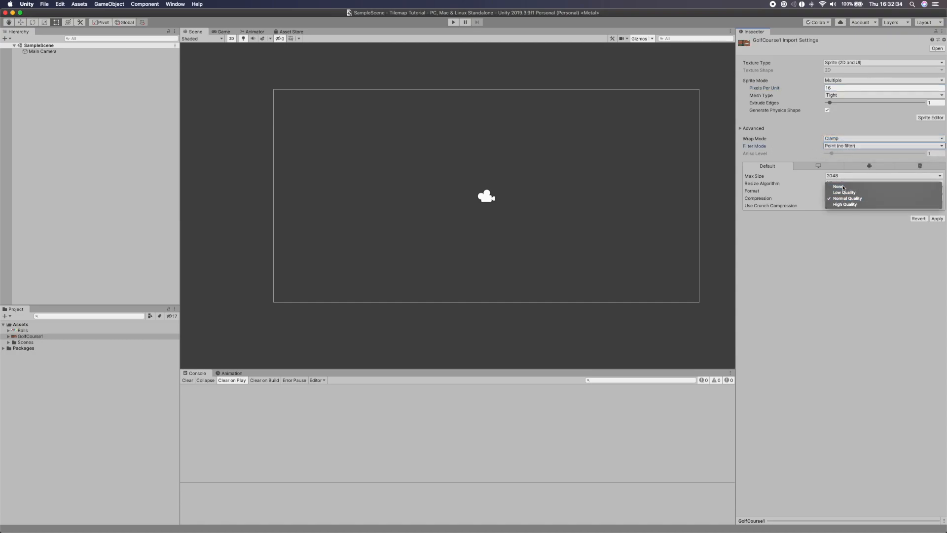
click(839, 187)
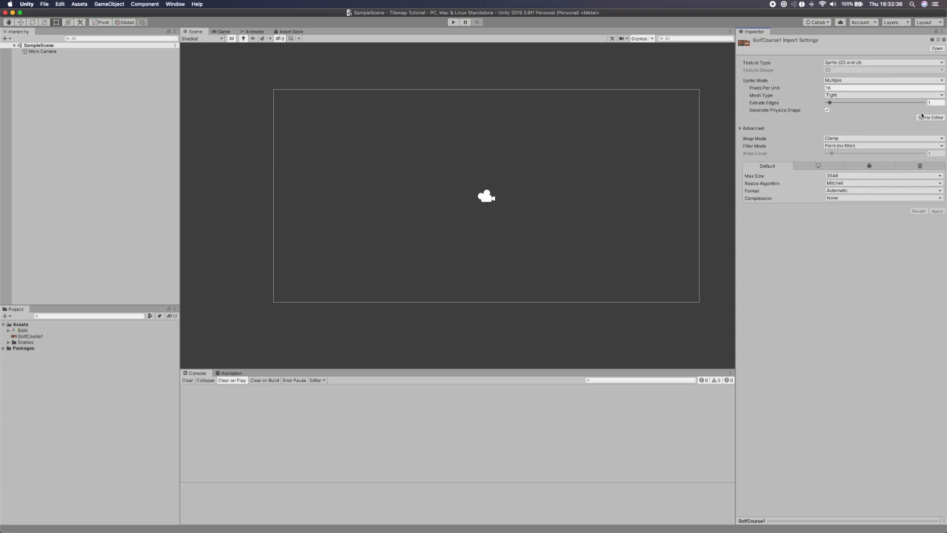
Slice GolfCourse1 into 16×16 cells in the Sprite Editor and apply
click(931, 118)
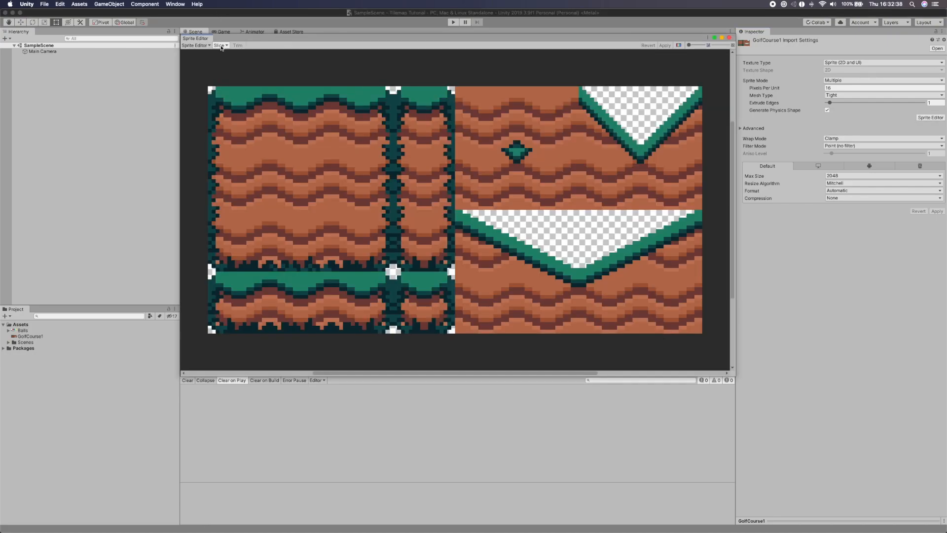
click(220, 45)
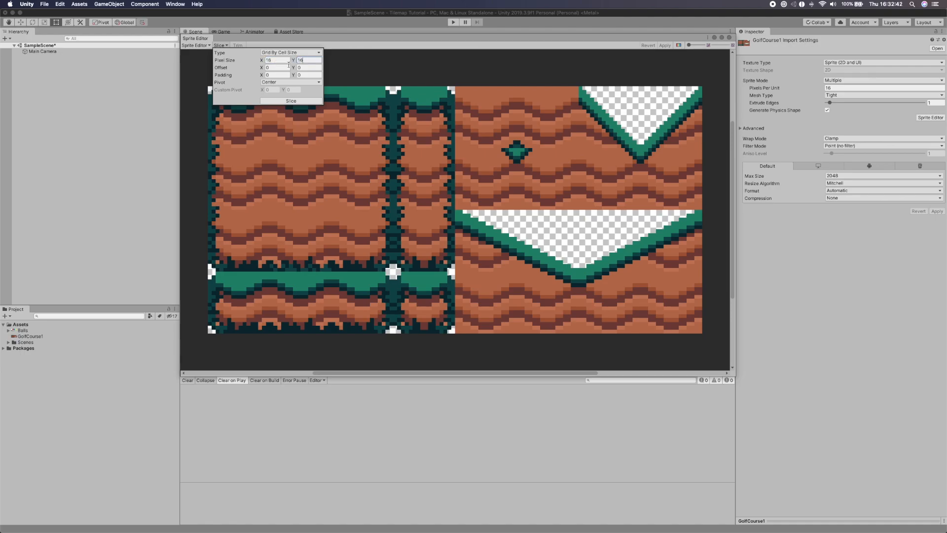
click(290, 101)
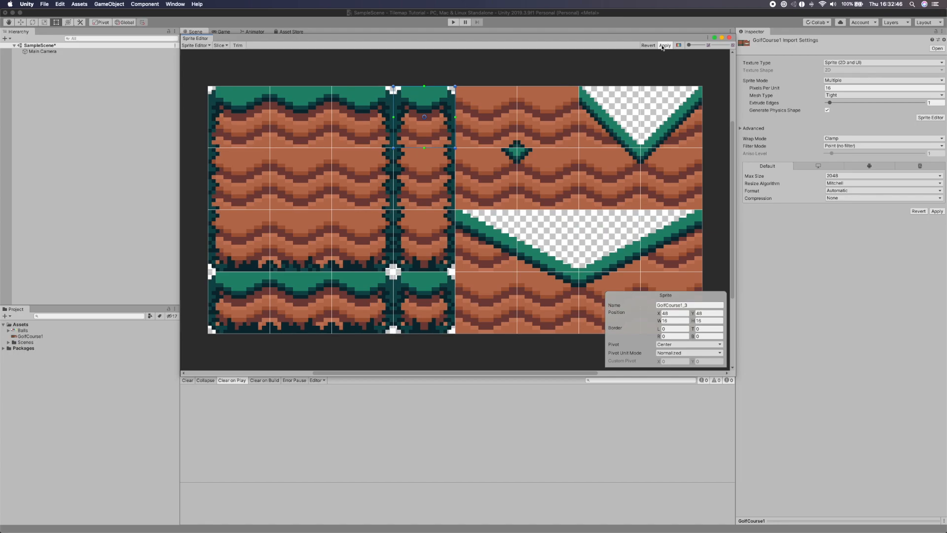
click(665, 45)
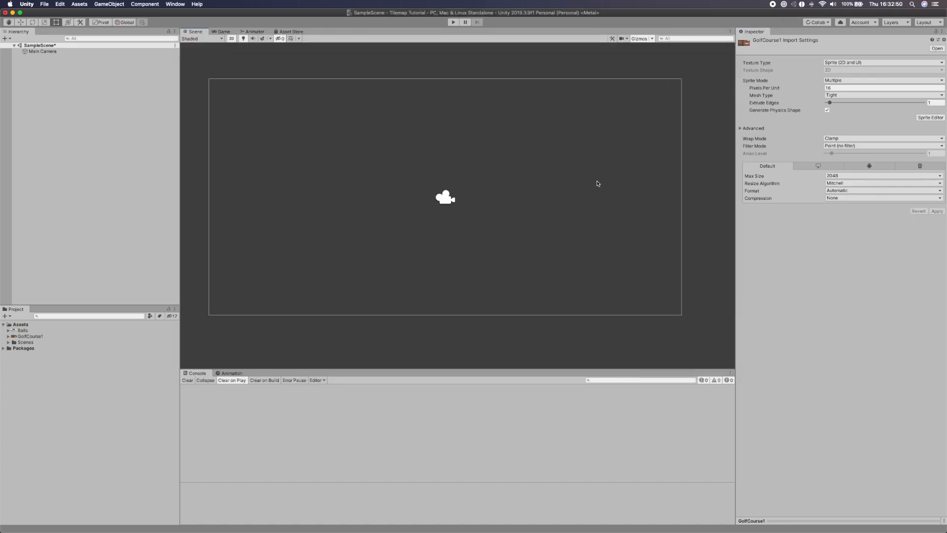
Set Balls to no compression, Point filter, Multiple sprites at 64 PPU, sliced into 32×32 cells
click(22, 331)
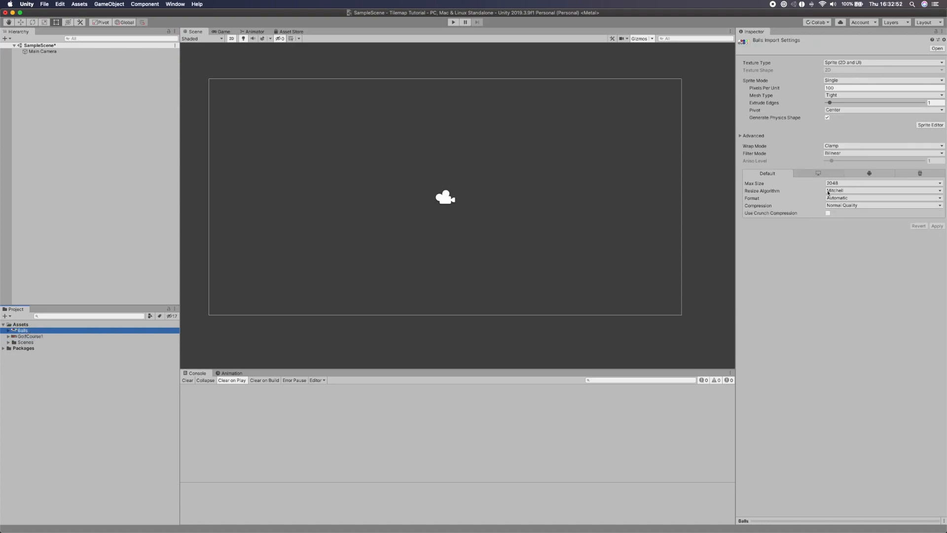
click(882, 206)
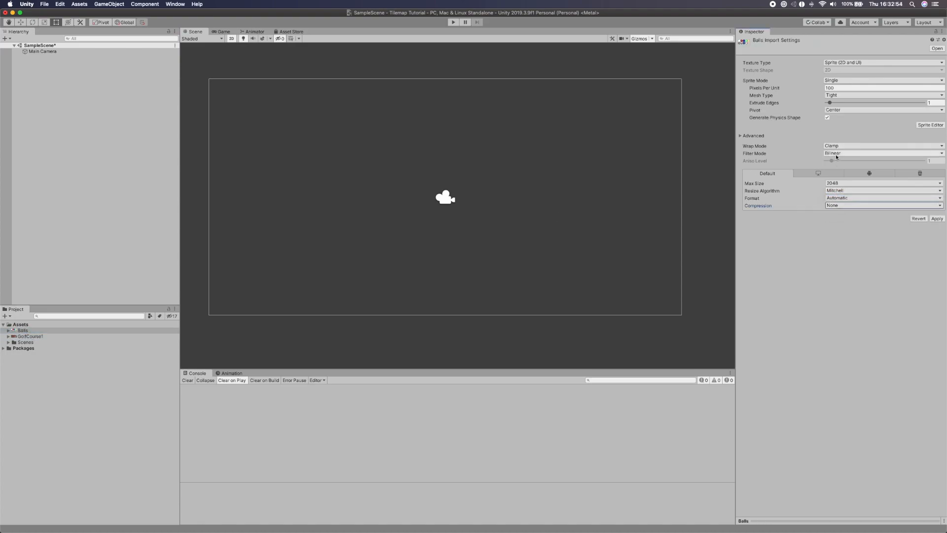
click(882, 80)
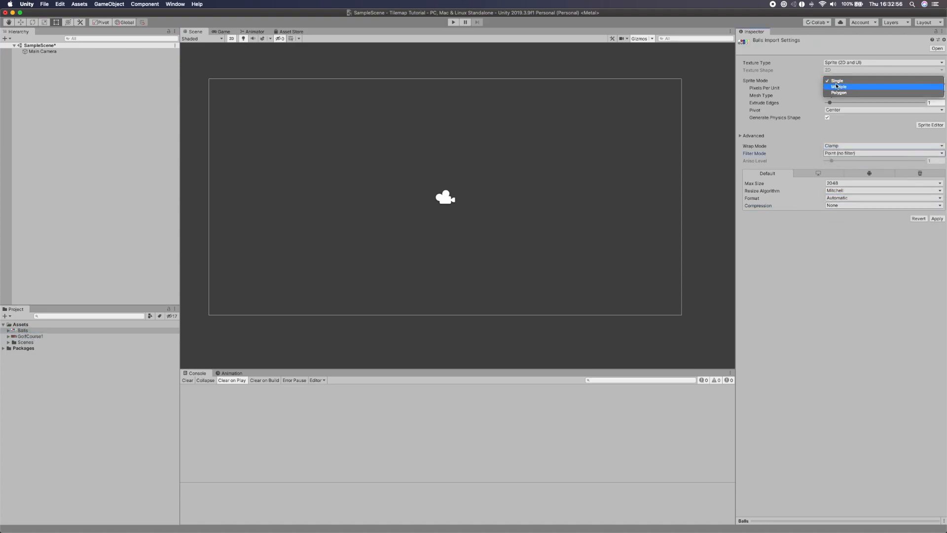
click(839, 87)
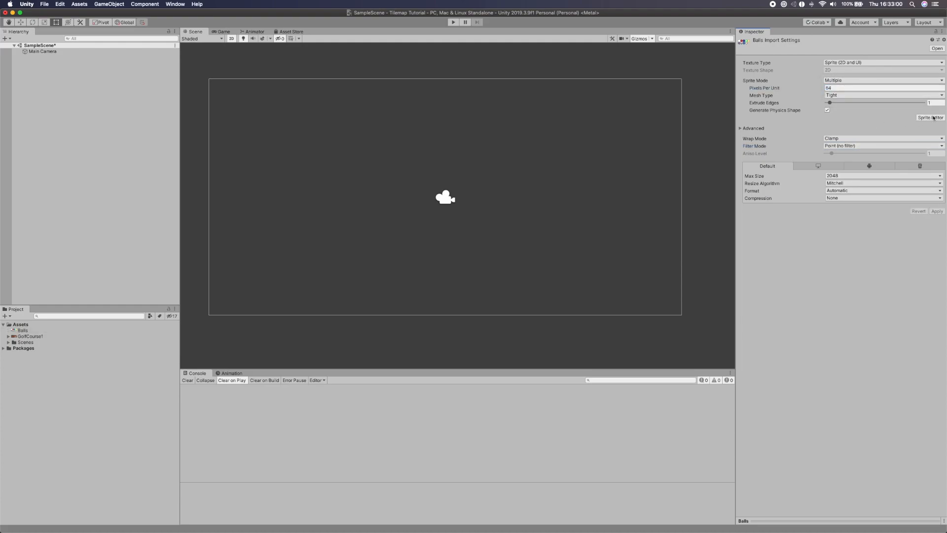
click(930, 117)
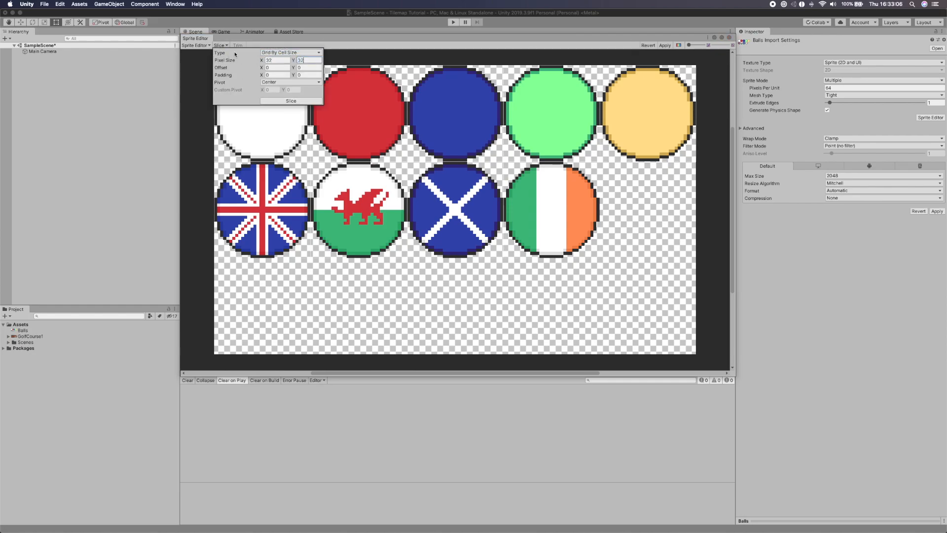
click(290, 101)
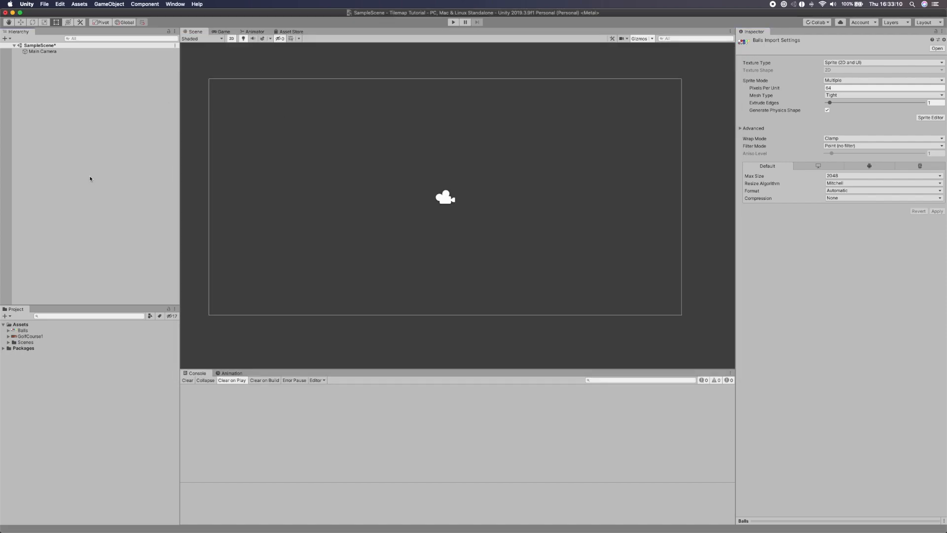
Drag Balls_0 into the scene, add Rigidbody 2D and Circle Collider 2D, and name it Ball
click(7, 330)
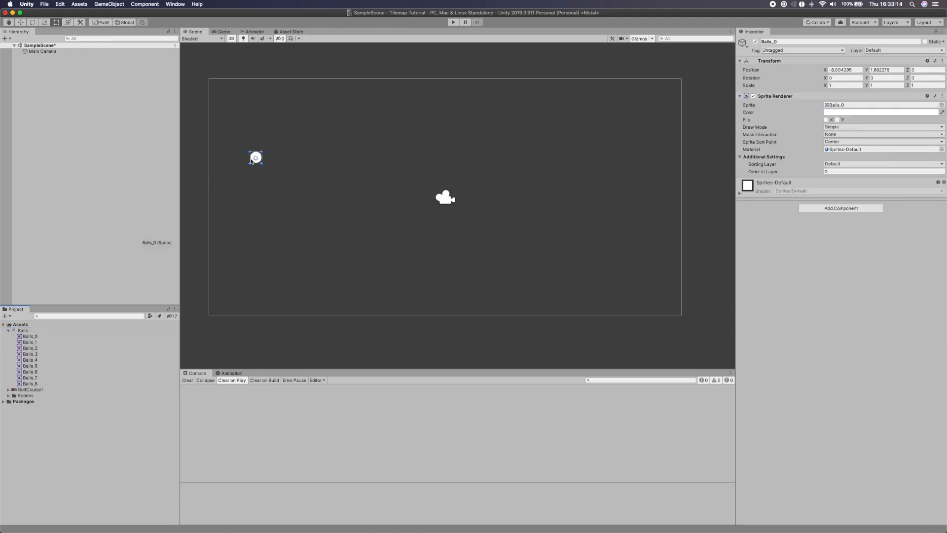
drag(256, 158, 273, 101)
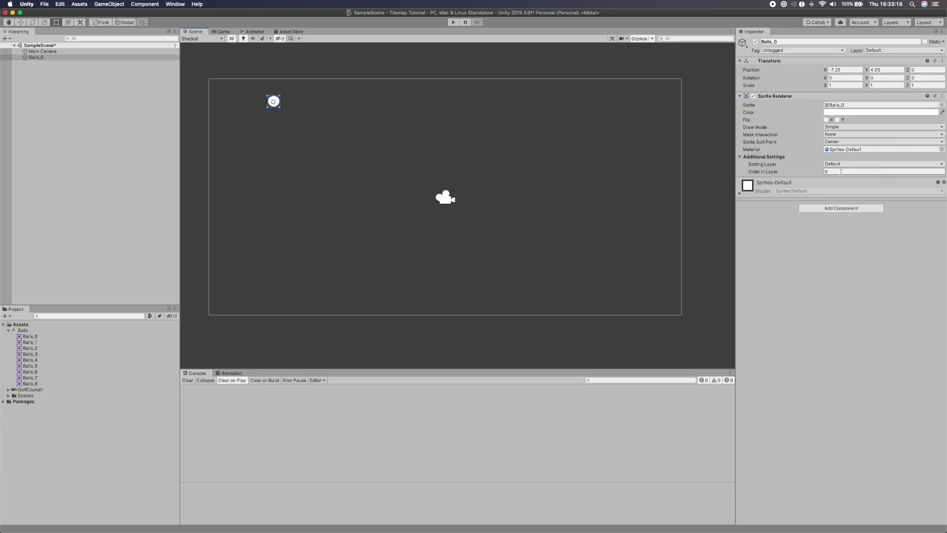
click(841, 208)
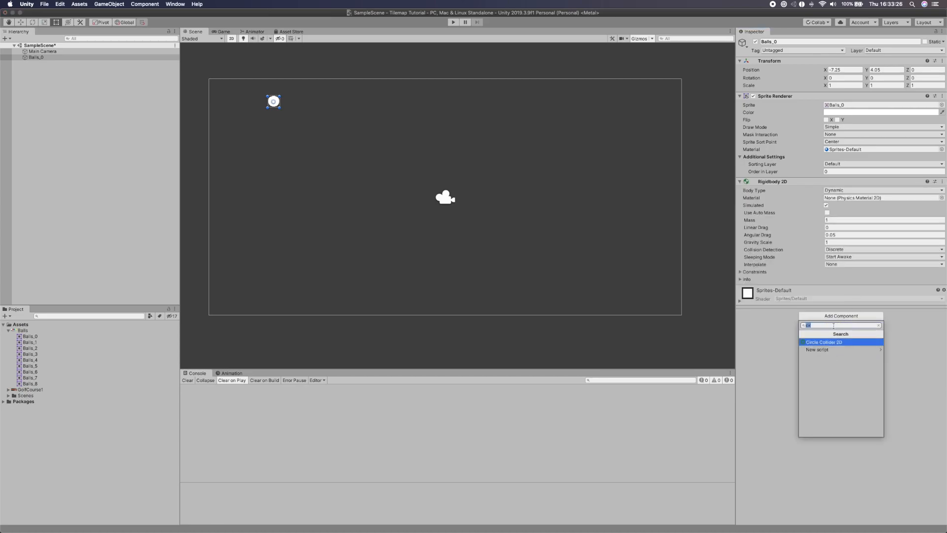
click(823, 343)
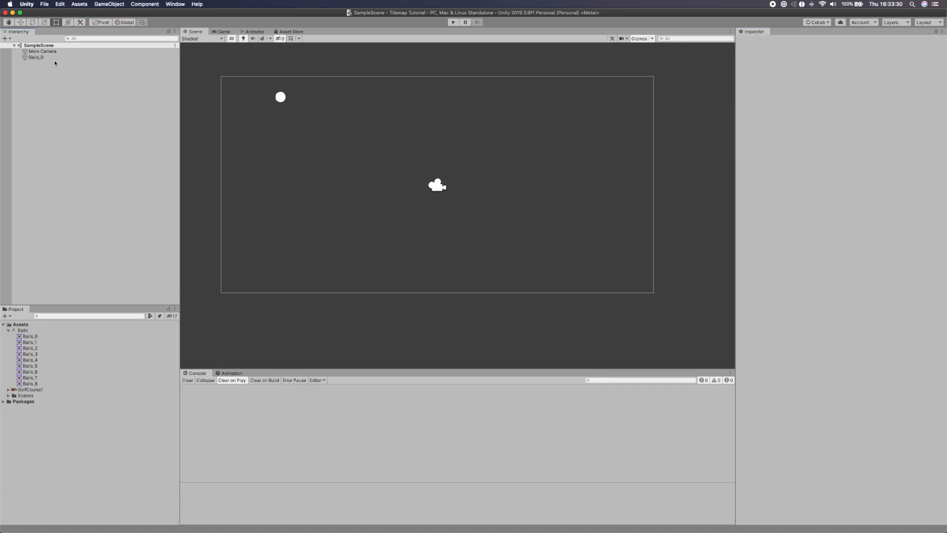
click(34, 57)
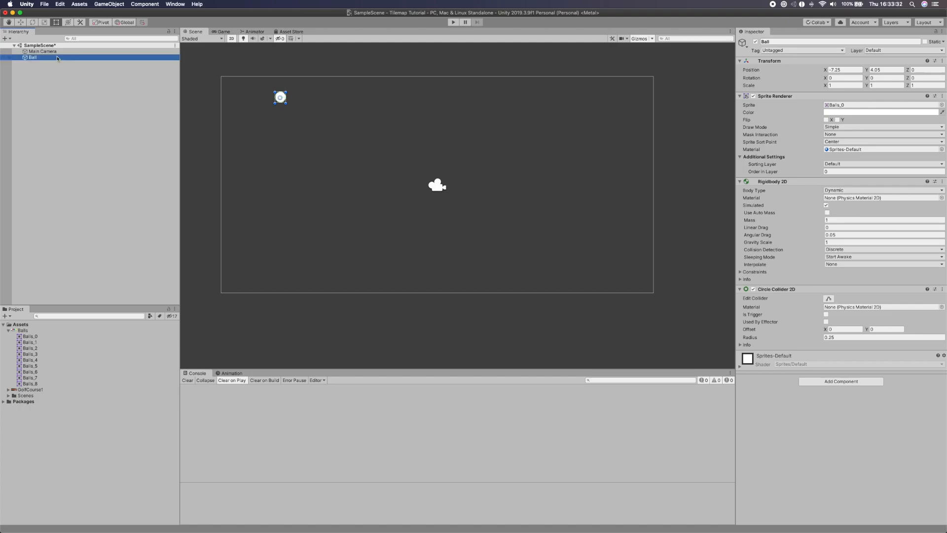
Create a Grid with a child Tilemap via GameObject > 2D Object > Tilemap
click(76, 88)
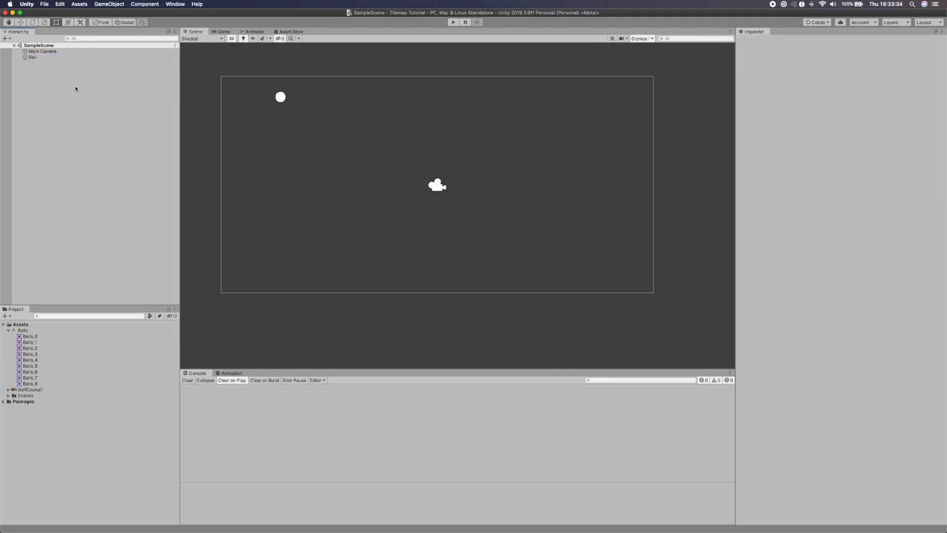
right_click(18, 70)
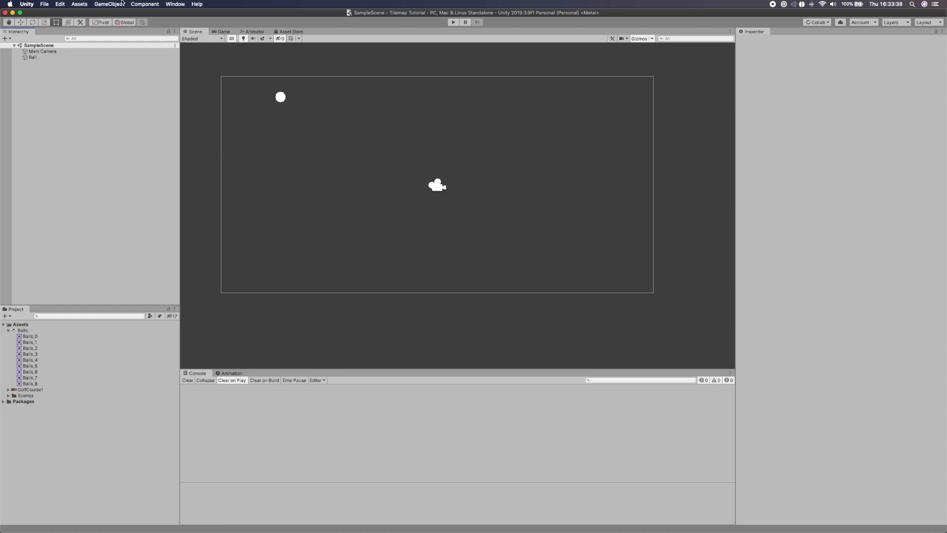
click(109, 4)
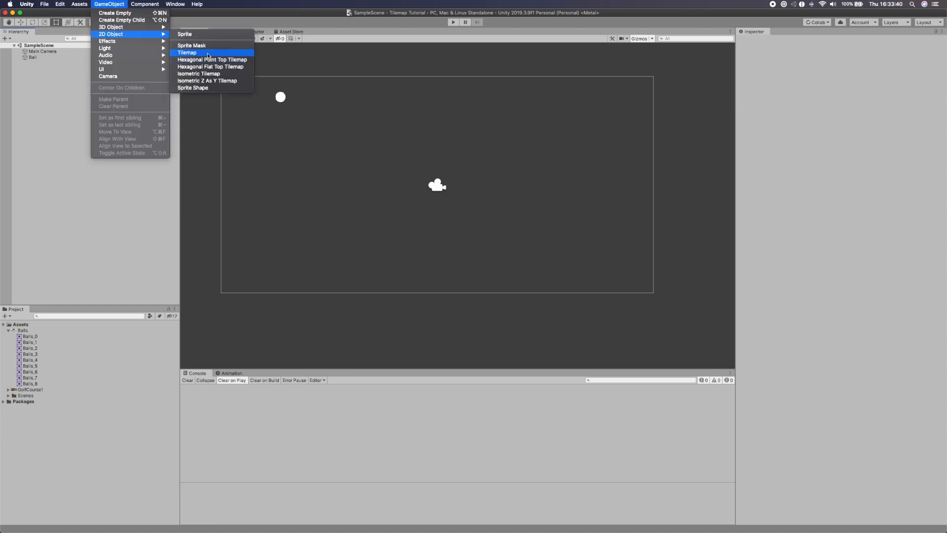
click(186, 53)
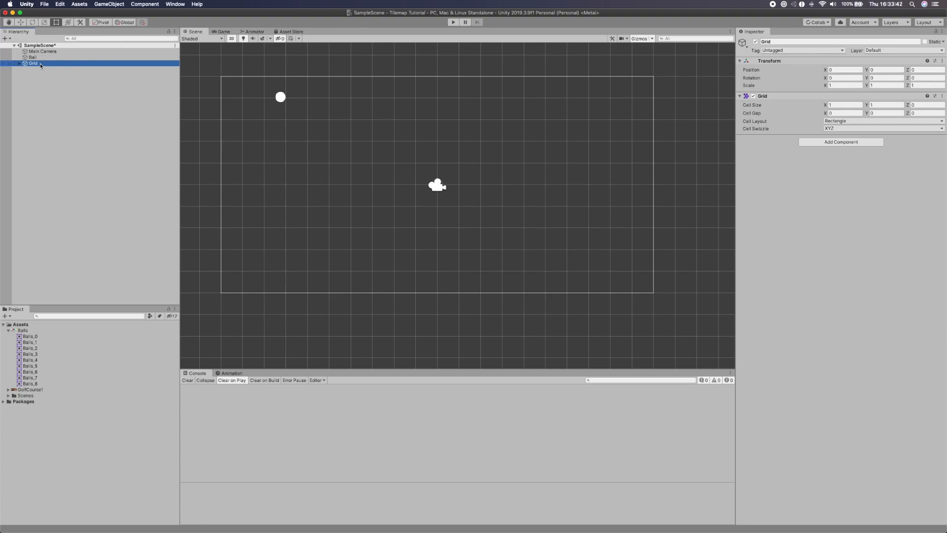
mouse_move(462, 141)
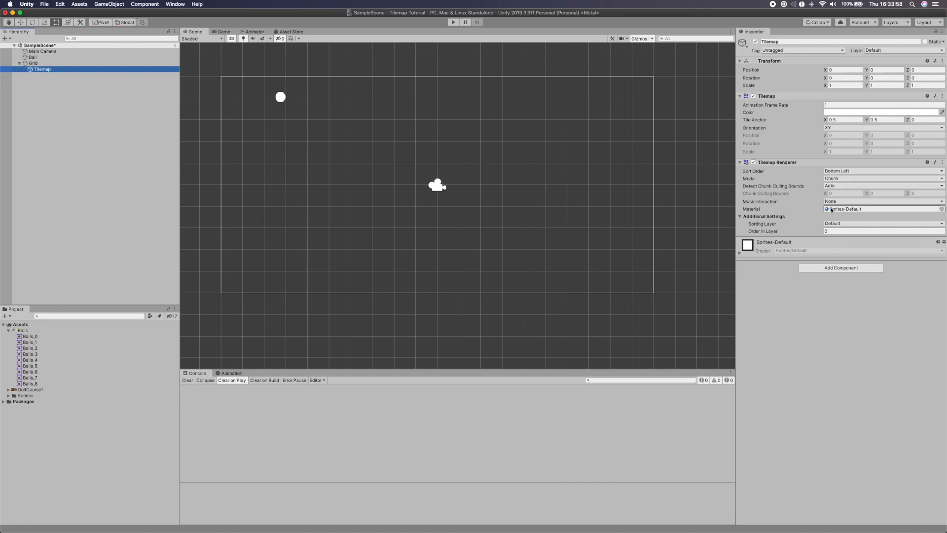
Adjust a setting in the new Tilemap's Inspector
click(876, 231)
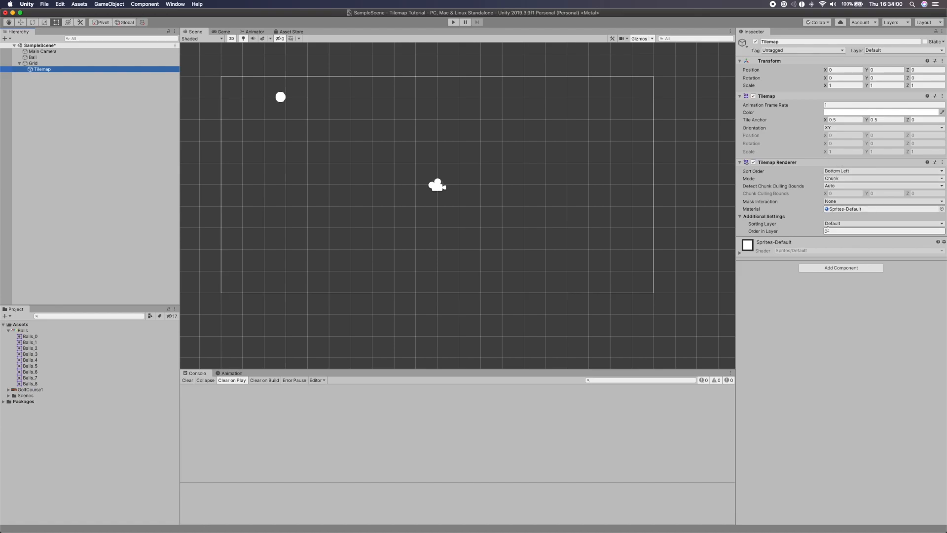
click(883, 231)
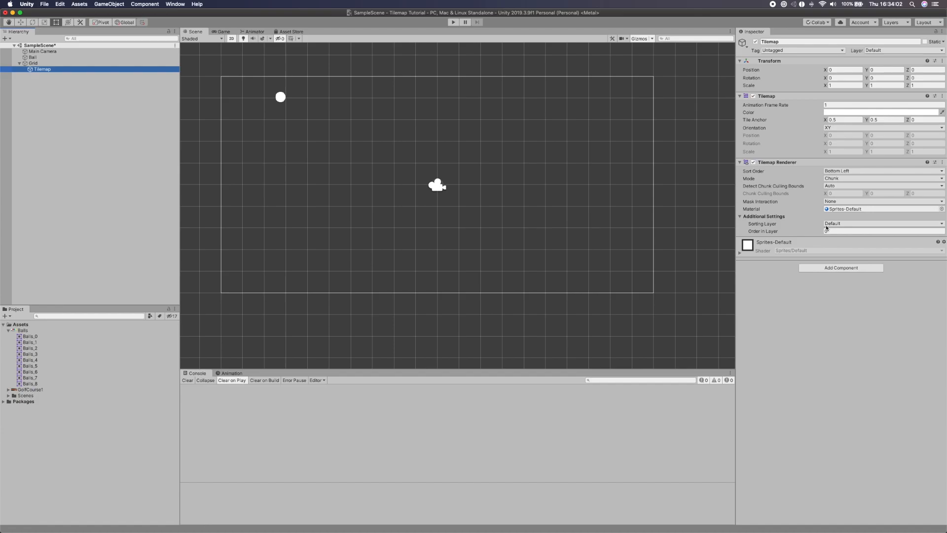
click(883, 231)
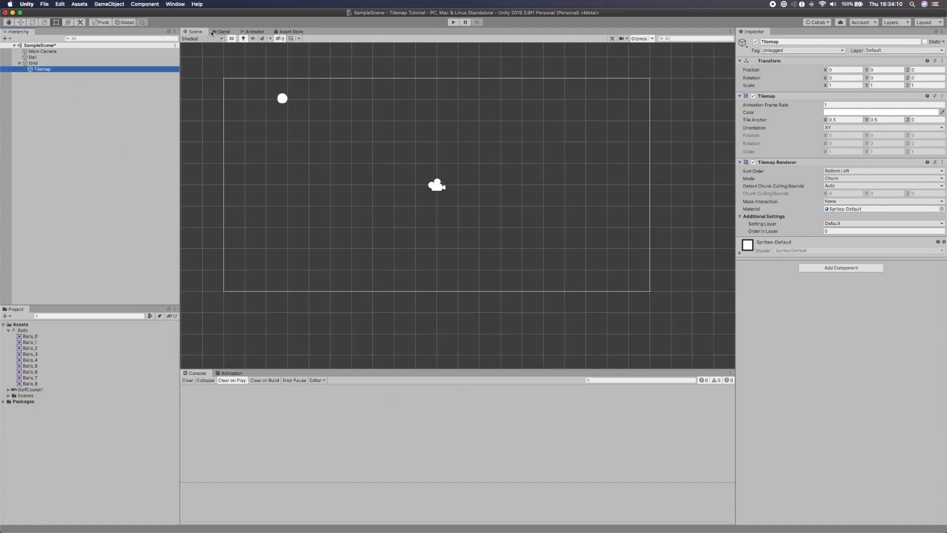
Show the Tile Palette window and dock it into the bottom of the editor layout
click(175, 4)
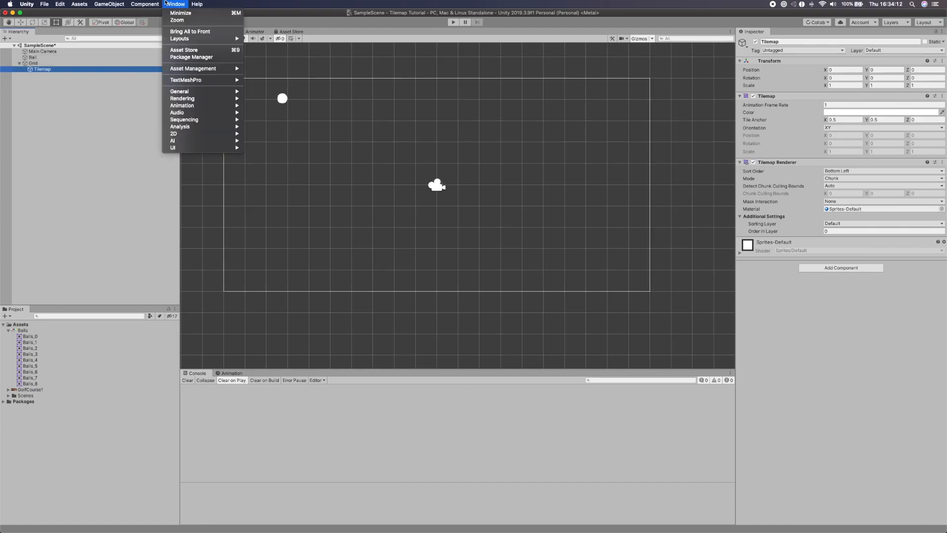
mouse_move(193, 50)
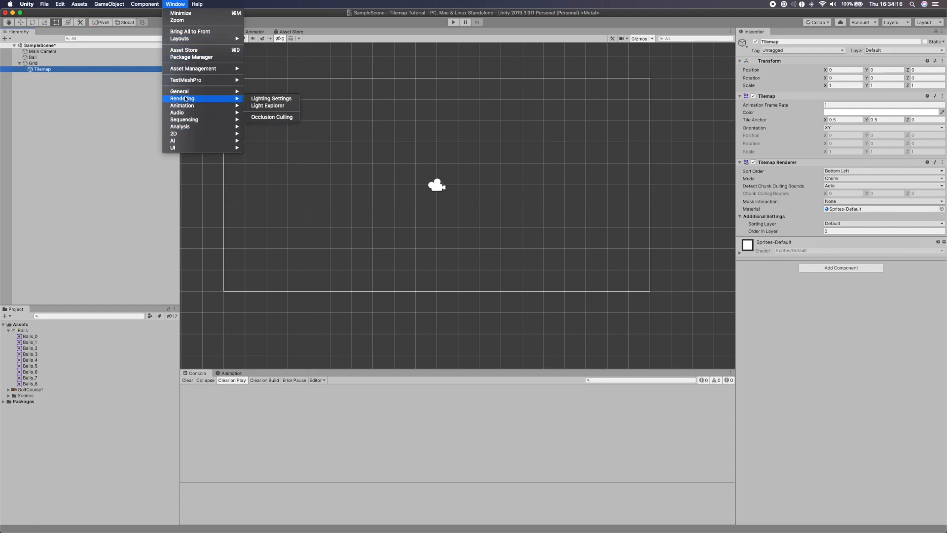
mouse_move(175, 133)
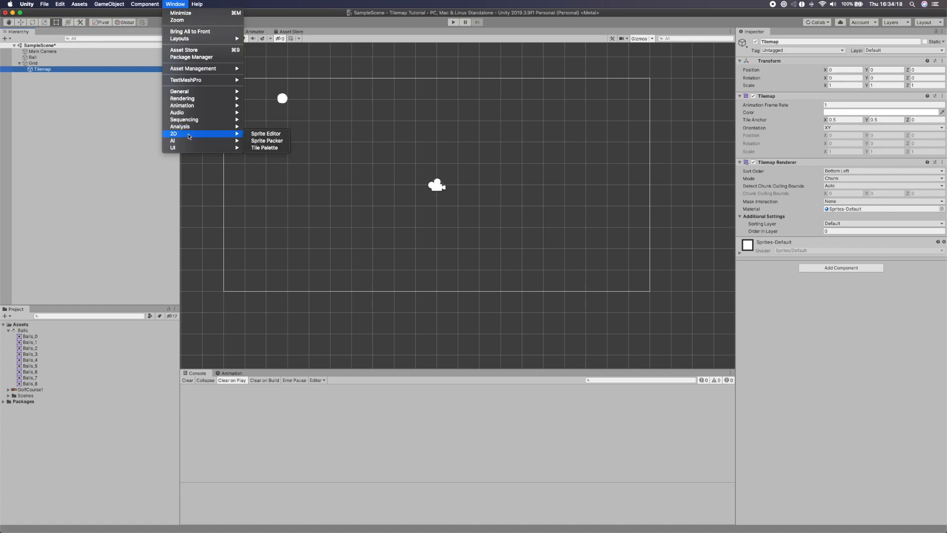
click(264, 147)
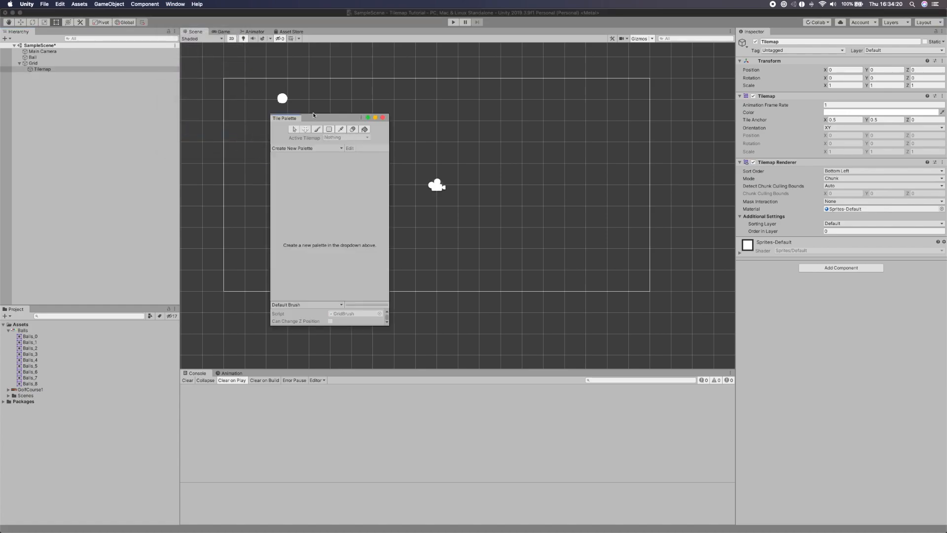
drag(284, 117, 362, 101)
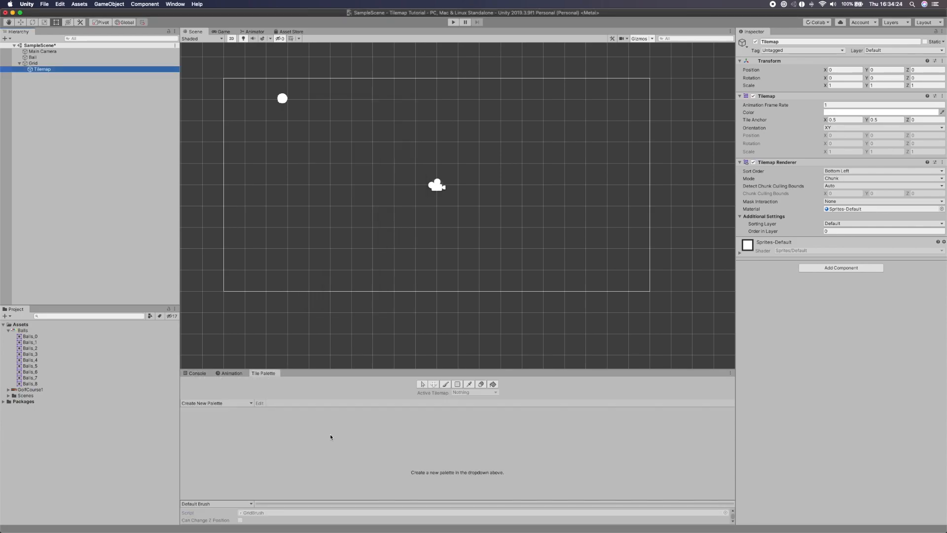
Create a new palette named Course 1 saved in a new Palettes folder
click(217, 402)
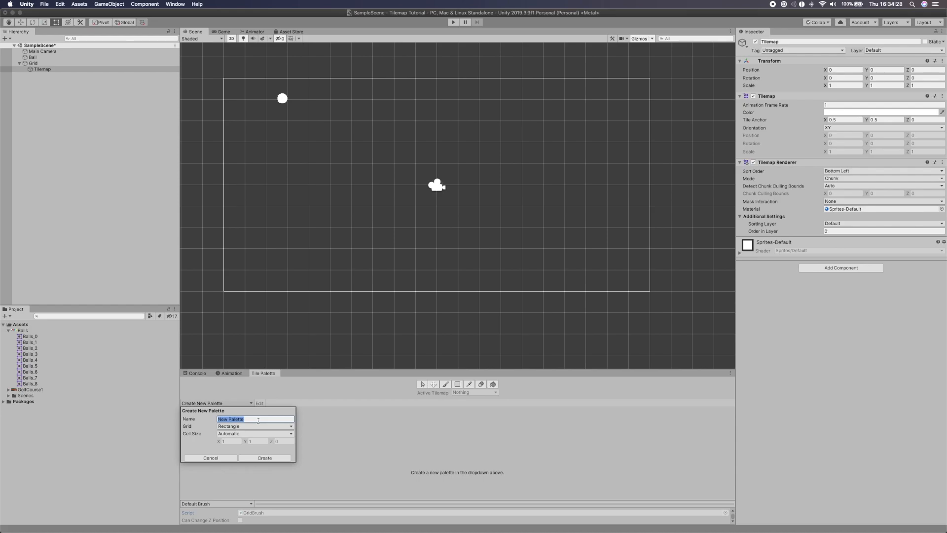
text(Course 1)
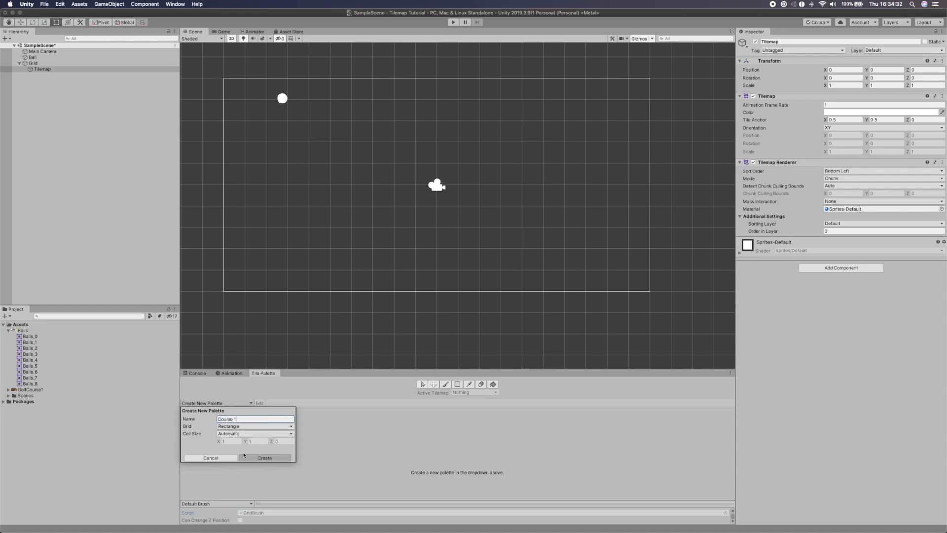
click(264, 457)
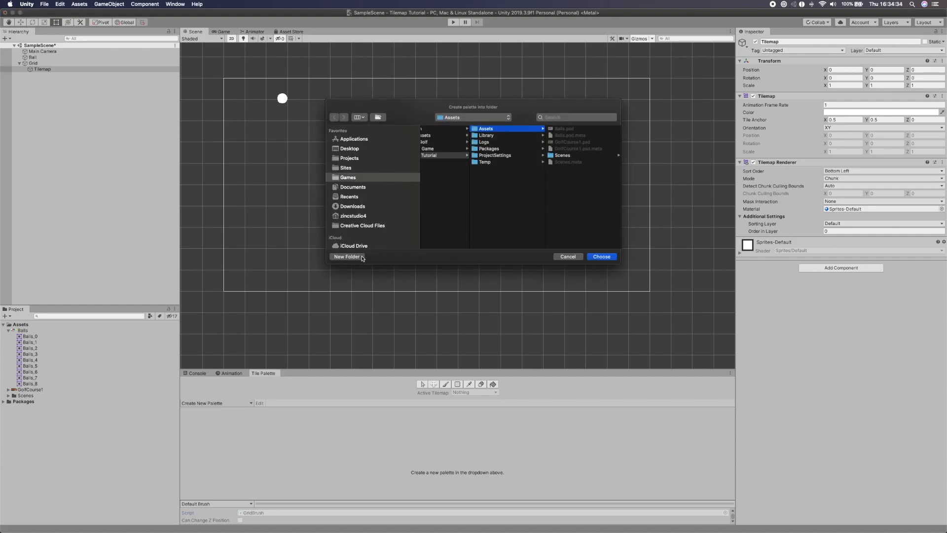
click(346, 256)
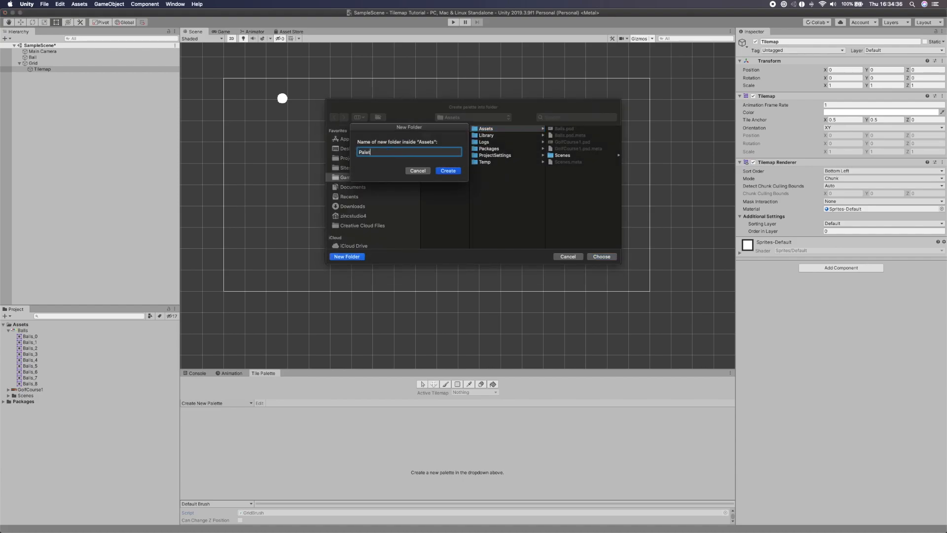
click(447, 171)
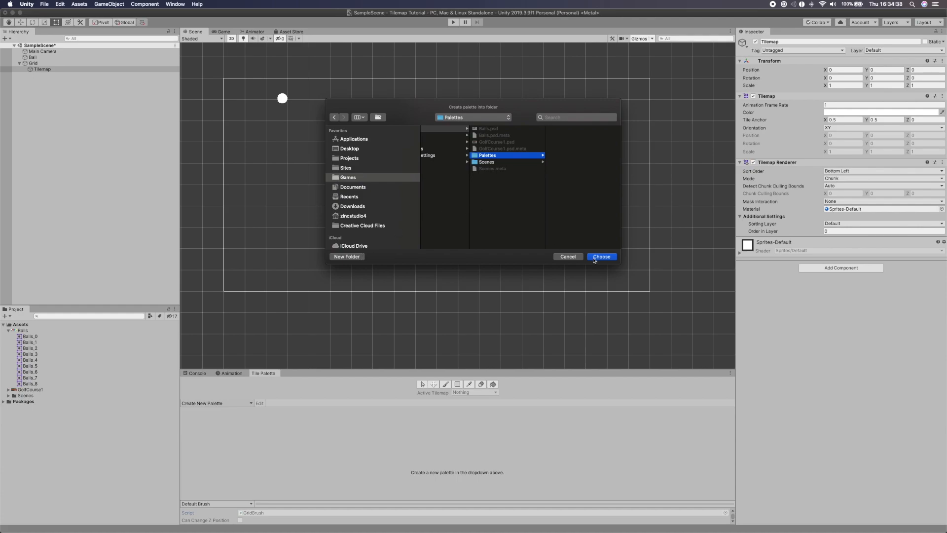
click(601, 257)
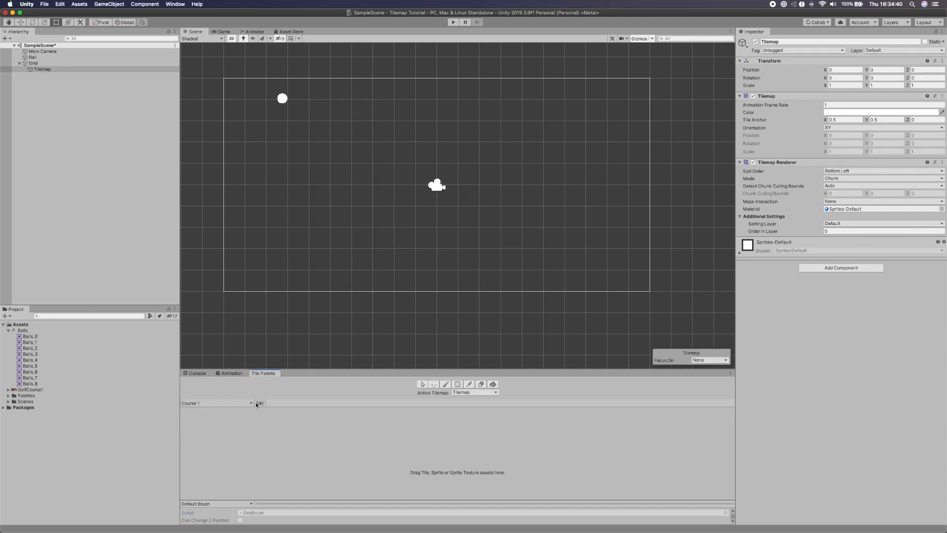
mouse_move(417, 474)
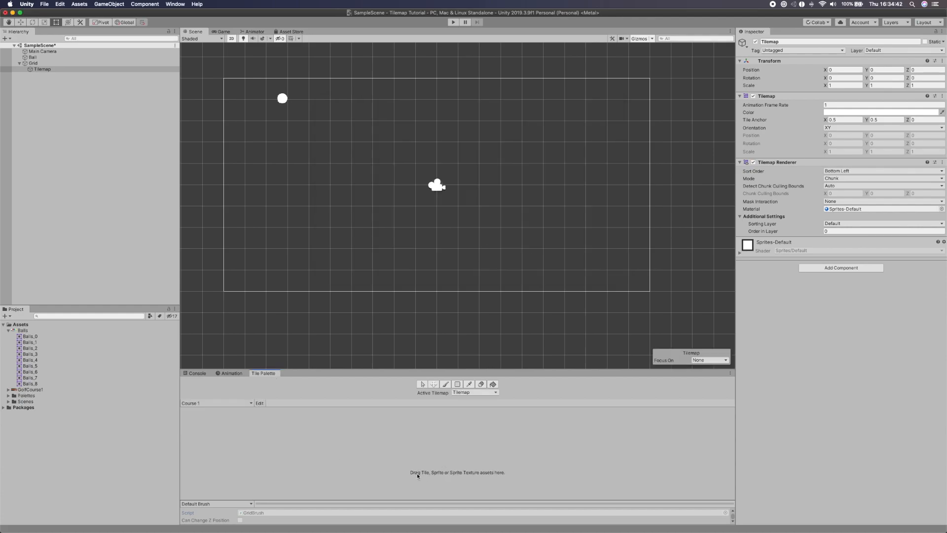
mouse_move(499, 479)
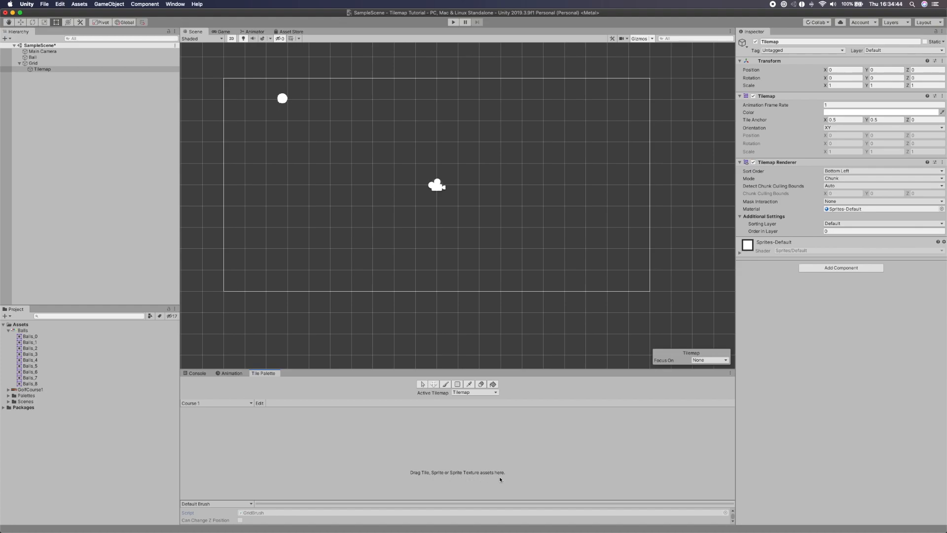
Drop GolfCourse1 into the palette, generating its tiles into a new Tiles/Course 1 folder
click(29, 390)
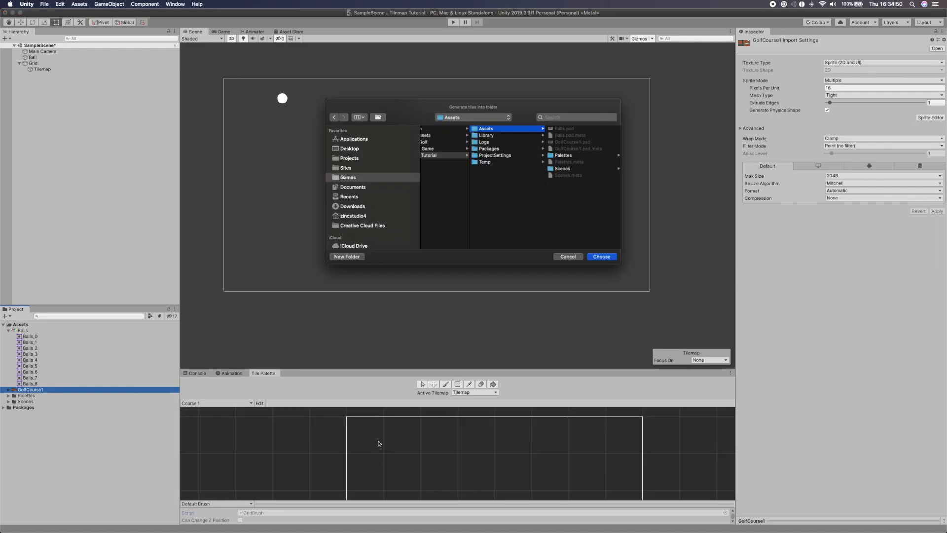
mouse_move(406, 243)
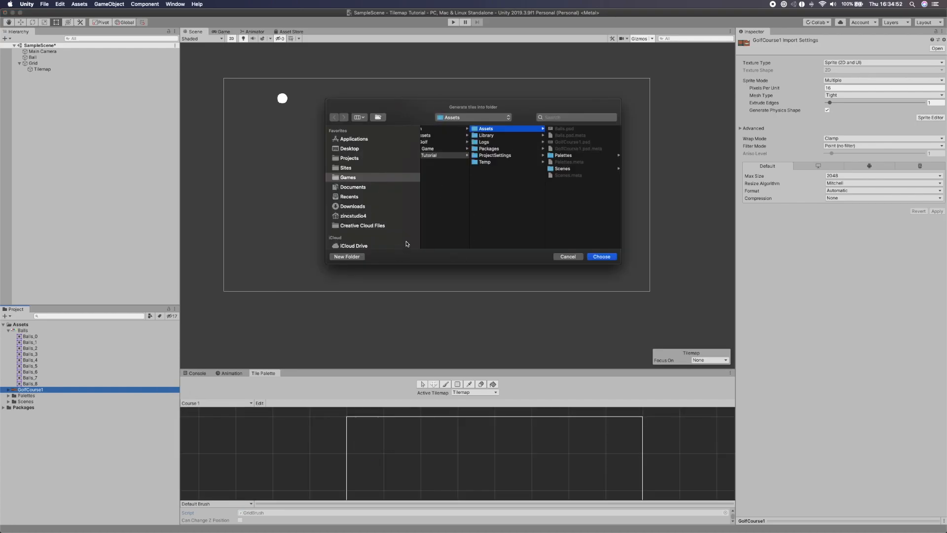
click(346, 257)
text(Course 1)
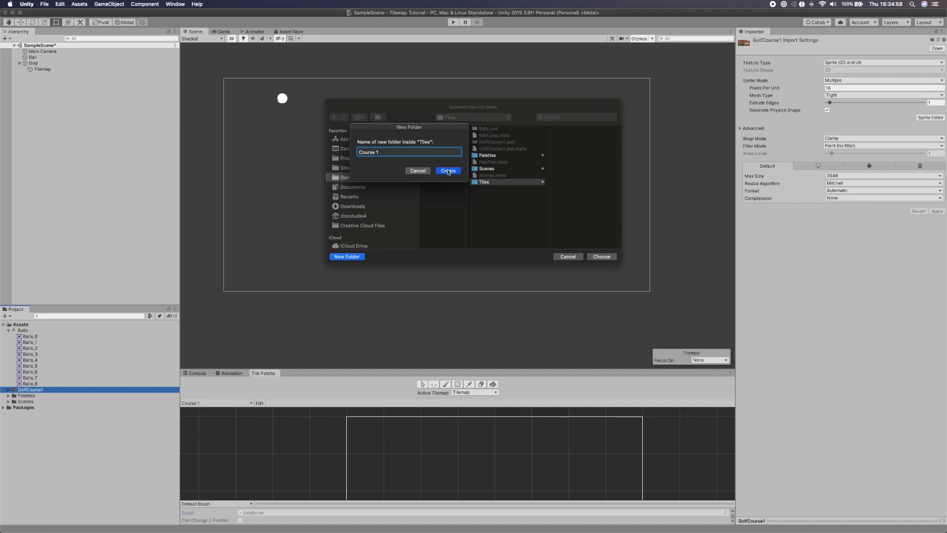
click(448, 171)
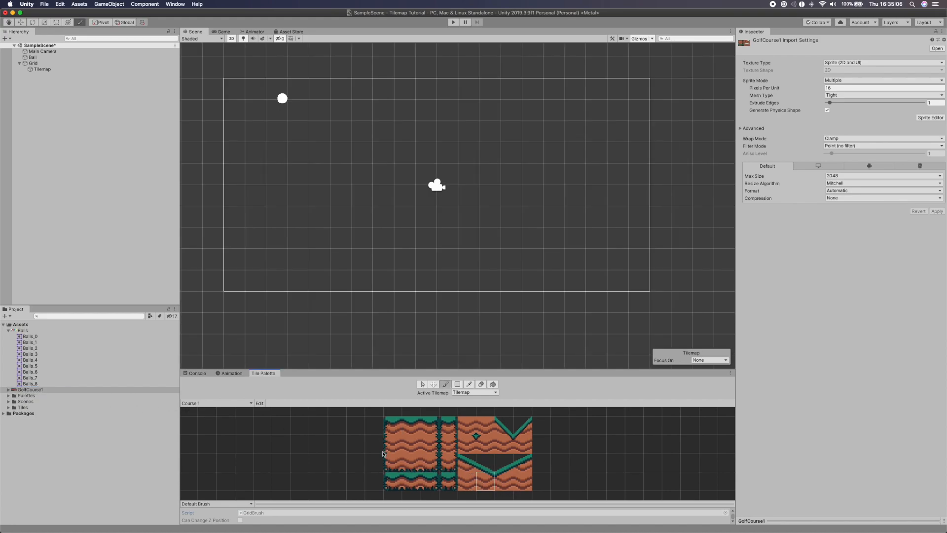
click(392, 424)
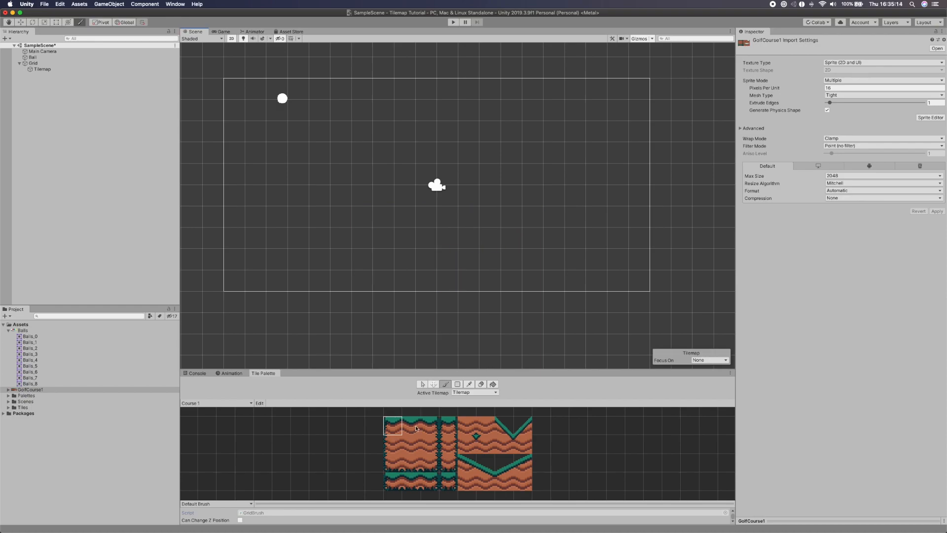
click(457, 384)
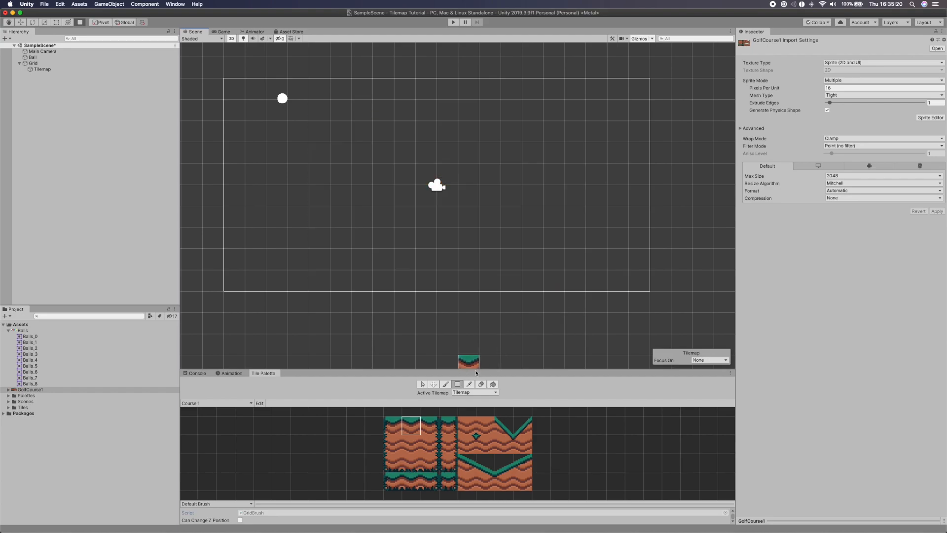
click(445, 384)
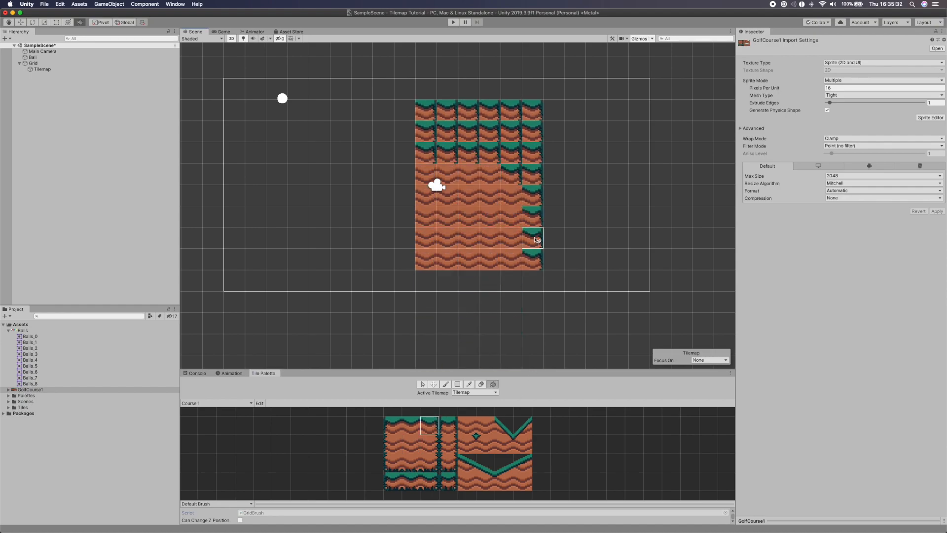
click(469, 384)
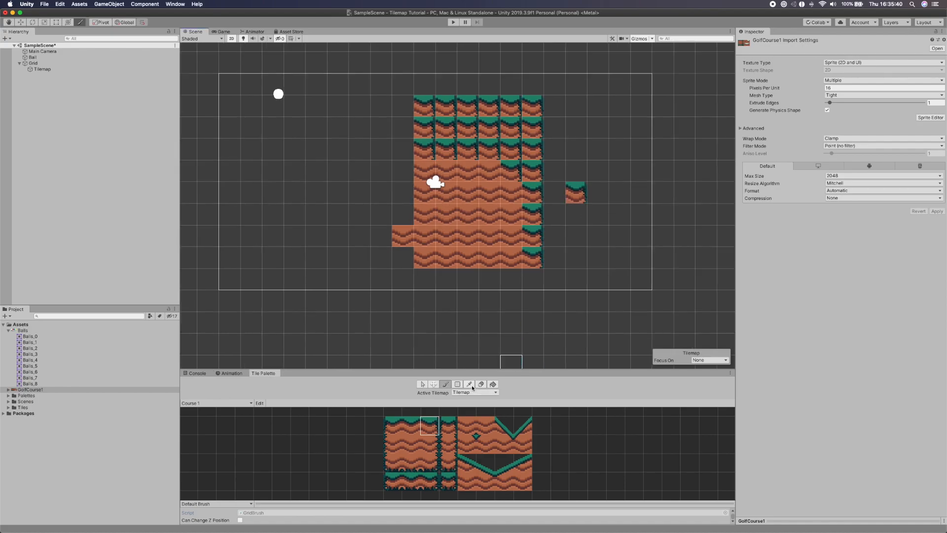
mouse_move(470, 384)
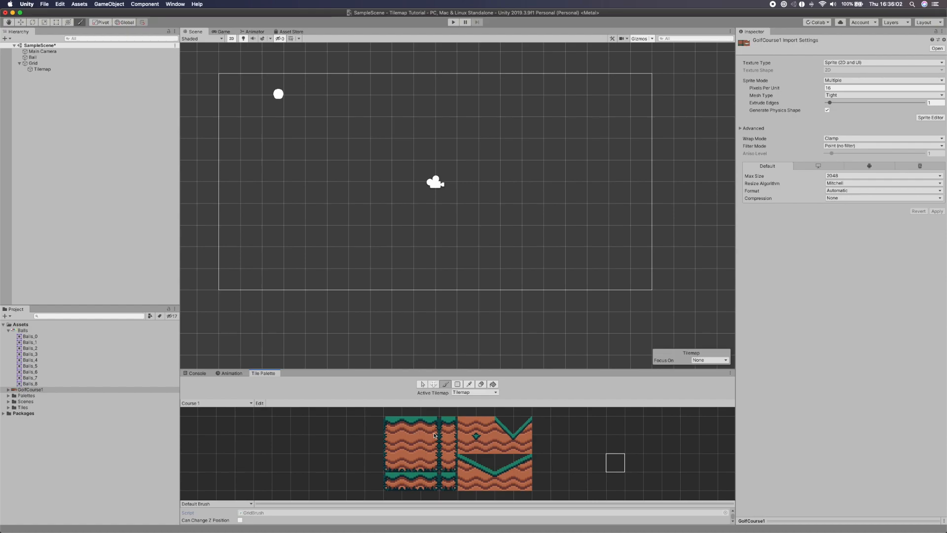
mouse_move(505, 479)
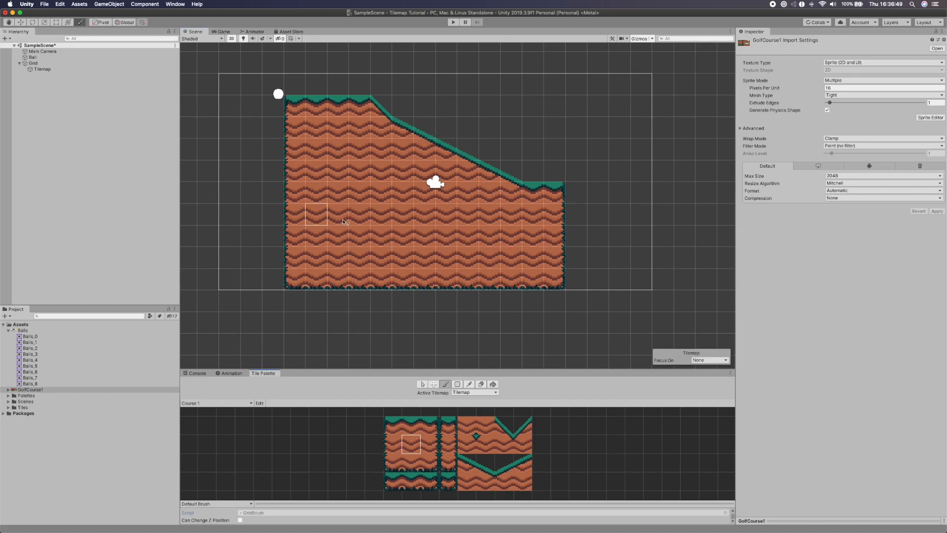
Move the Ball onto the flat top of the hill
click(33, 57)
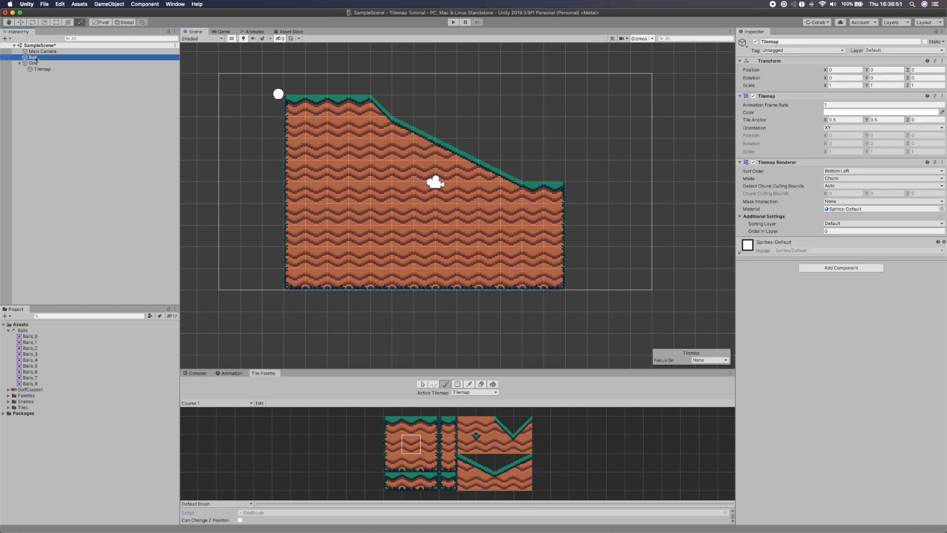
click(32, 58)
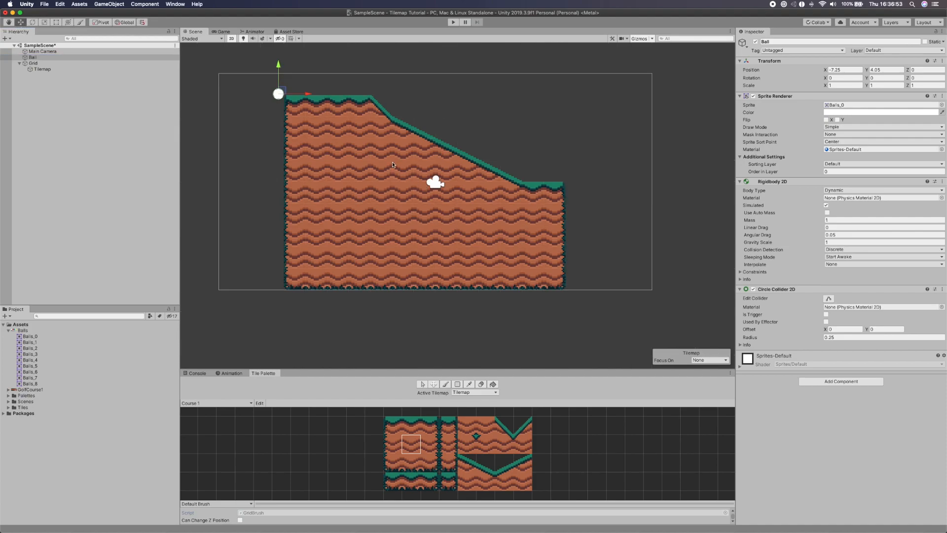
drag(279, 93, 301, 83)
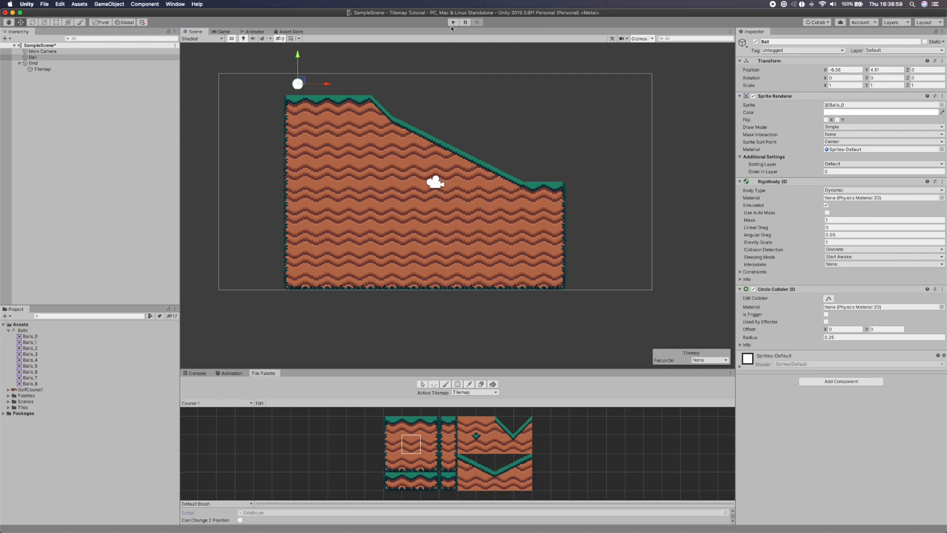
Play-test the scene to watch the ball, then stop Play mode
click(453, 23)
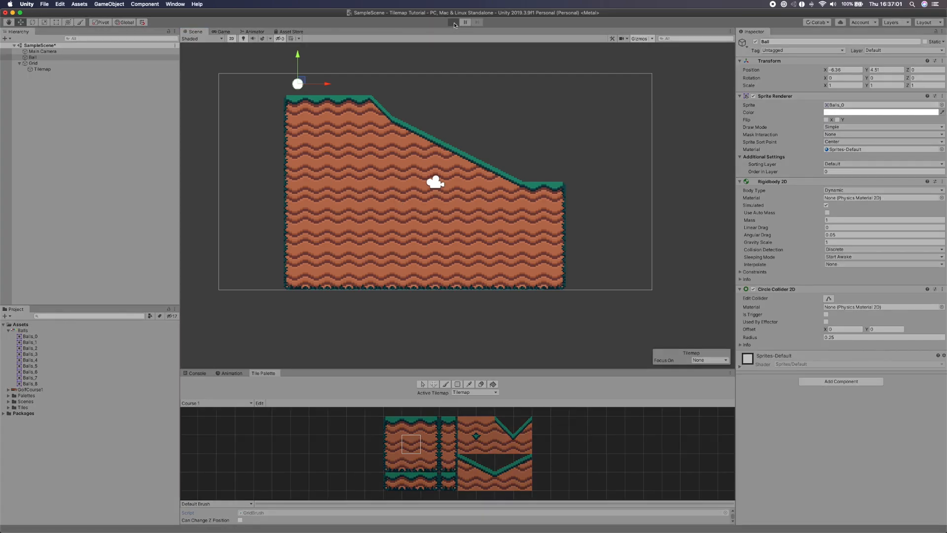
click(453, 23)
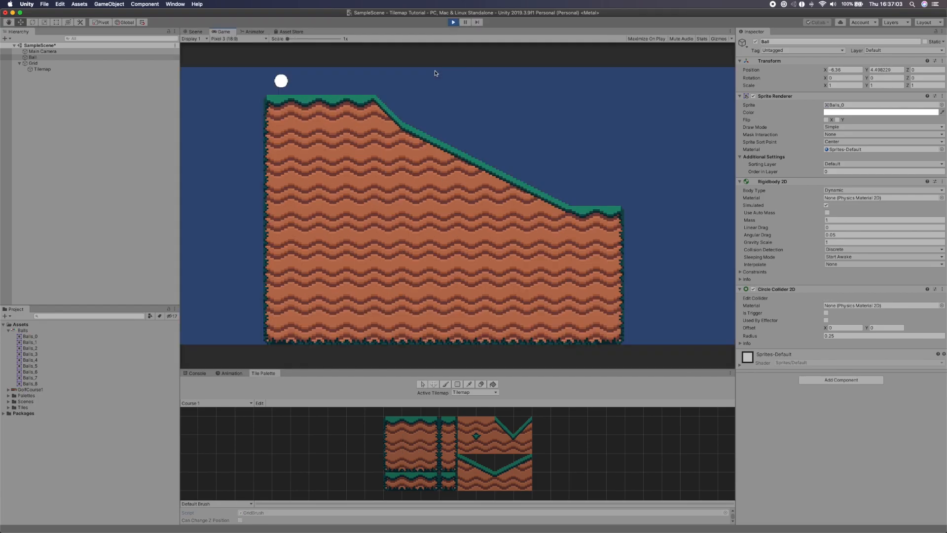
click(453, 22)
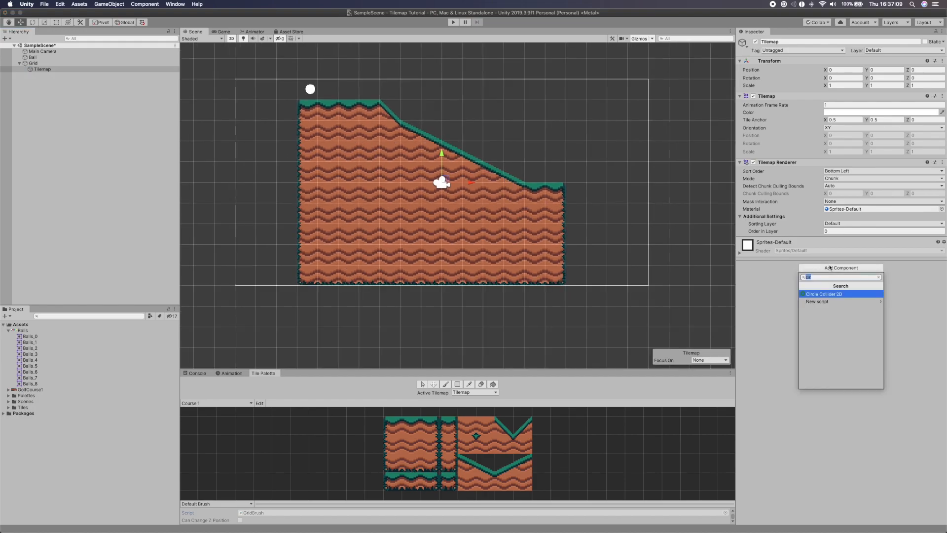
mouse_move(834, 285)
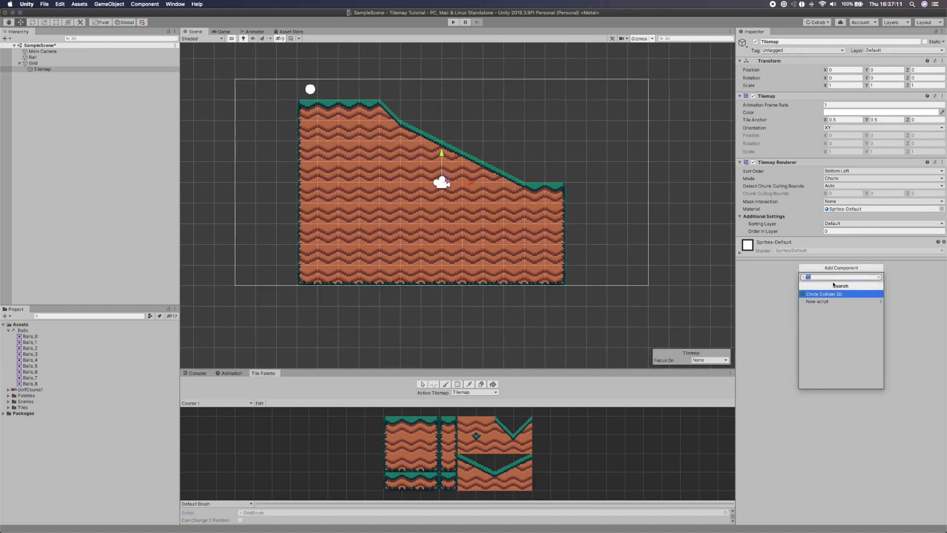
Add a Tilemap Collider 2D to the Tilemap, play-test, and return to the Scene view
click(833, 294)
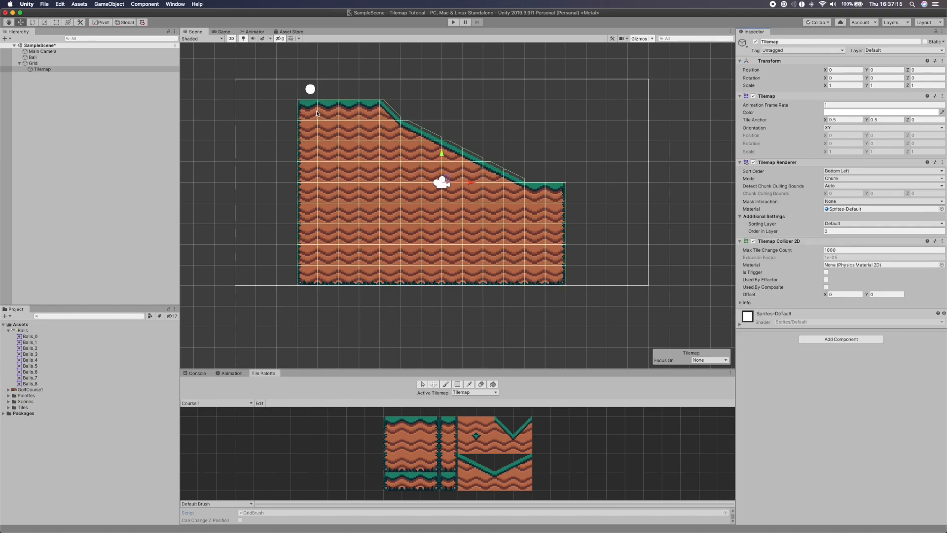
click(454, 23)
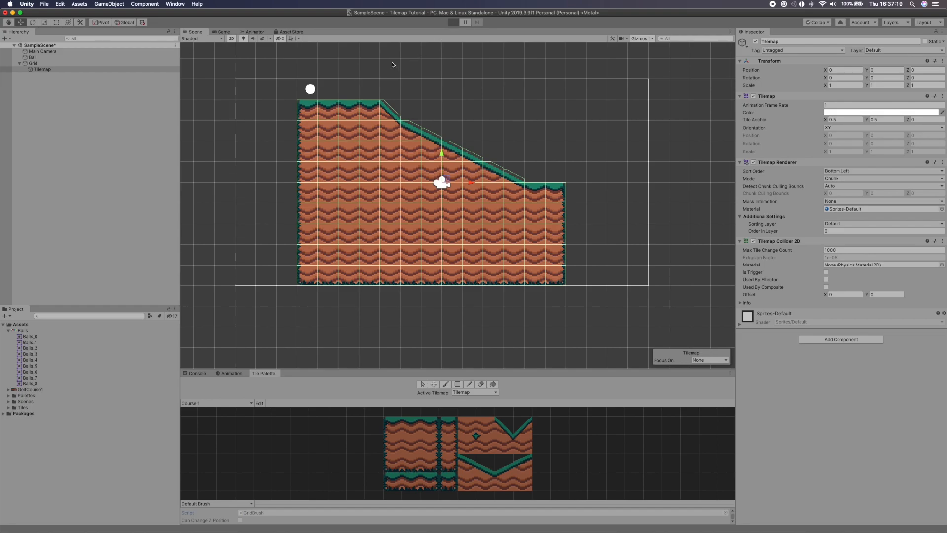
click(453, 22)
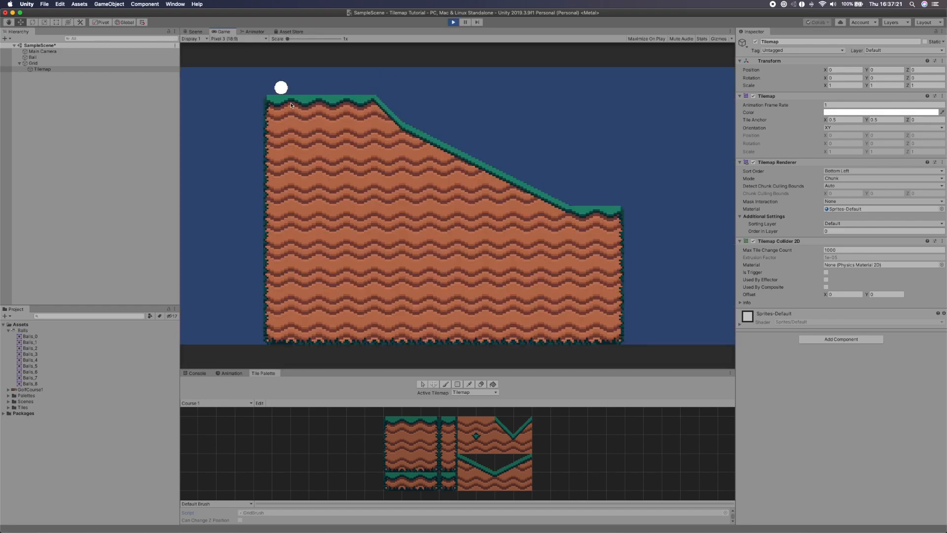
click(194, 32)
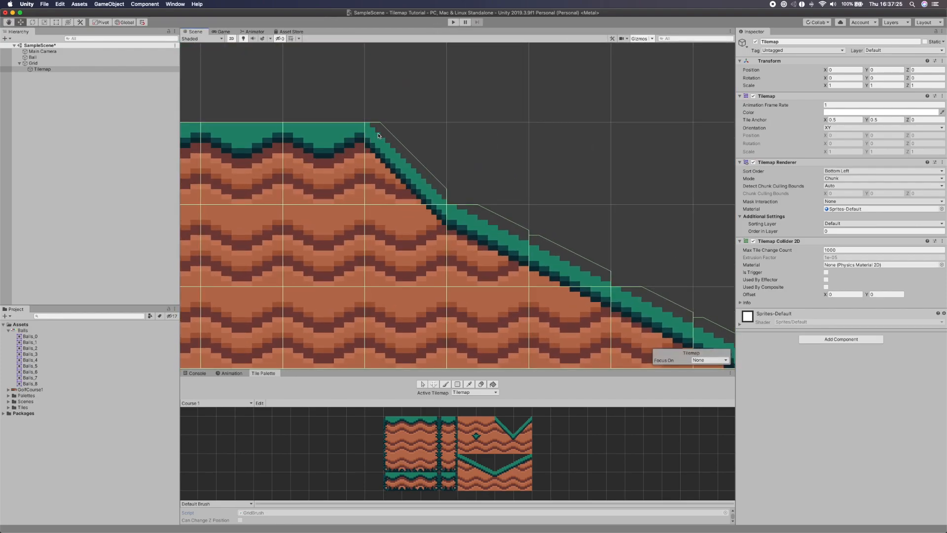
mouse_move(377, 127)
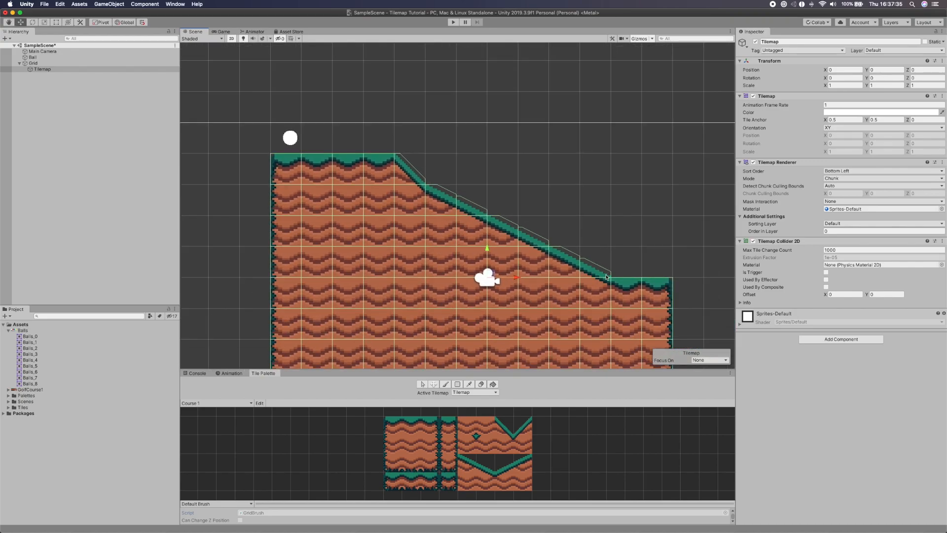
mouse_move(38, 391)
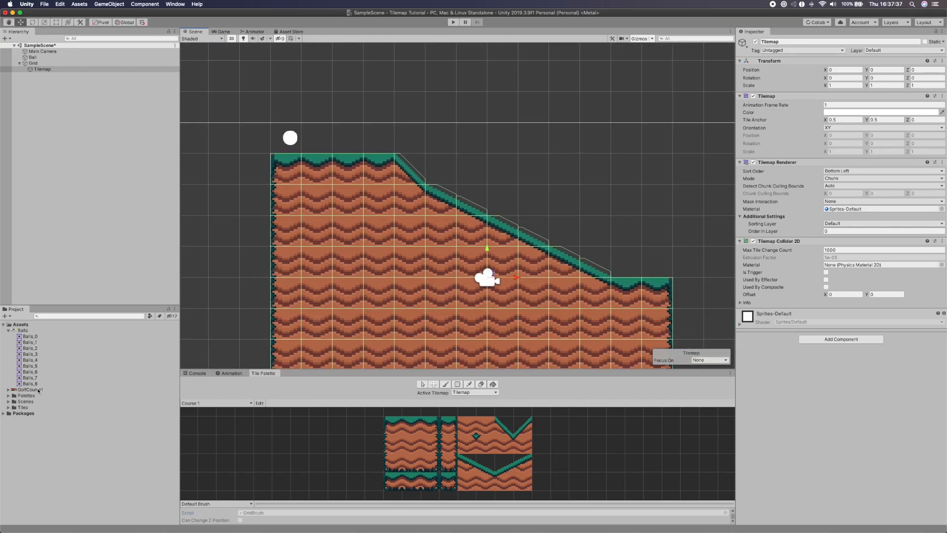
Edit custom physics shape outlines for the GolfCourse1 sprites, including slope tiles, and apply them
click(30, 390)
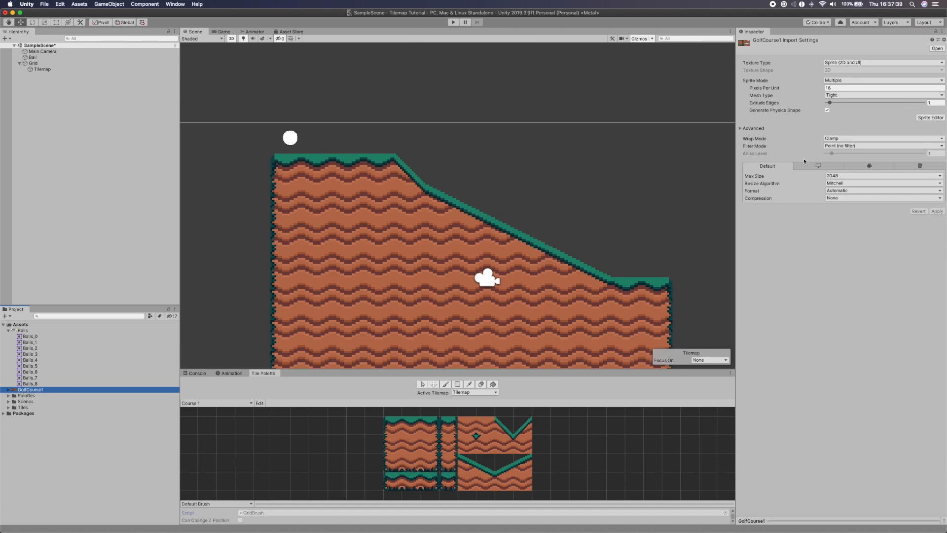
click(930, 118)
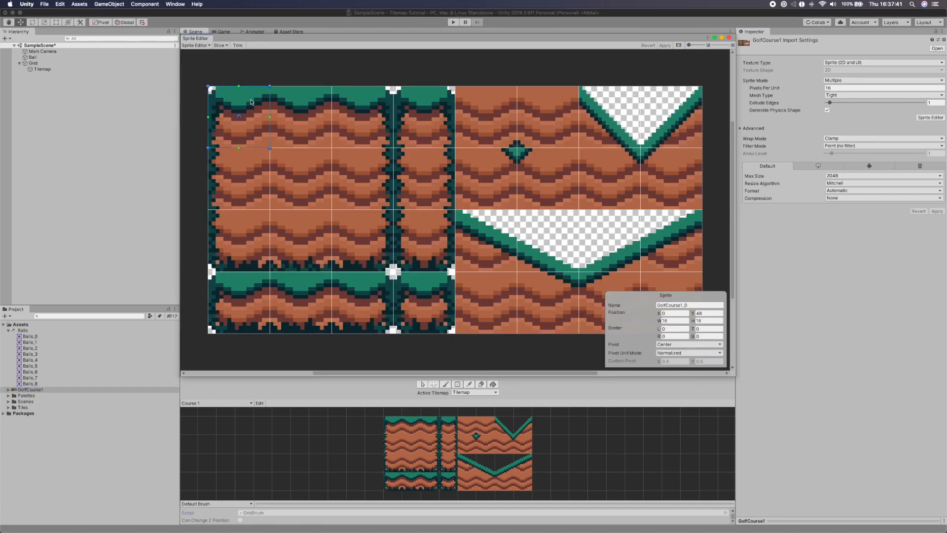
click(195, 39)
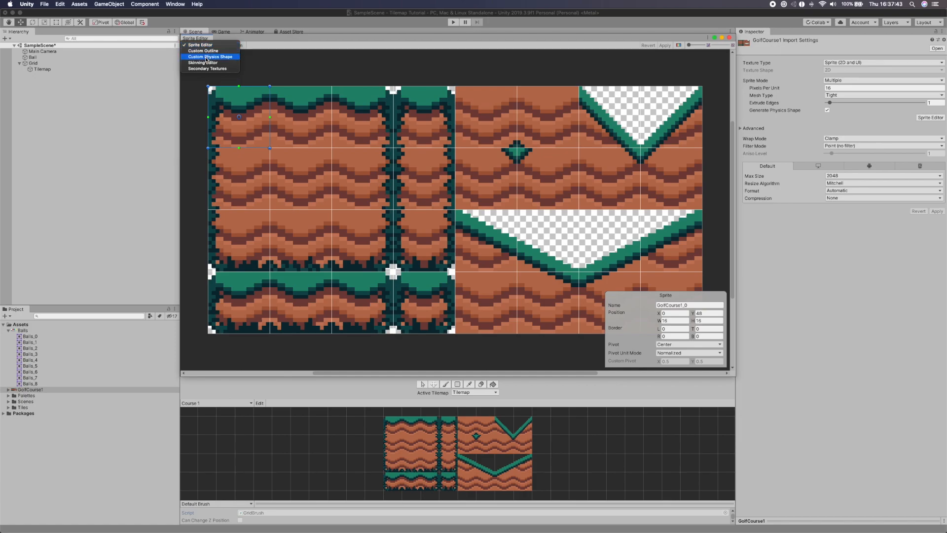
click(209, 56)
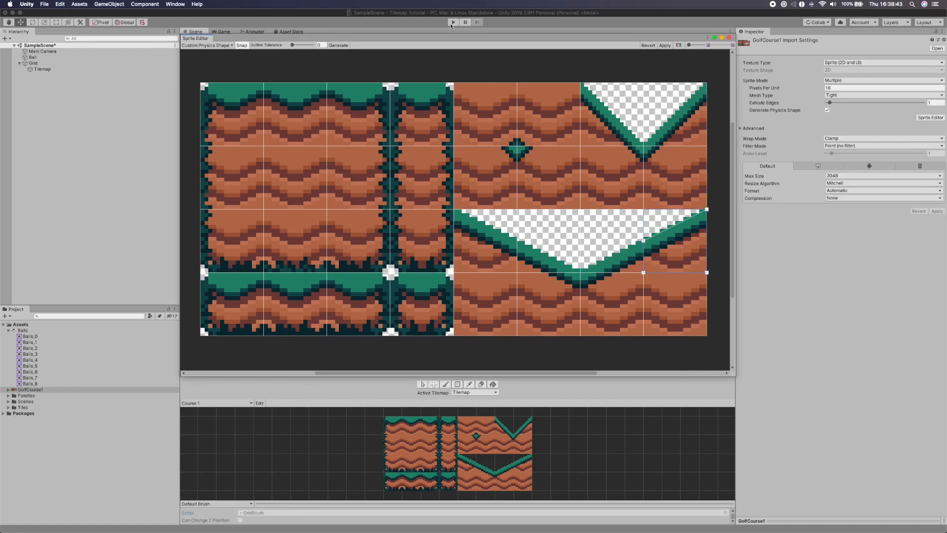
click(664, 45)
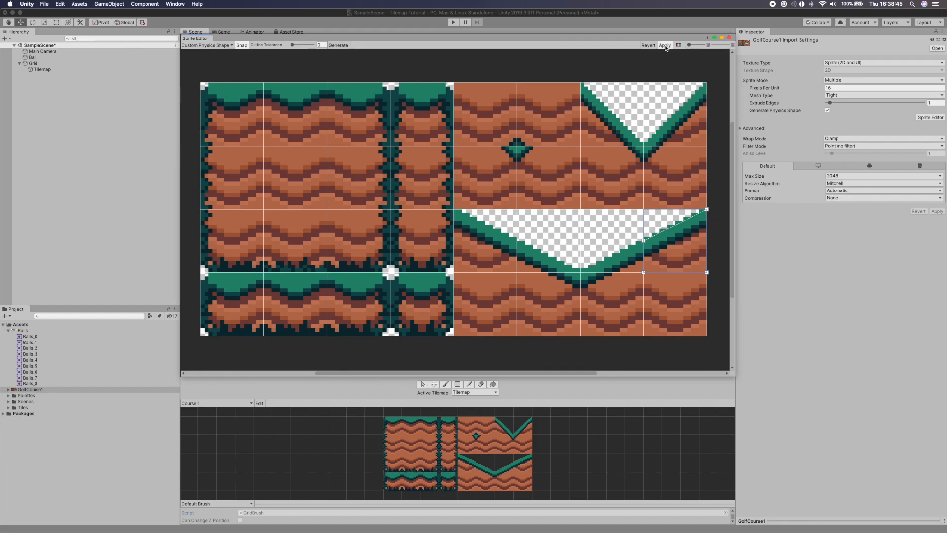
click(665, 44)
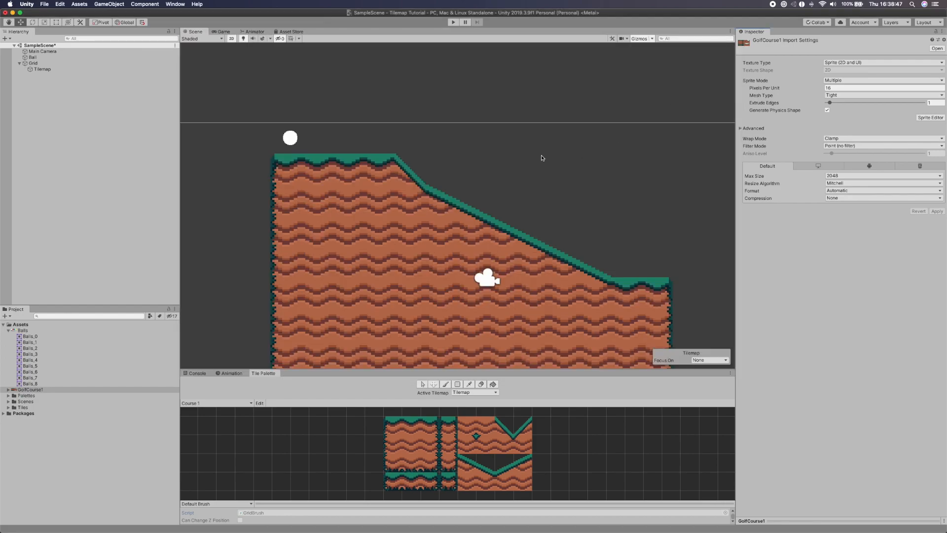
Remove the Tilemap's Tilemap Collider 2D and re-add it so it follows the slope shapes
click(42, 69)
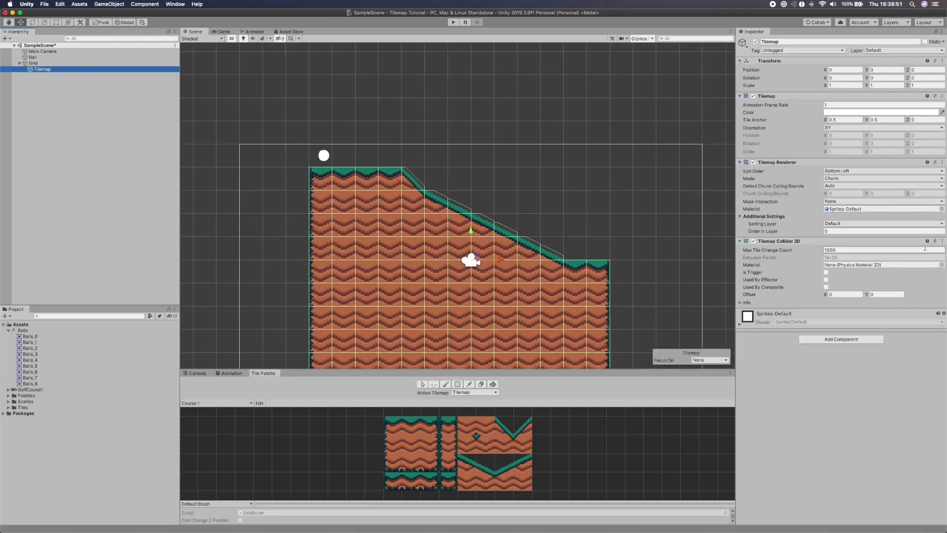
click(936, 240)
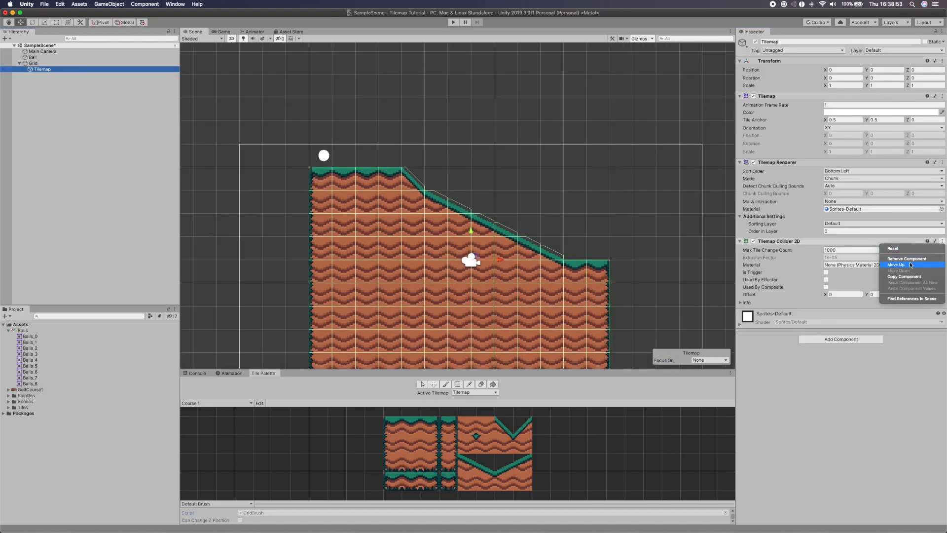
click(906, 259)
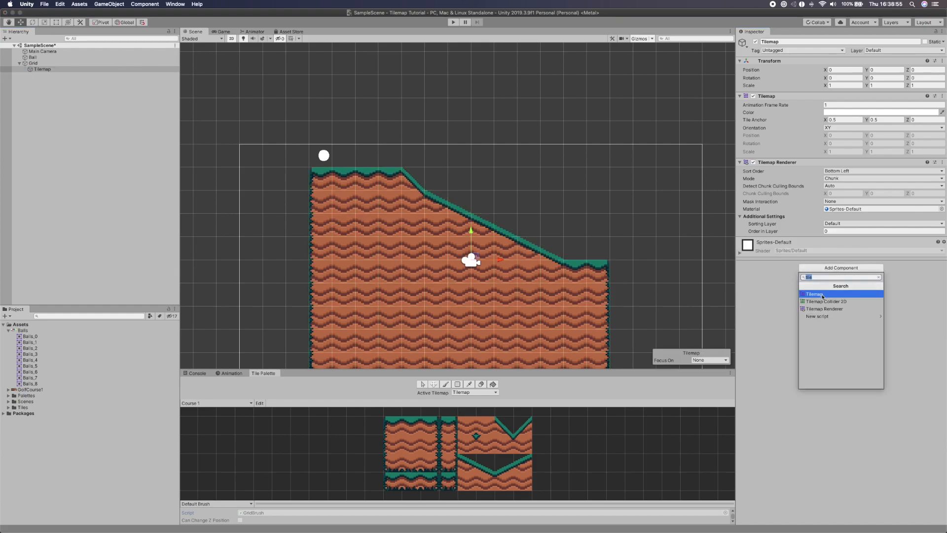
click(814, 294)
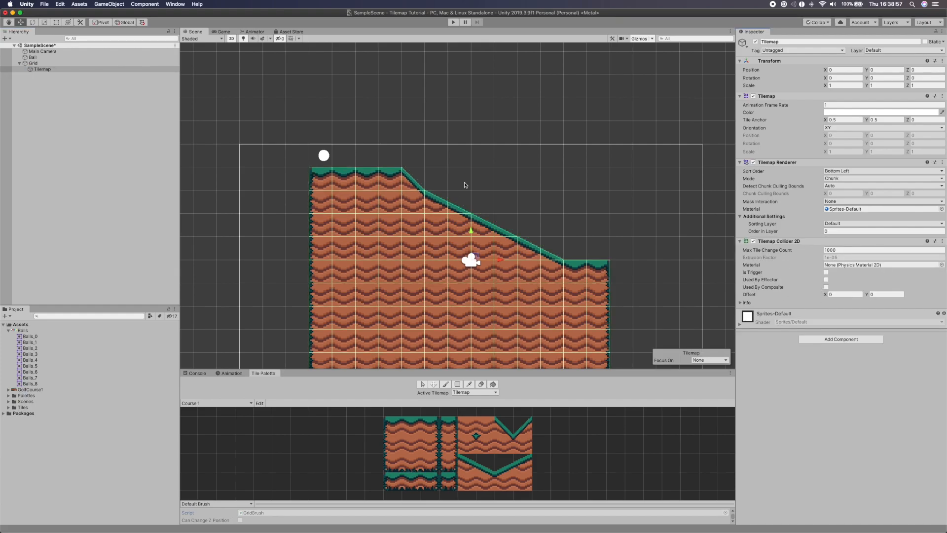
click(33, 63)
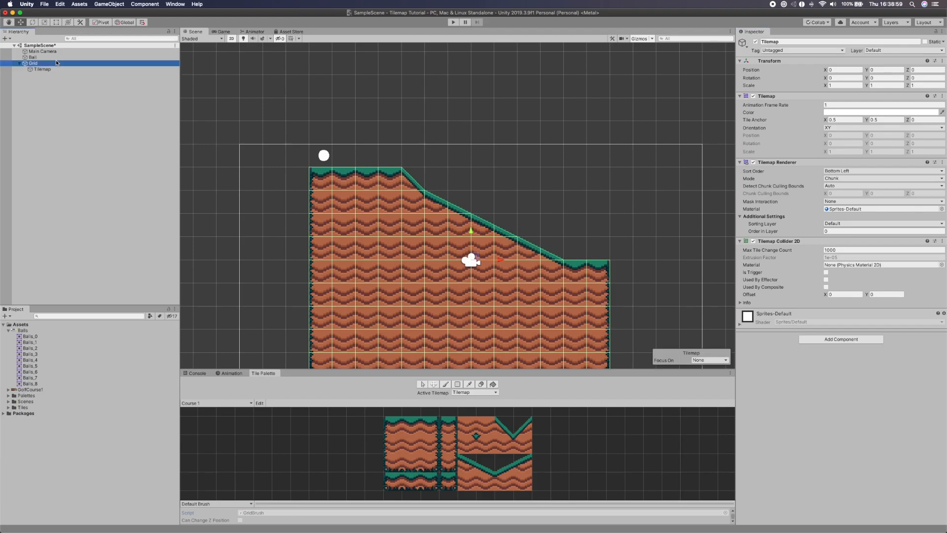
Move the Ball to Transform Position X -2.76 above the upper ledge, then reselect the Tilemap
click(31, 57)
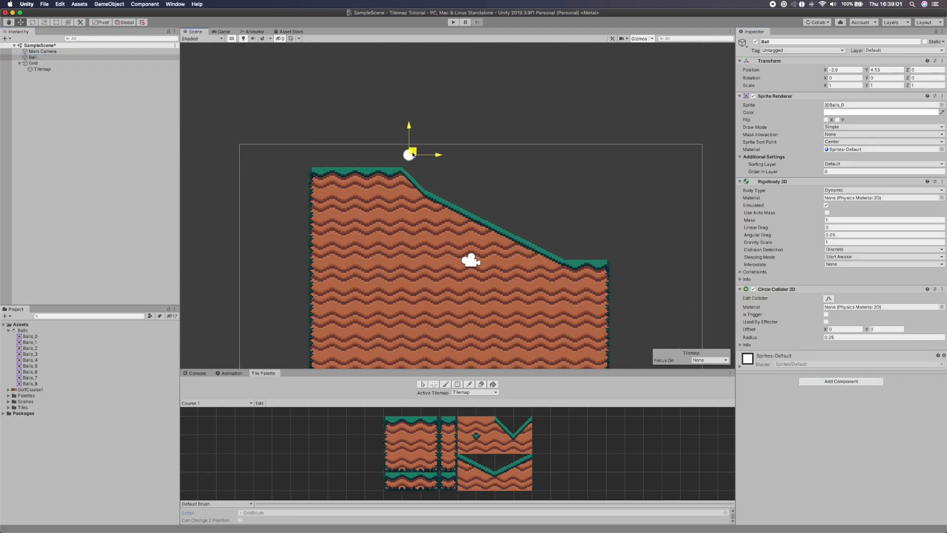
click(453, 23)
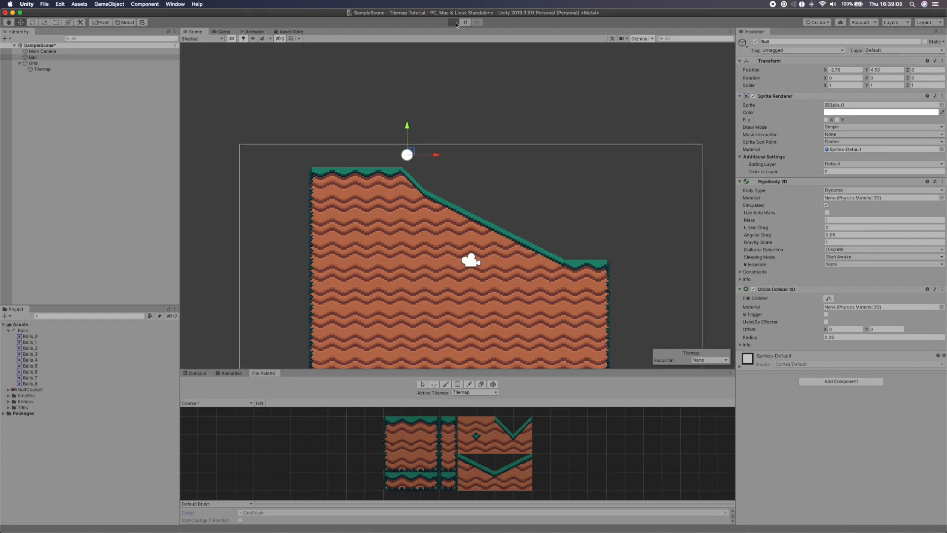
click(453, 23)
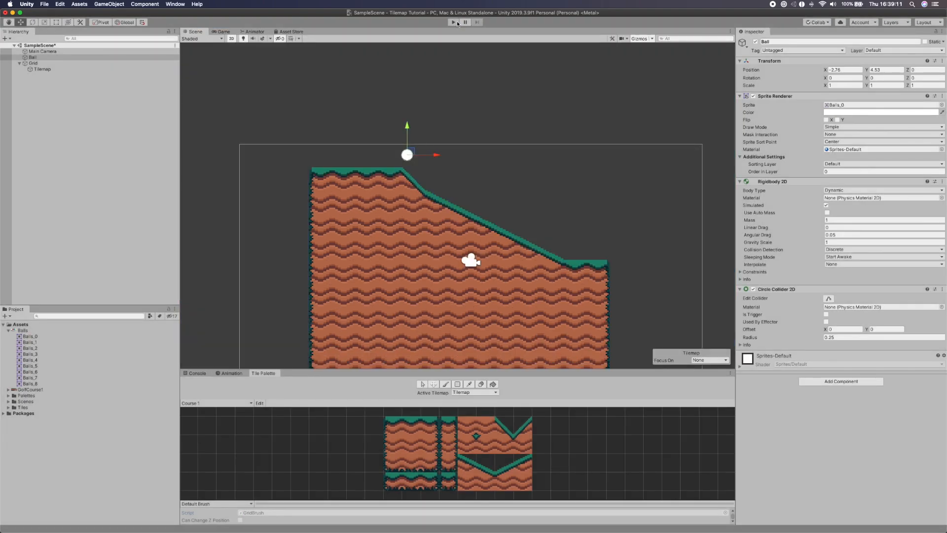
mouse_move(424, 205)
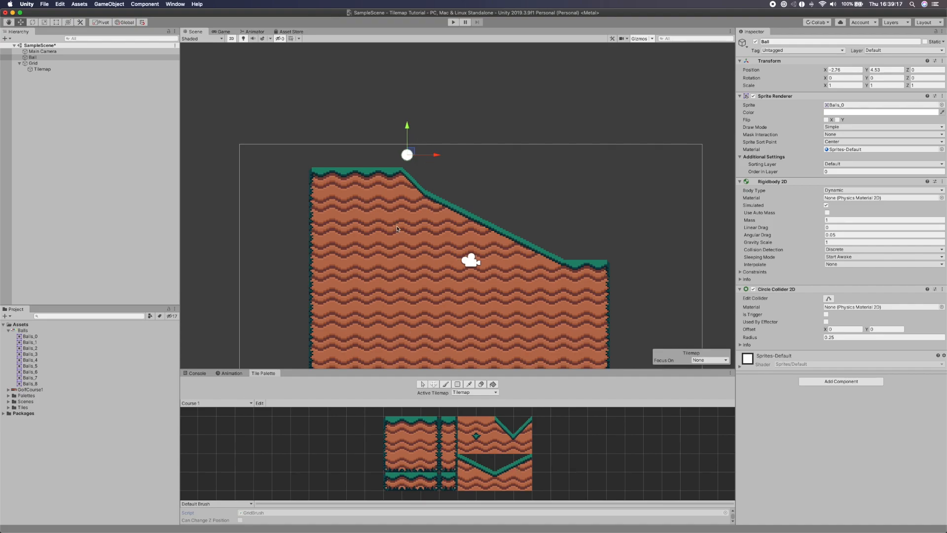
click(41, 69)
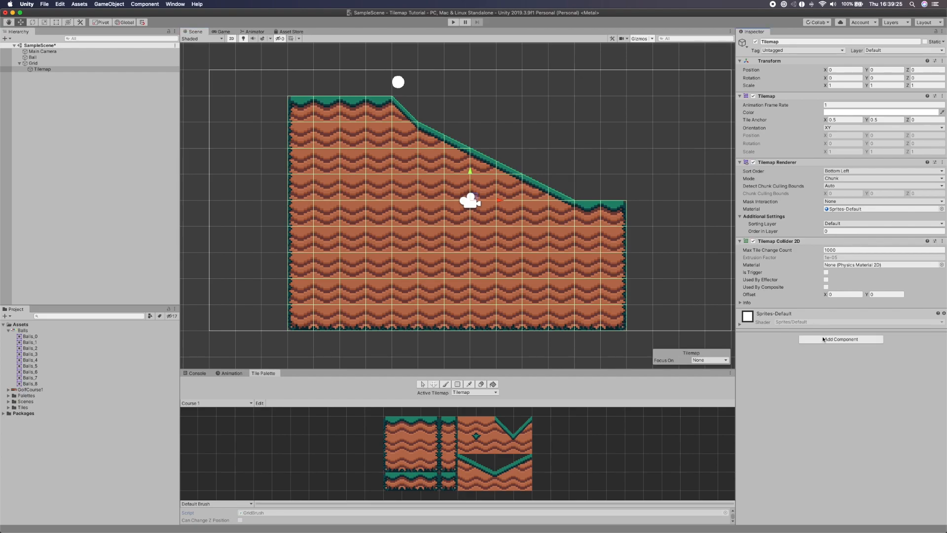
Add a Composite Collider 2D to the Tilemap and set its Rigidbody 2D Body Type to Static
click(840, 338)
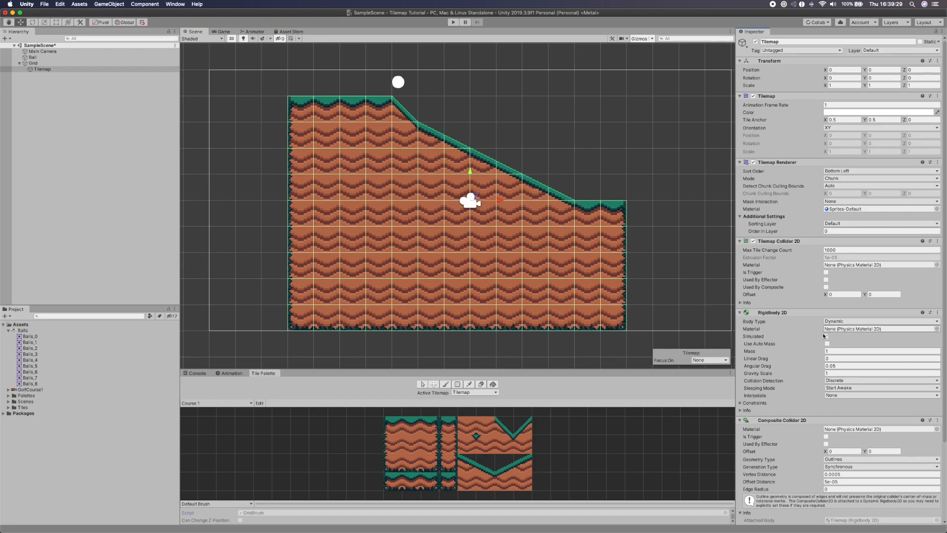
click(880, 320)
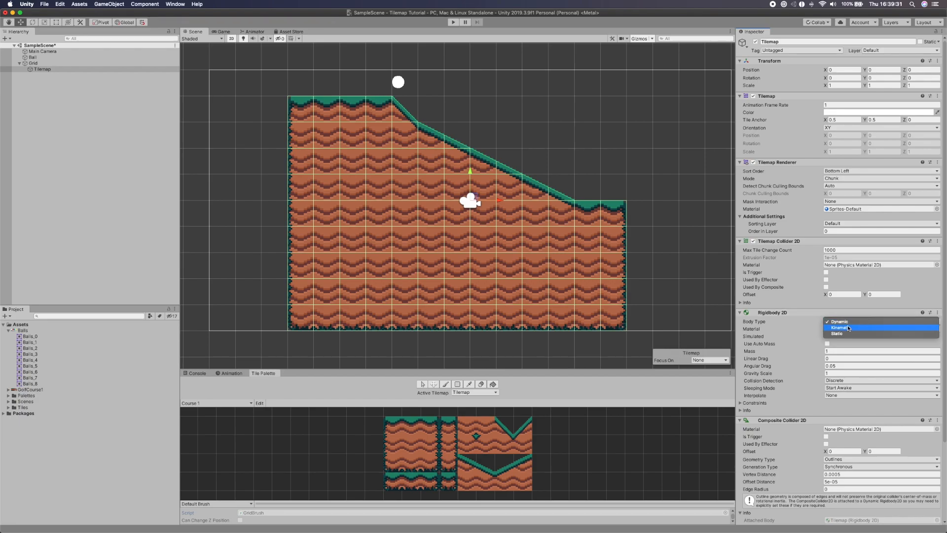
click(838, 334)
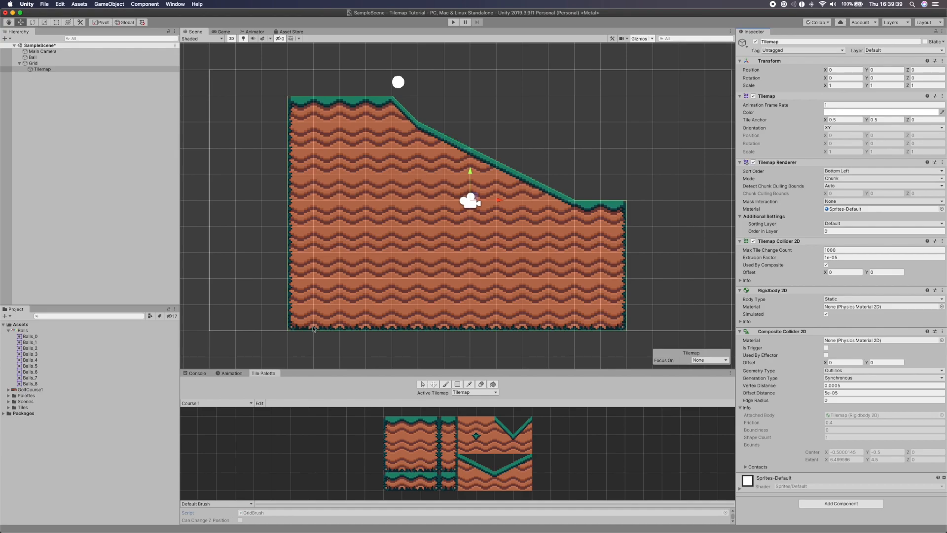
mouse_move(494, 166)
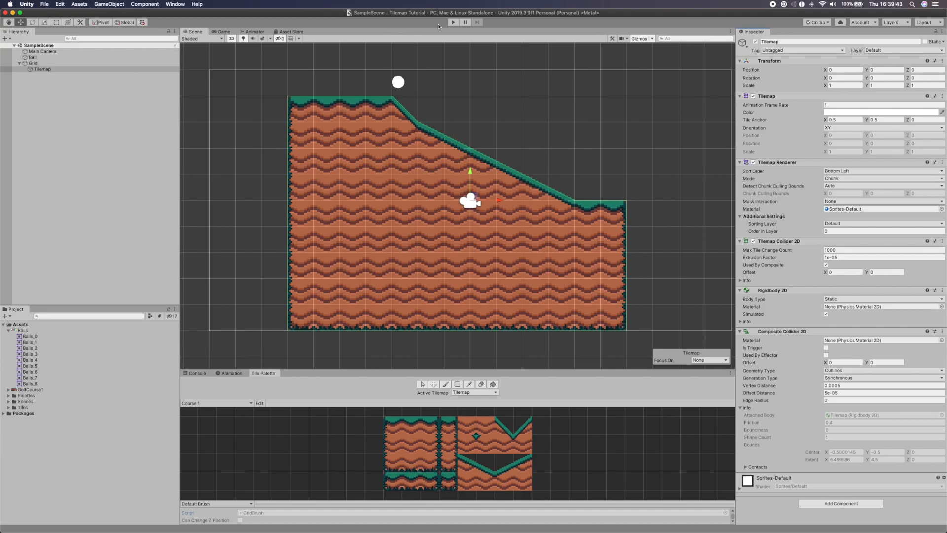
click(452, 21)
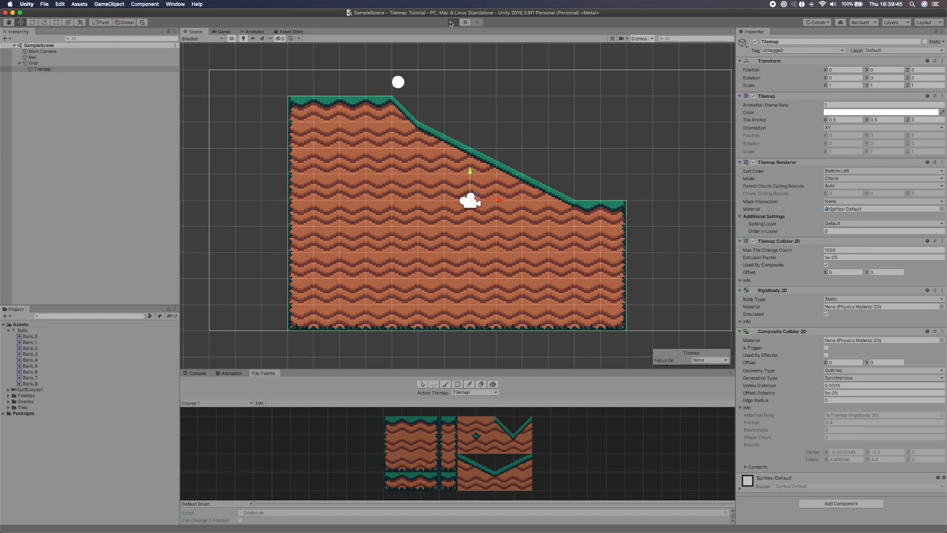
click(452, 22)
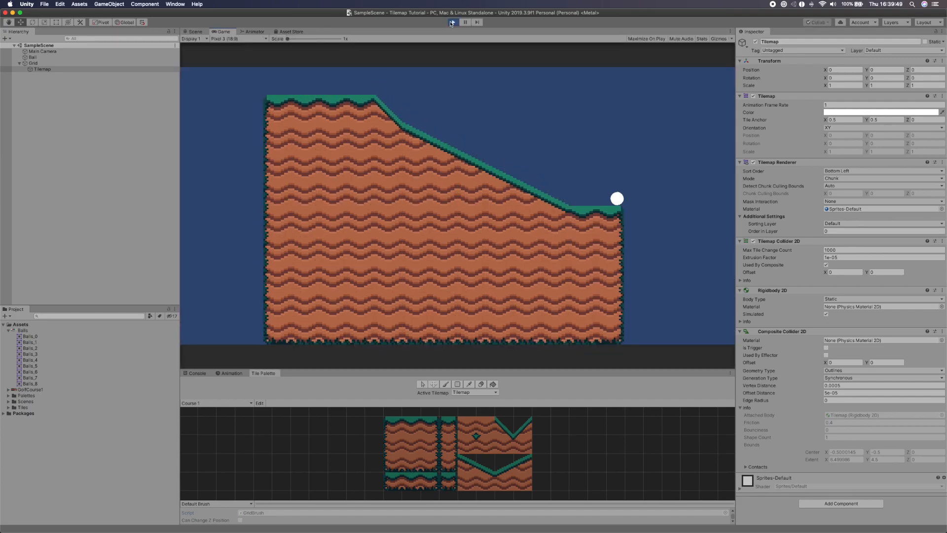
click(453, 23)
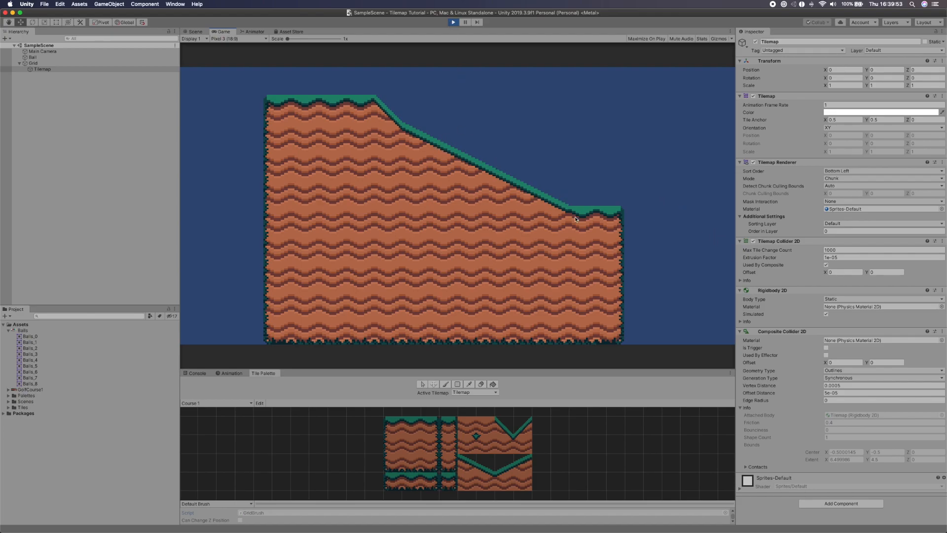
mouse_move(247, 109)
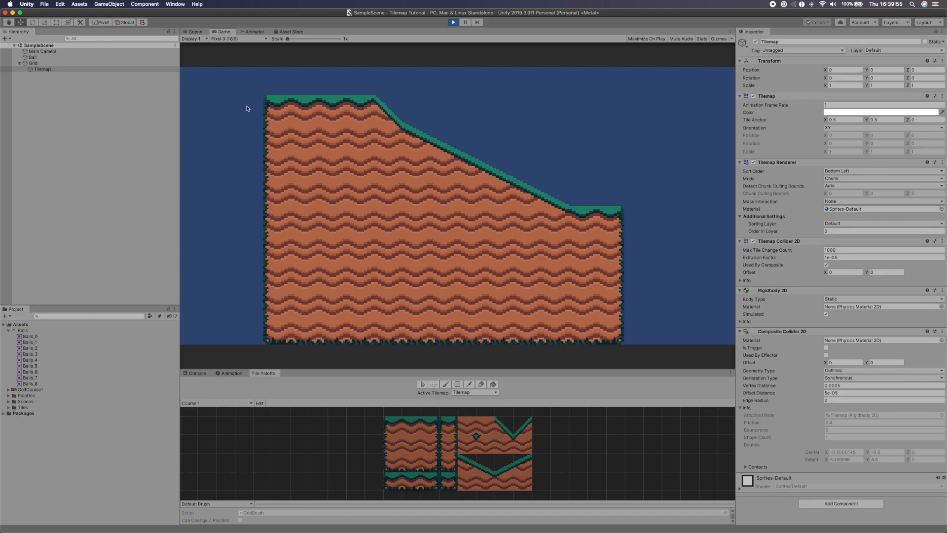
click(195, 32)
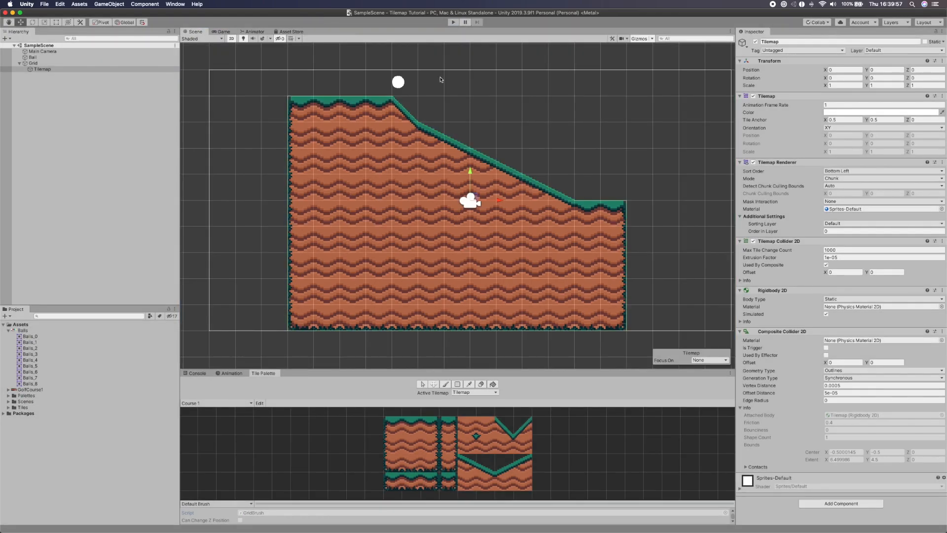
mouse_move(443, 224)
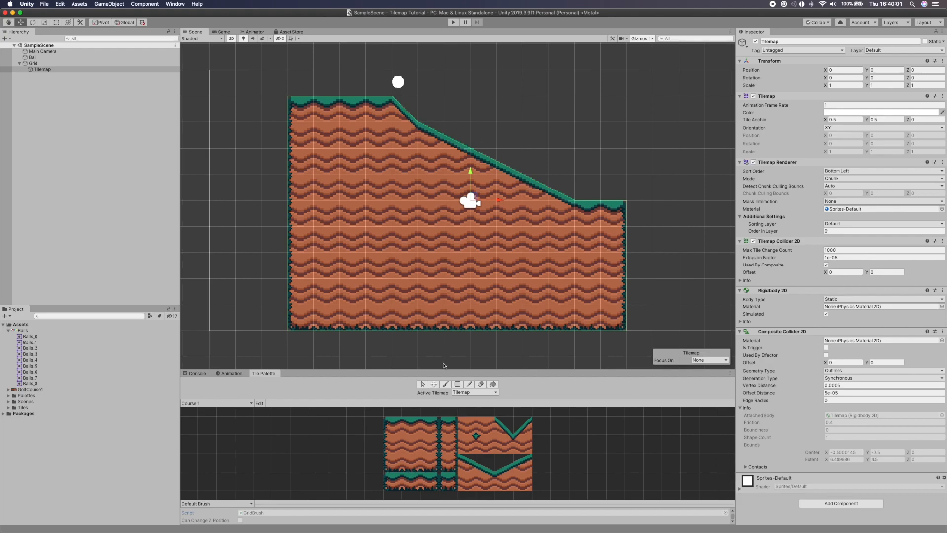
mouse_move(367, 191)
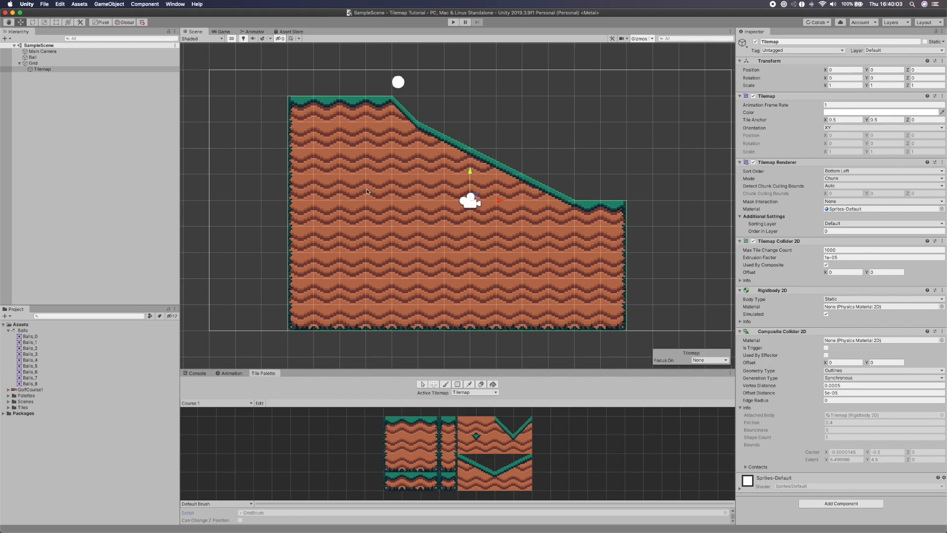
mouse_move(363, 212)
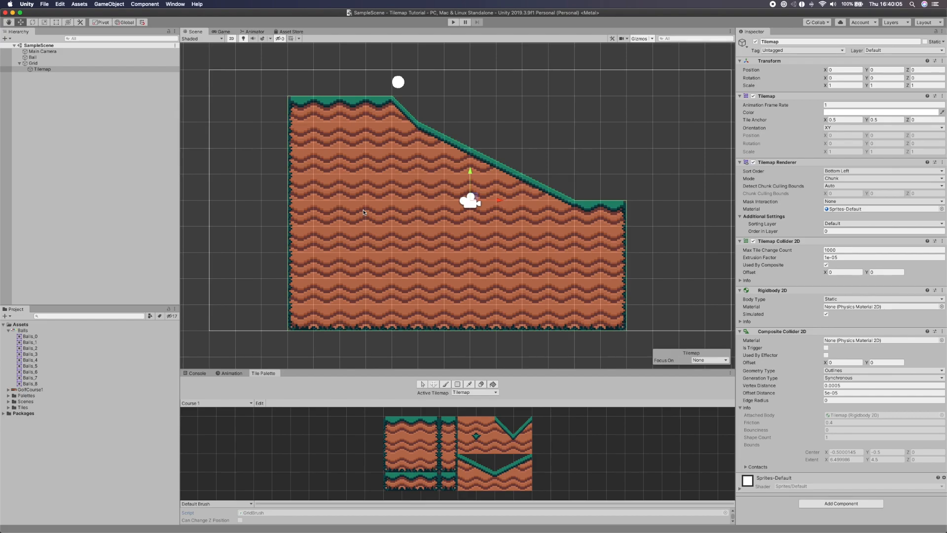
mouse_move(348, 237)
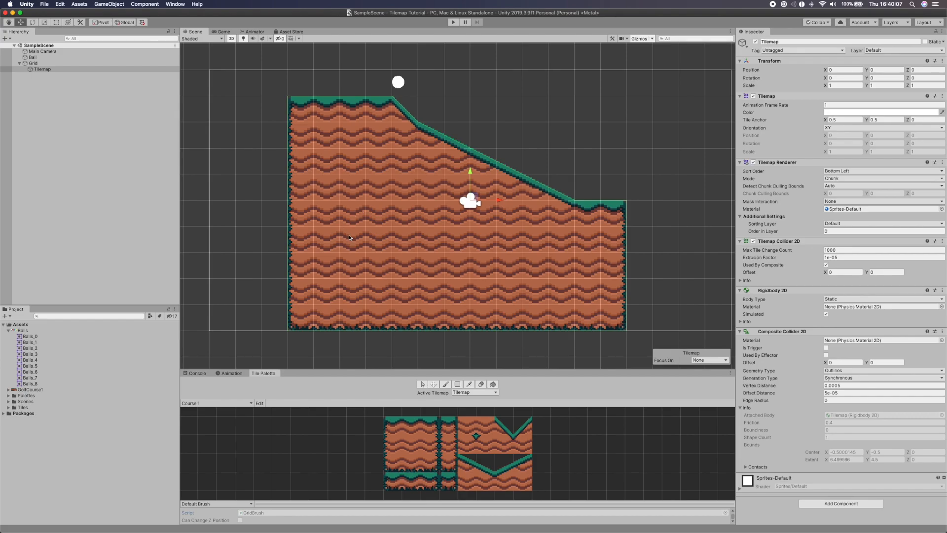
mouse_move(687, 264)
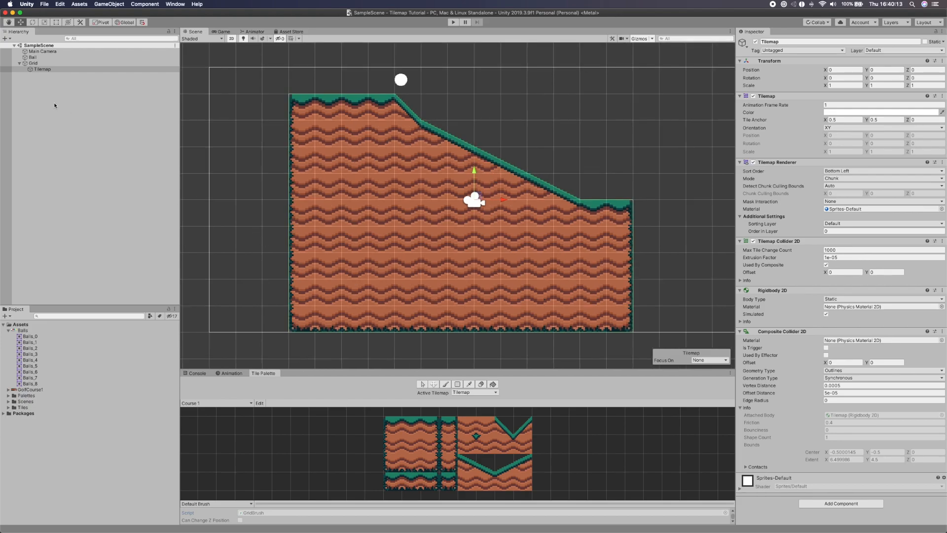
Import MagmaBlock at 16 Pixels Per Unit with Point filtering and no compression, then drag it into the Tile Palette
click(41, 69)
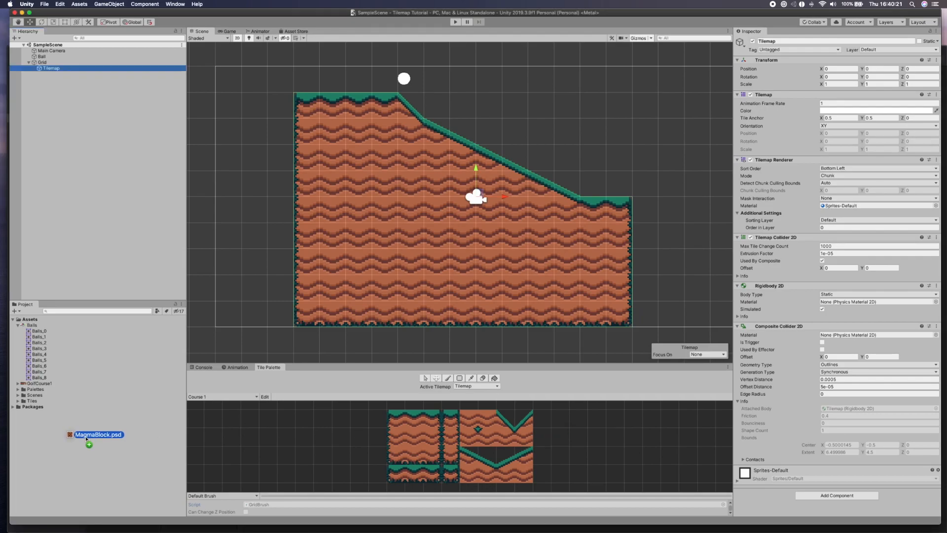
click(31, 394)
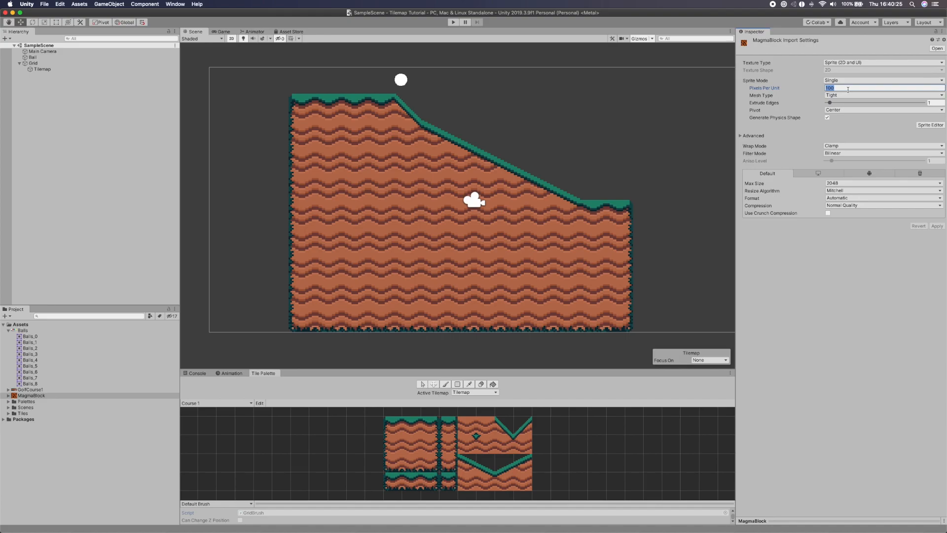
text(16)
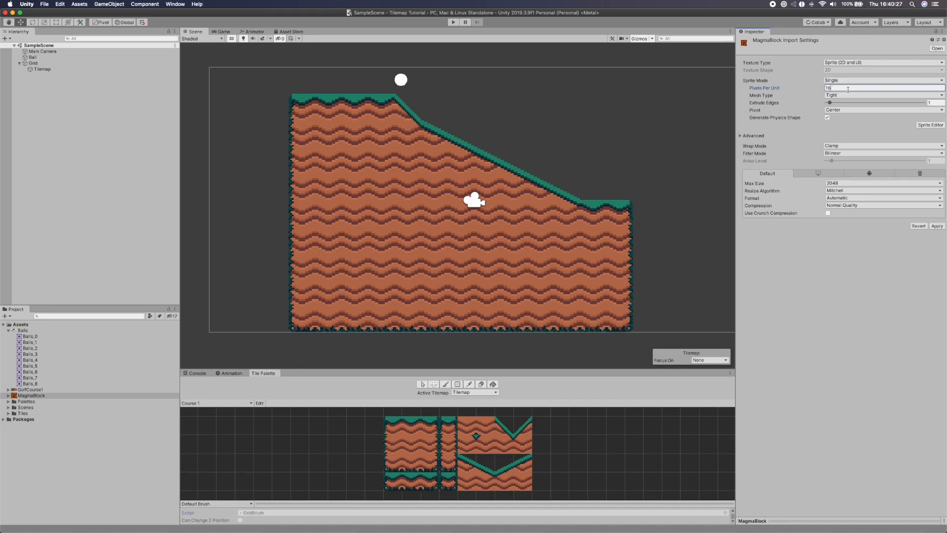
click(882, 205)
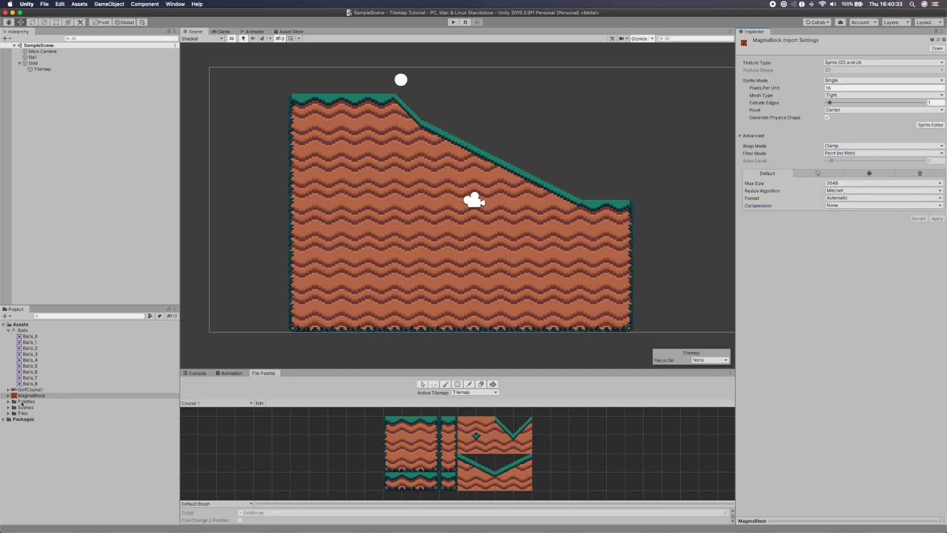
click(32, 394)
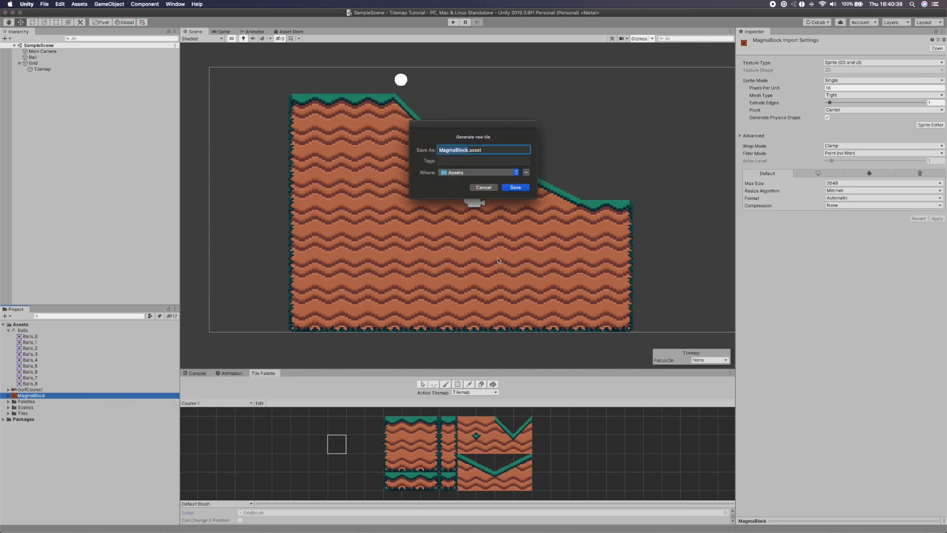
Save the MagmaBlock tile asset into the Course 1 palette and target Grid for a new tilemap
click(514, 186)
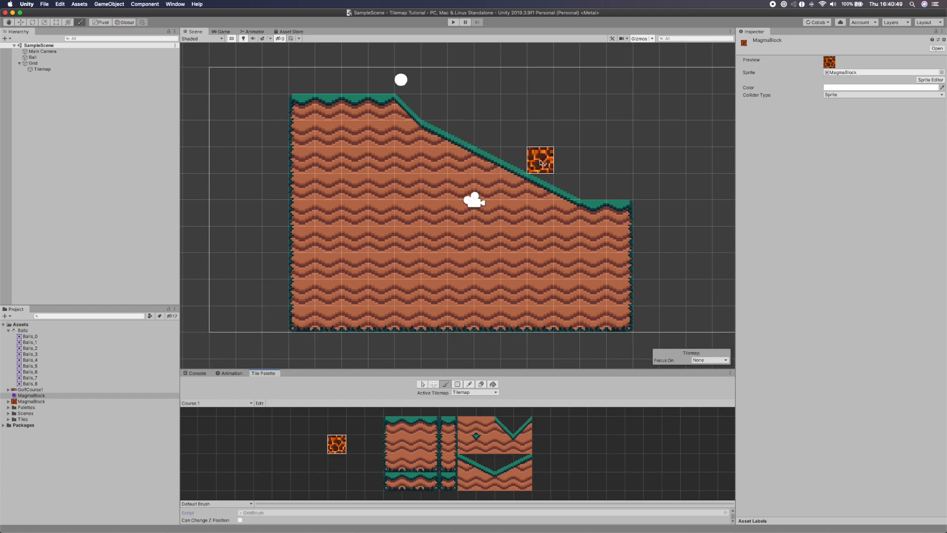
click(34, 63)
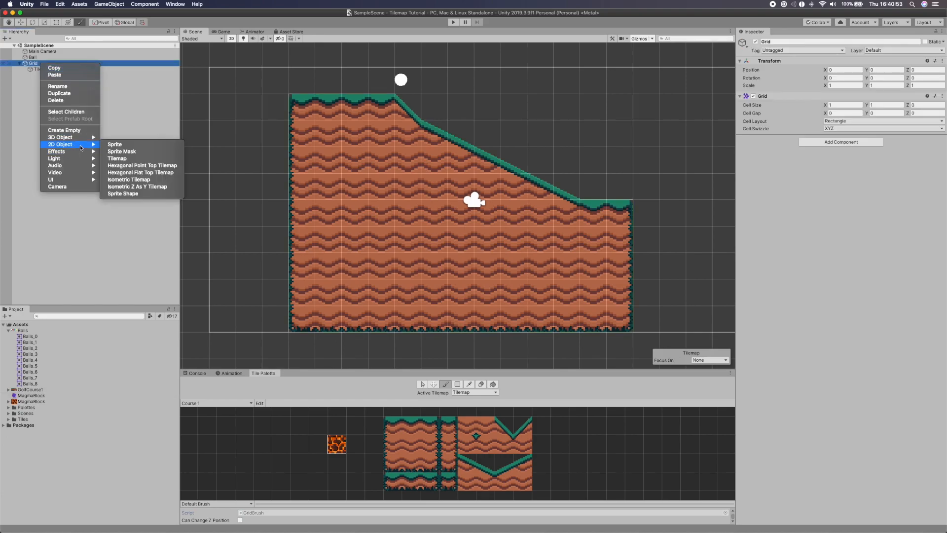
Create a Dangermap tilemap under Grid with Order in Layer -1 and pick the MagmaBlock tile
click(117, 158)
text(Danger)
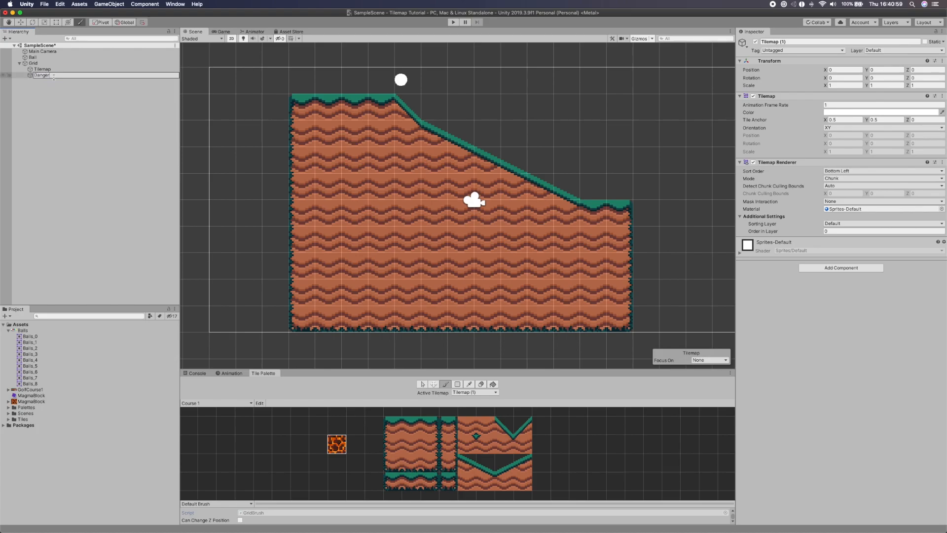
click(43, 75)
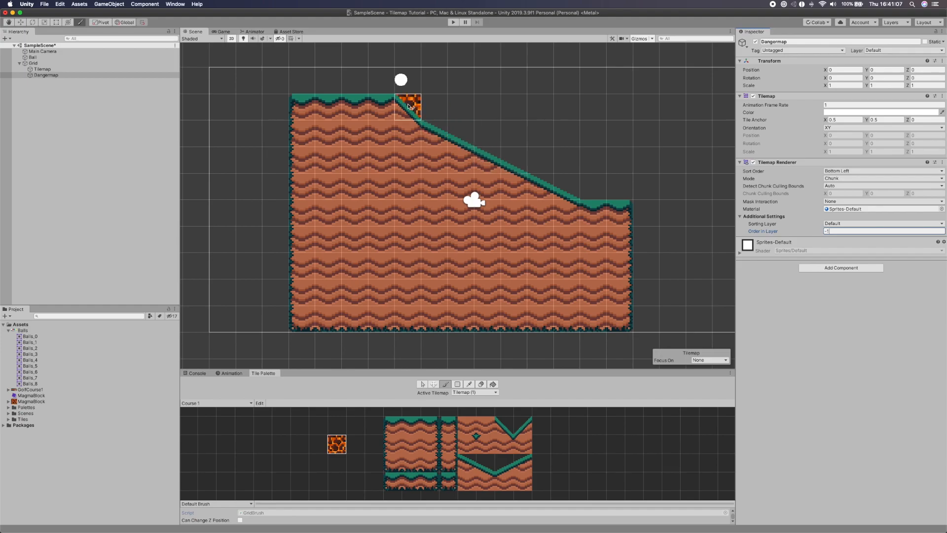
click(407, 108)
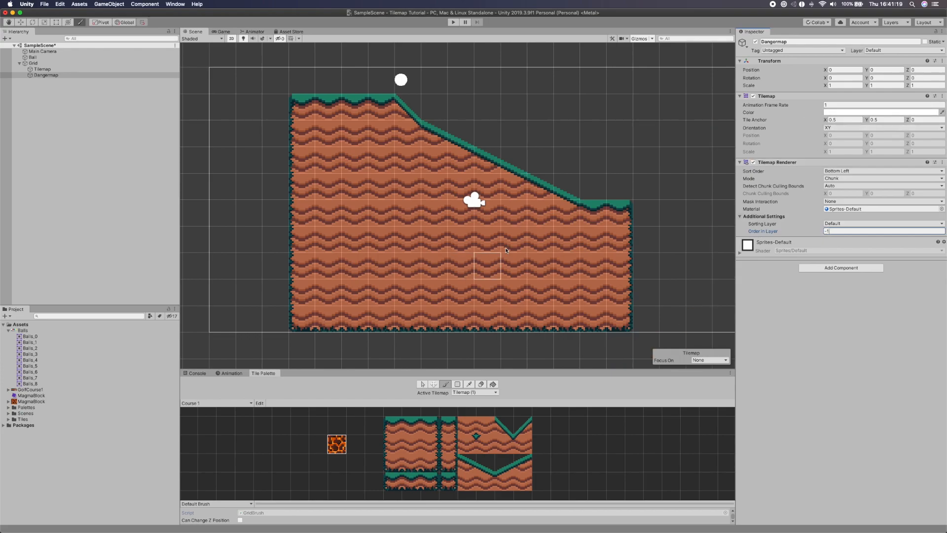
Brush MagmaBlock tiles onto Dangermap along both sides of and beneath the course
click(475, 392)
text(tilem)
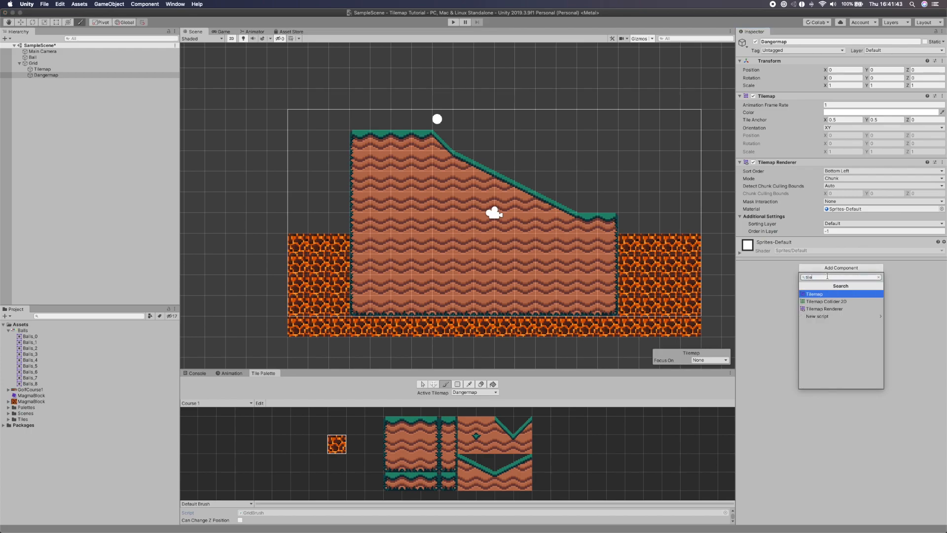
Add Tilemap Collider 2D and Composite Collider 2D to Dangermap, Used By Composite on, Rigidbody 2D Static
click(827, 301)
text(com)
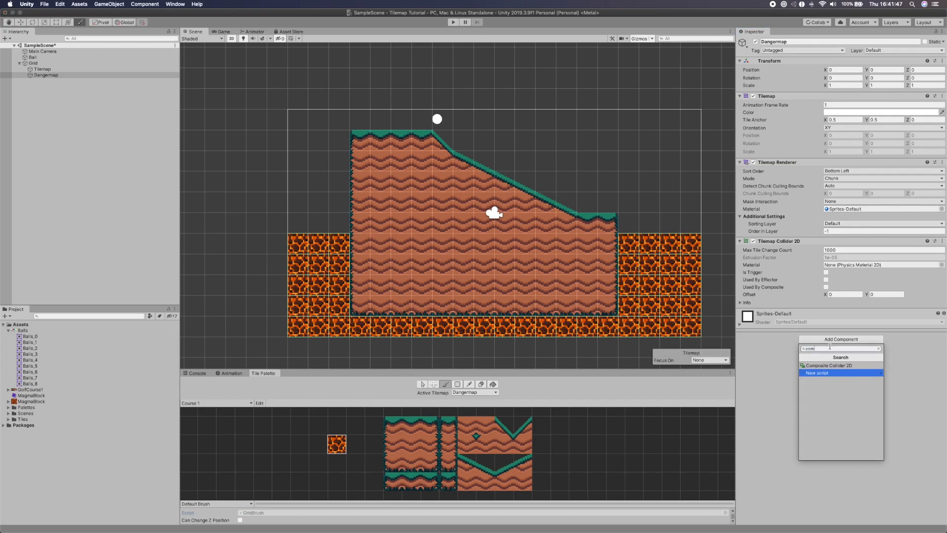
click(828, 365)
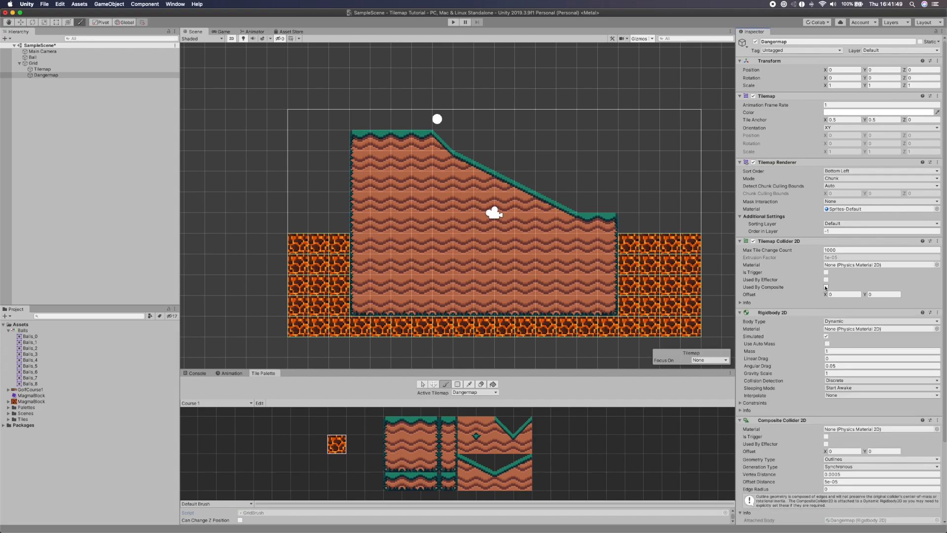
click(879, 321)
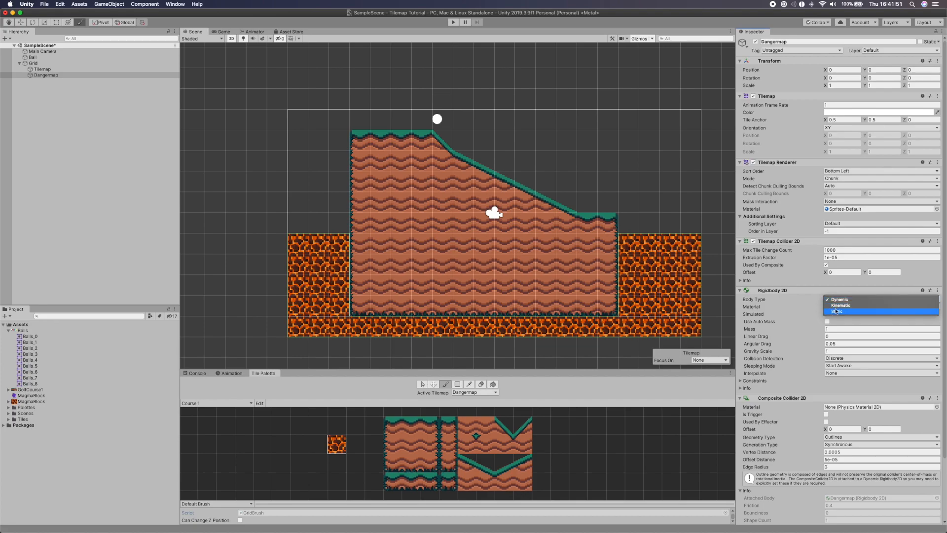
click(836, 311)
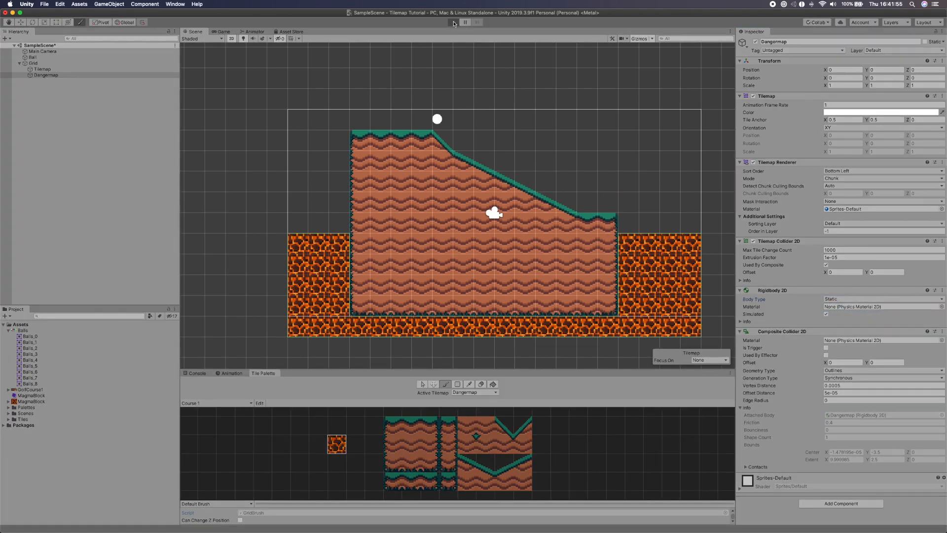
click(453, 22)
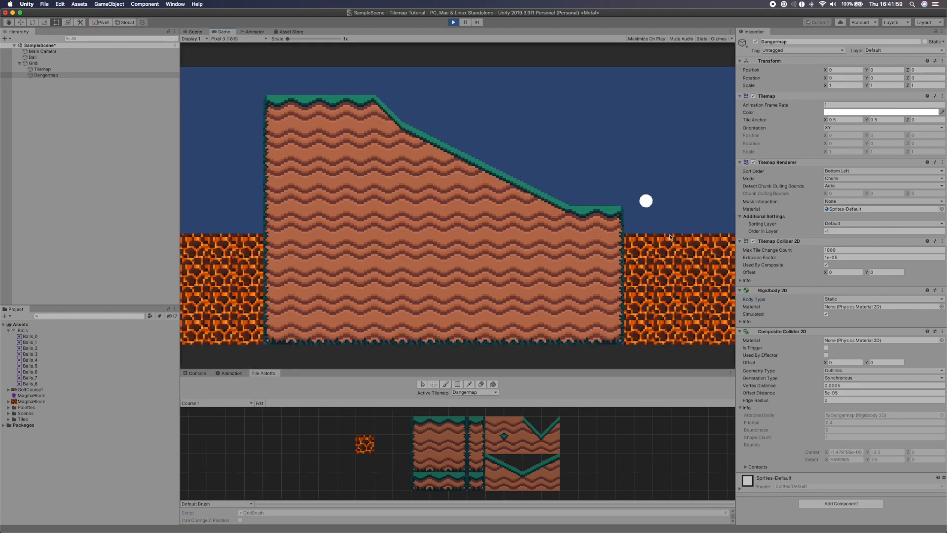
click(453, 22)
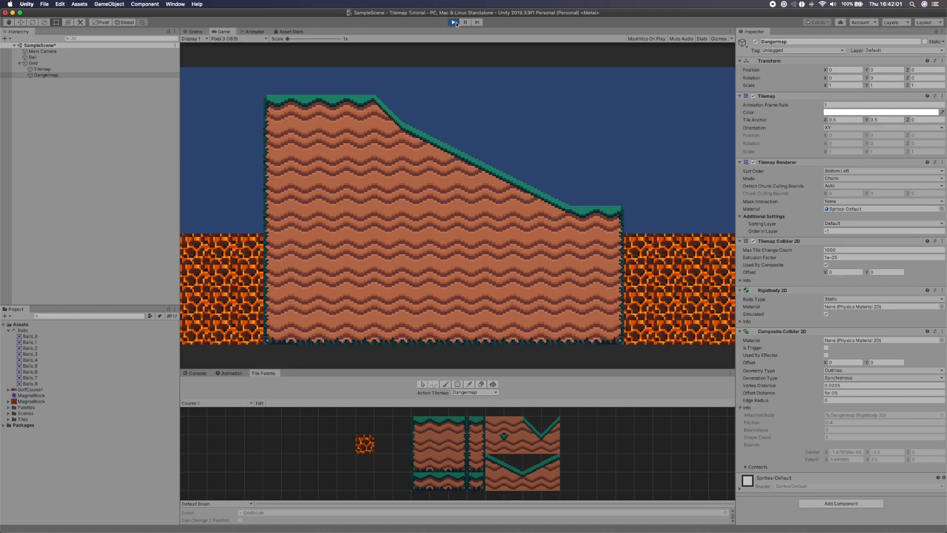
click(453, 23)
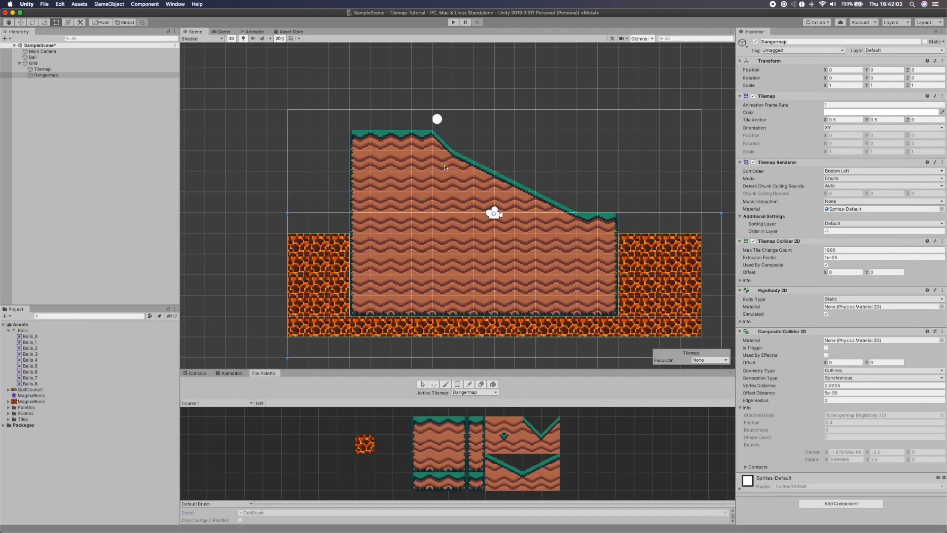
mouse_move(411, 133)
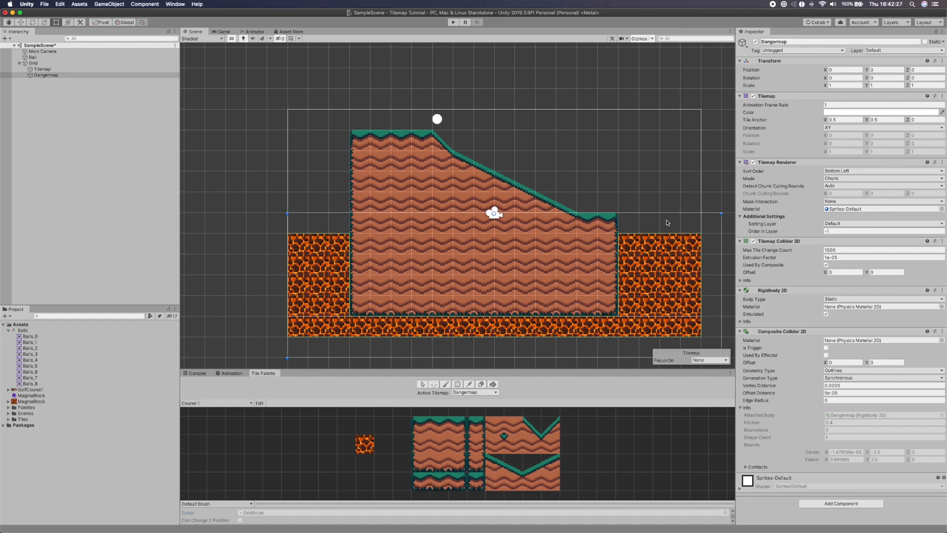
mouse_move(777, 68)
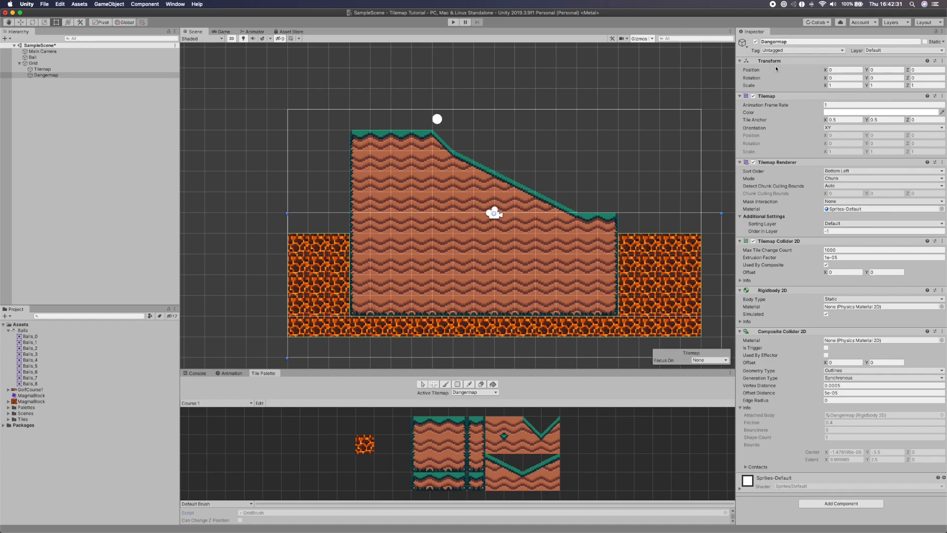